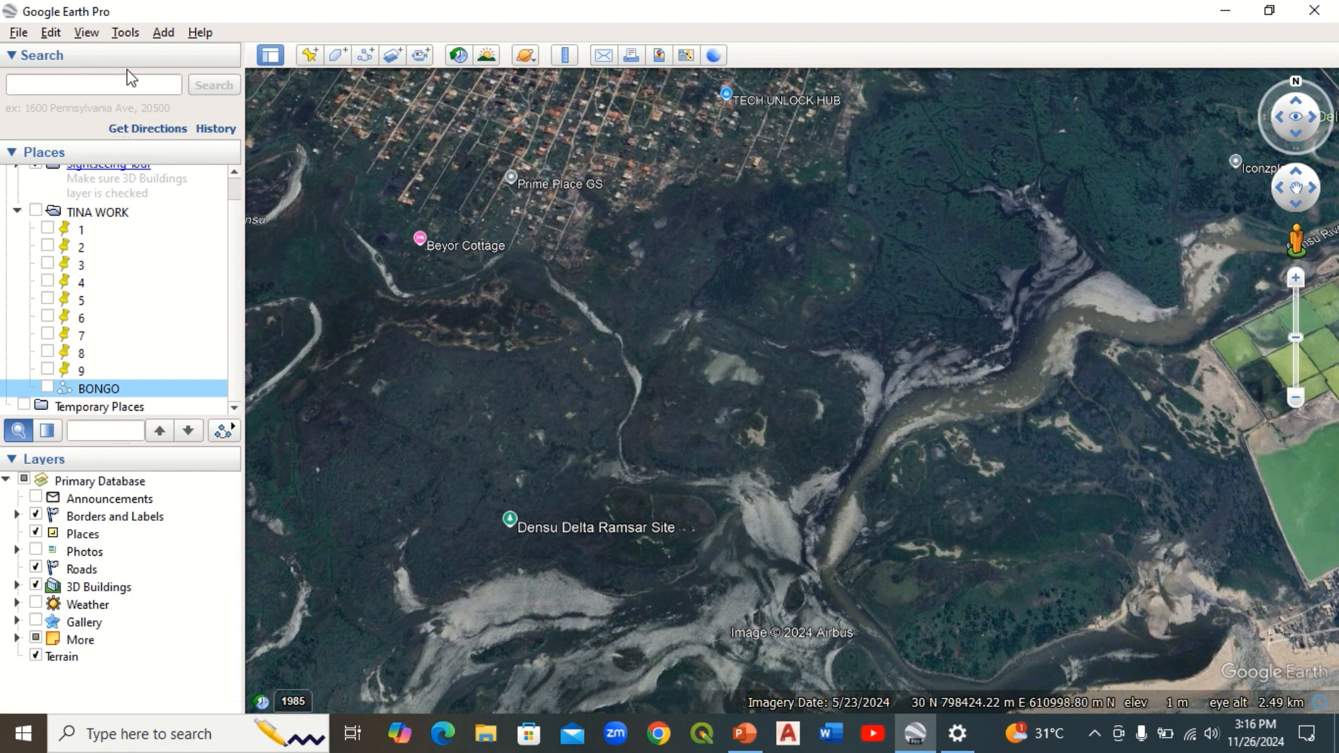
mouse_move(777, 377)
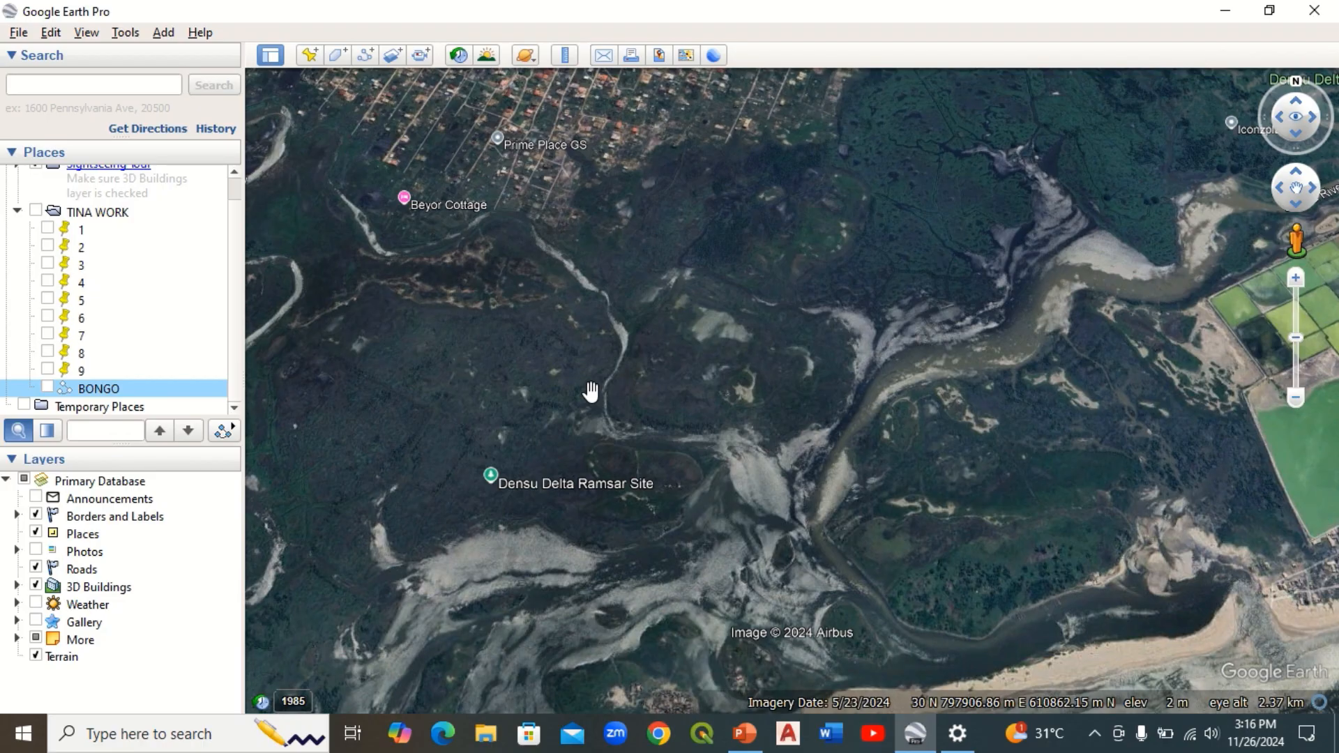
mouse_move(579, 393)
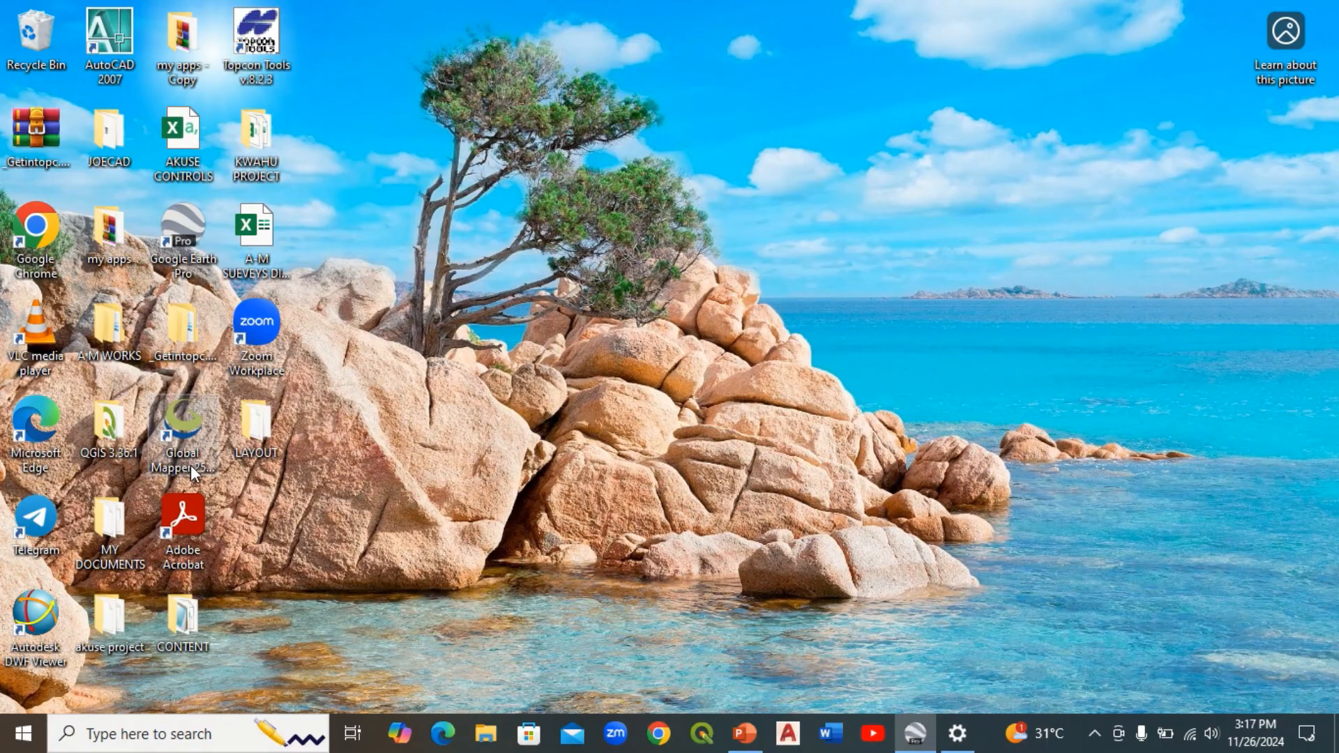
mouse_move(193, 463)
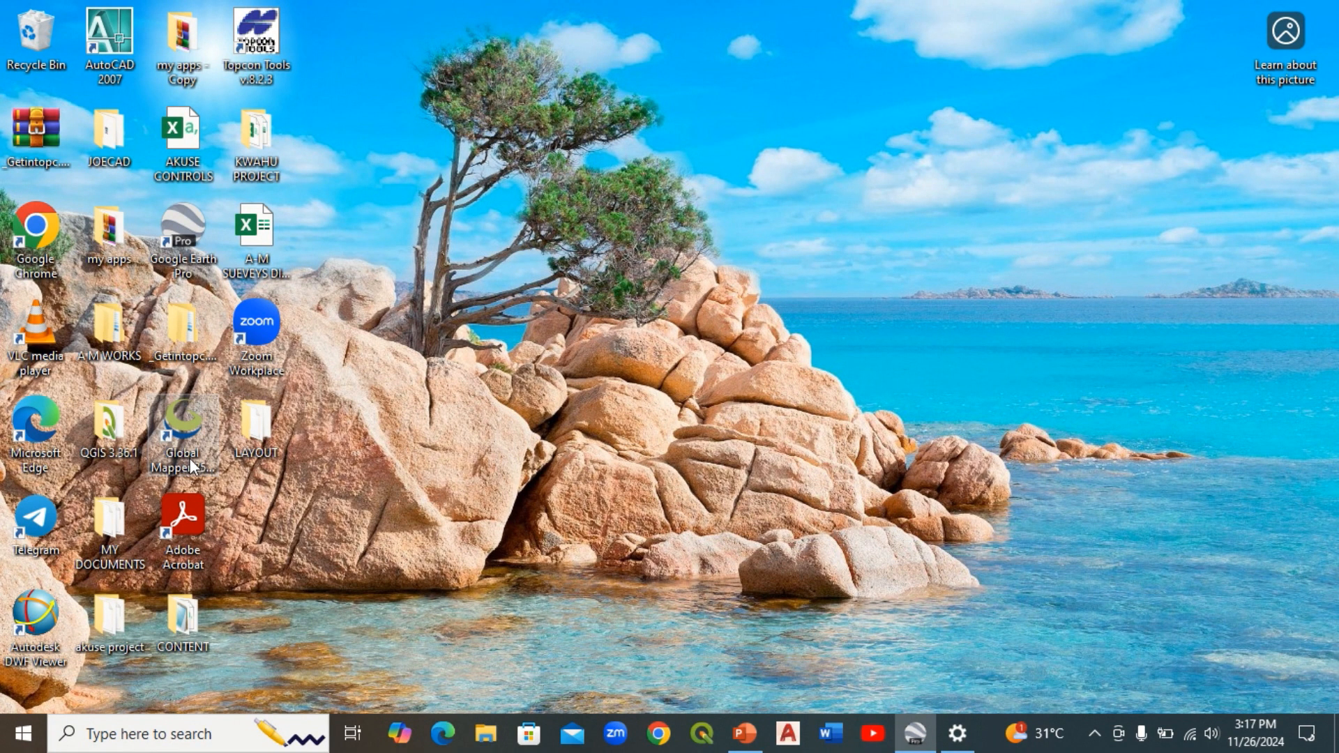
mouse_move(205, 467)
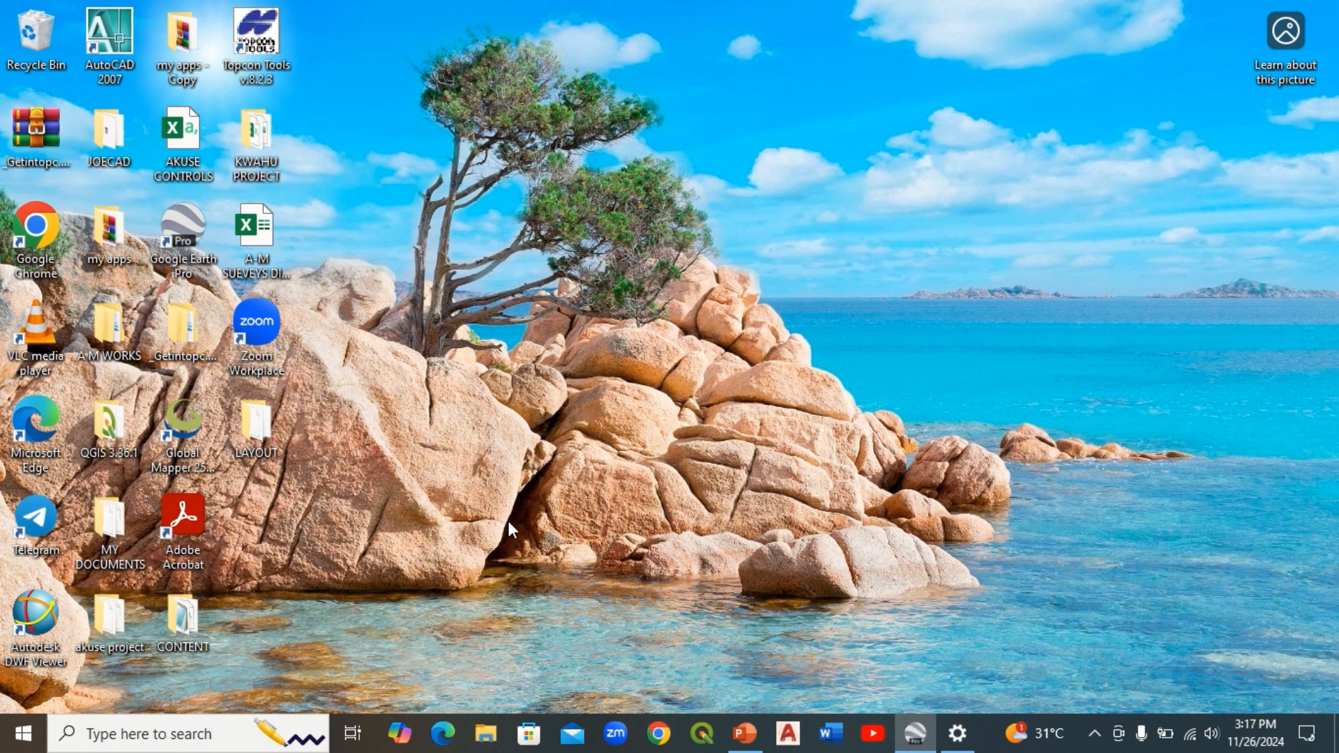
Step: Bring Google Earth Pro back to the front with its Densu delta satellite view
double_click(181, 230)
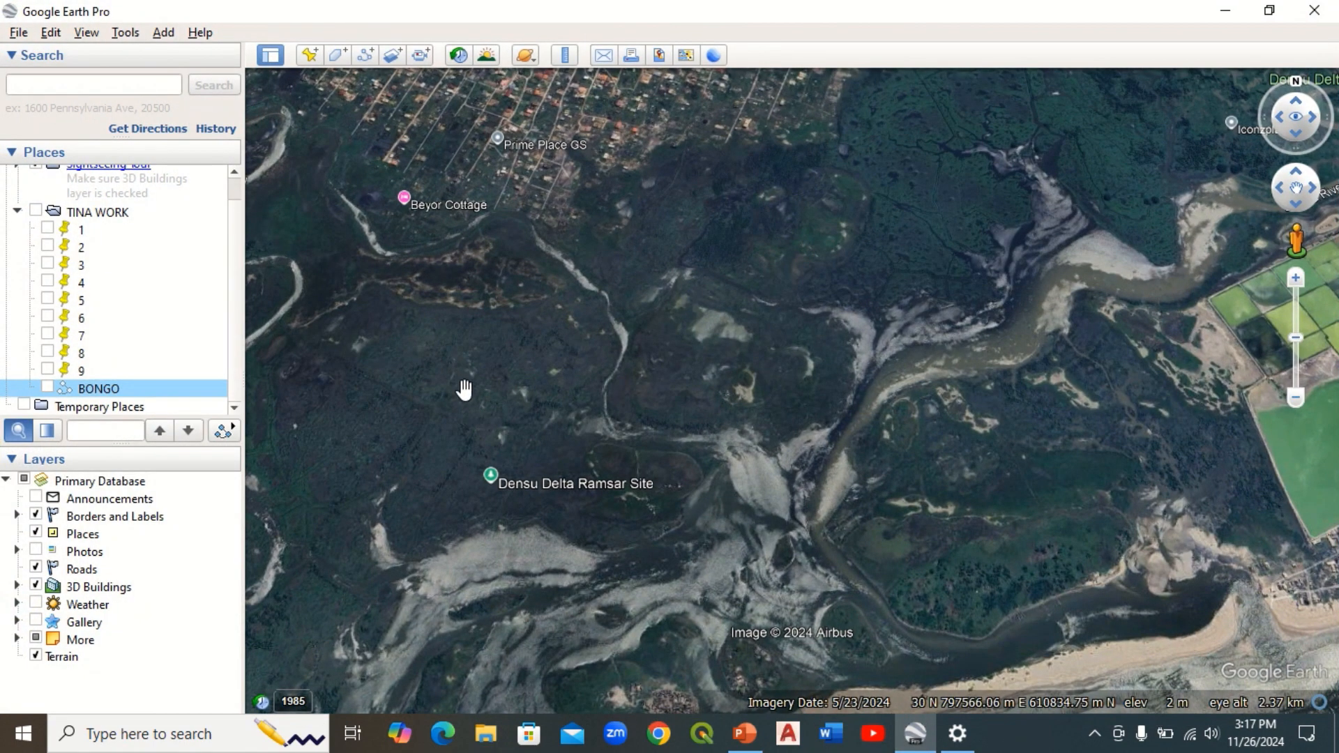
Step: Frame the delta, start a new path and place its first points across the wetland
drag(466, 390, 770, 400)
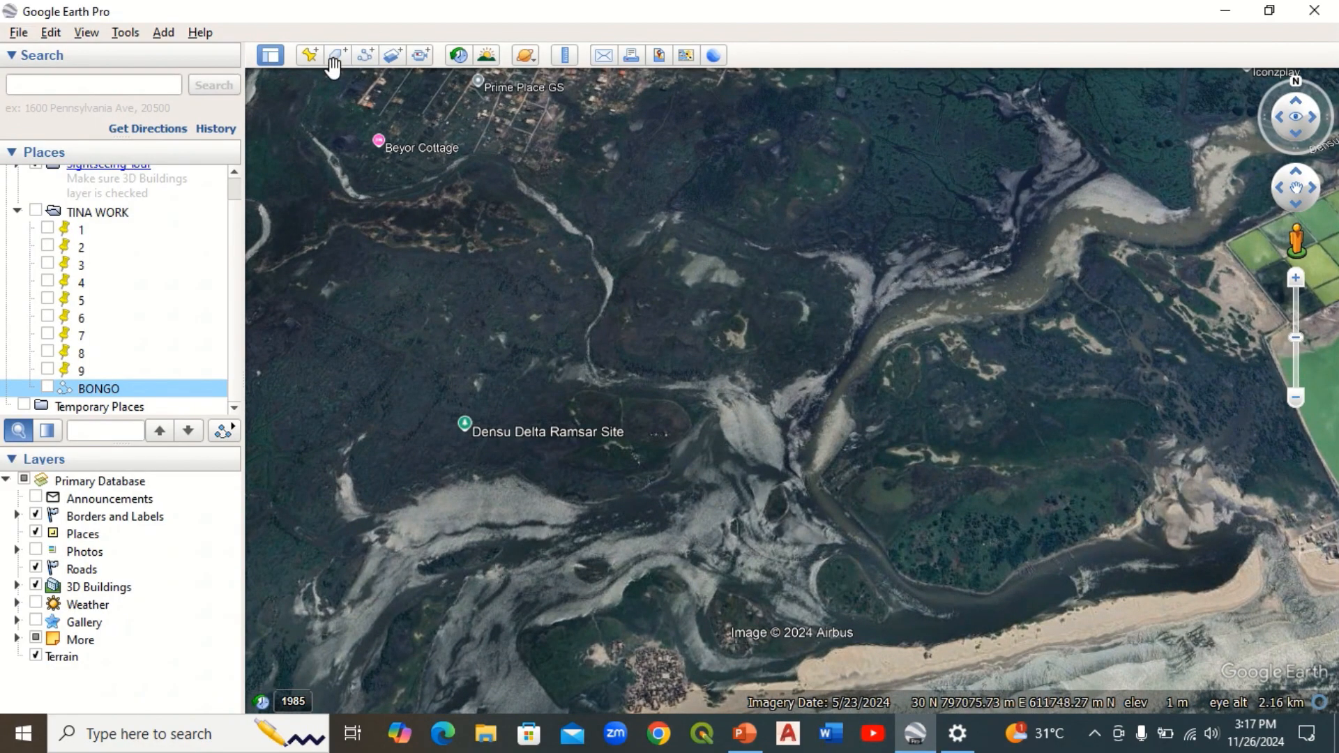
mouse_move(363, 55)
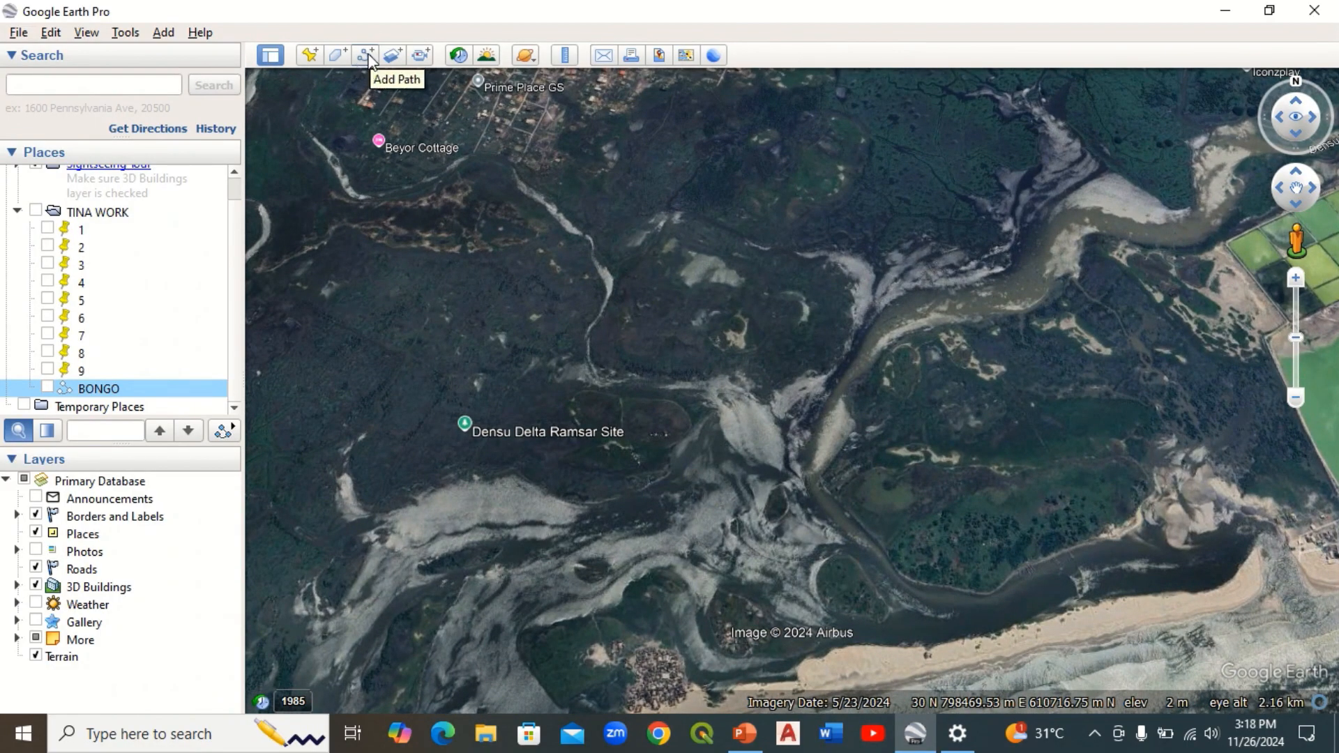
click(364, 54)
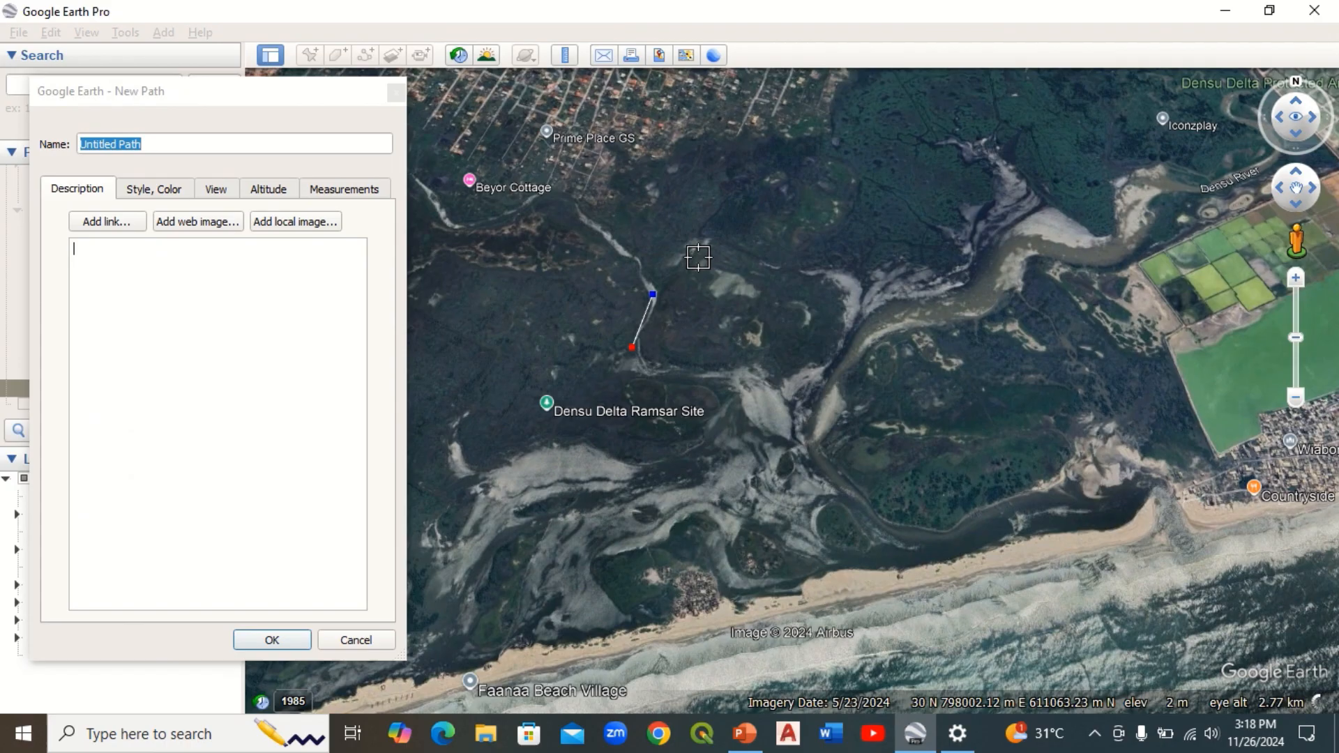
click(1013, 432)
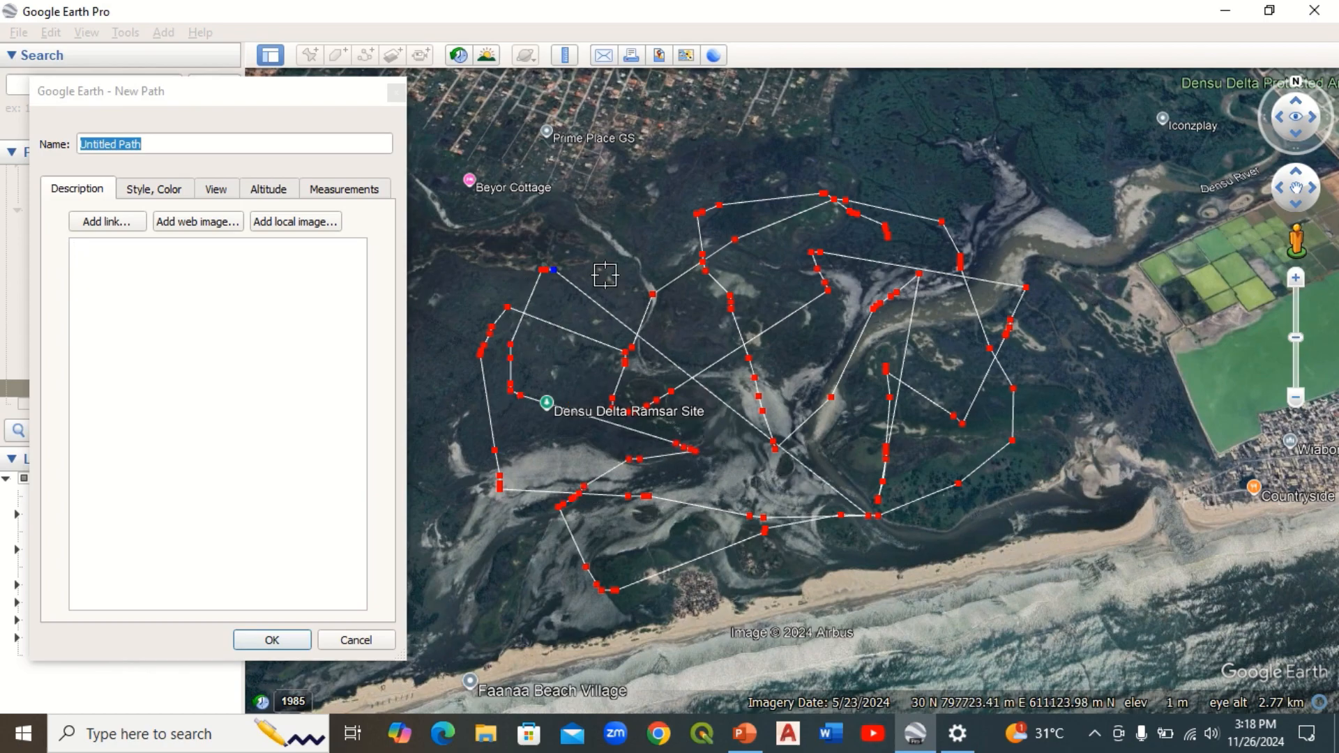
Step: Add many more path vertices until the lines criss-cross the whole delta
click(1046, 358)
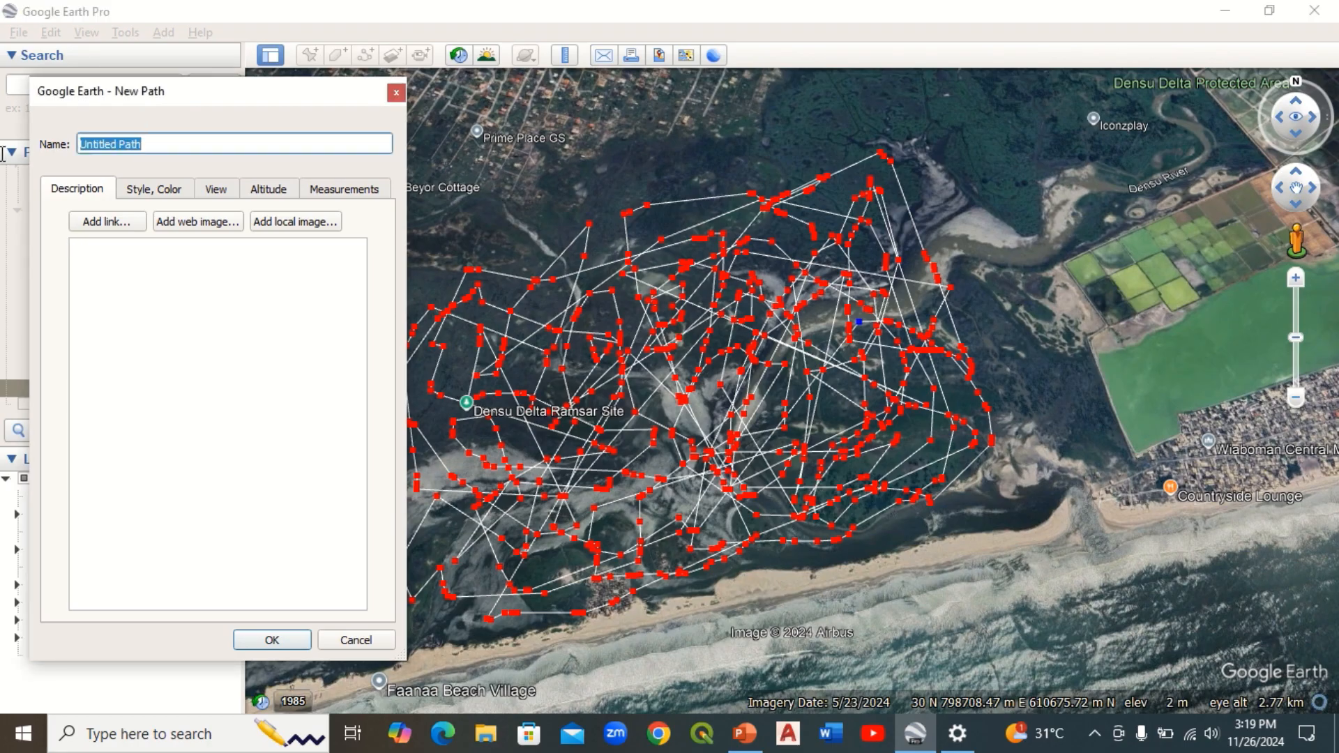
Step: Name the path 'densu delta' and save it as a KMZ in the Desktop LAYOUT folder
text(densu delta)
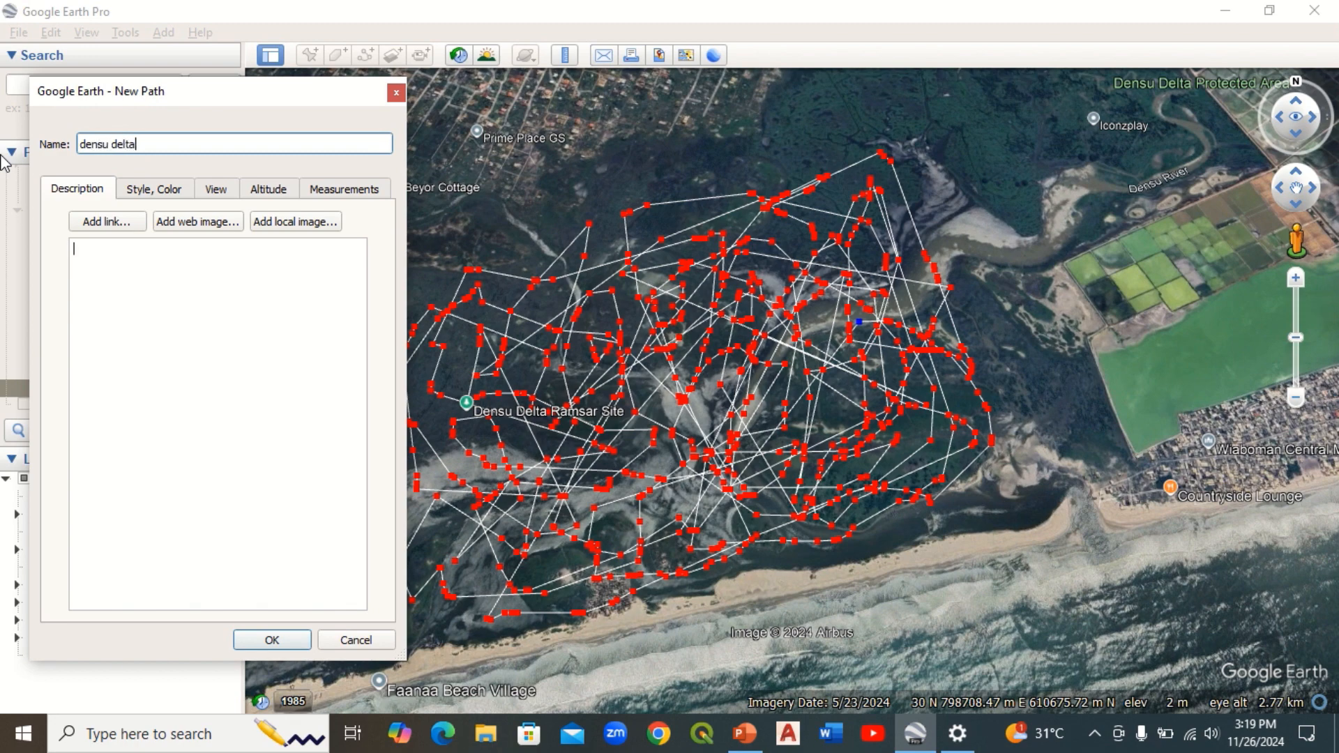
click(272, 640)
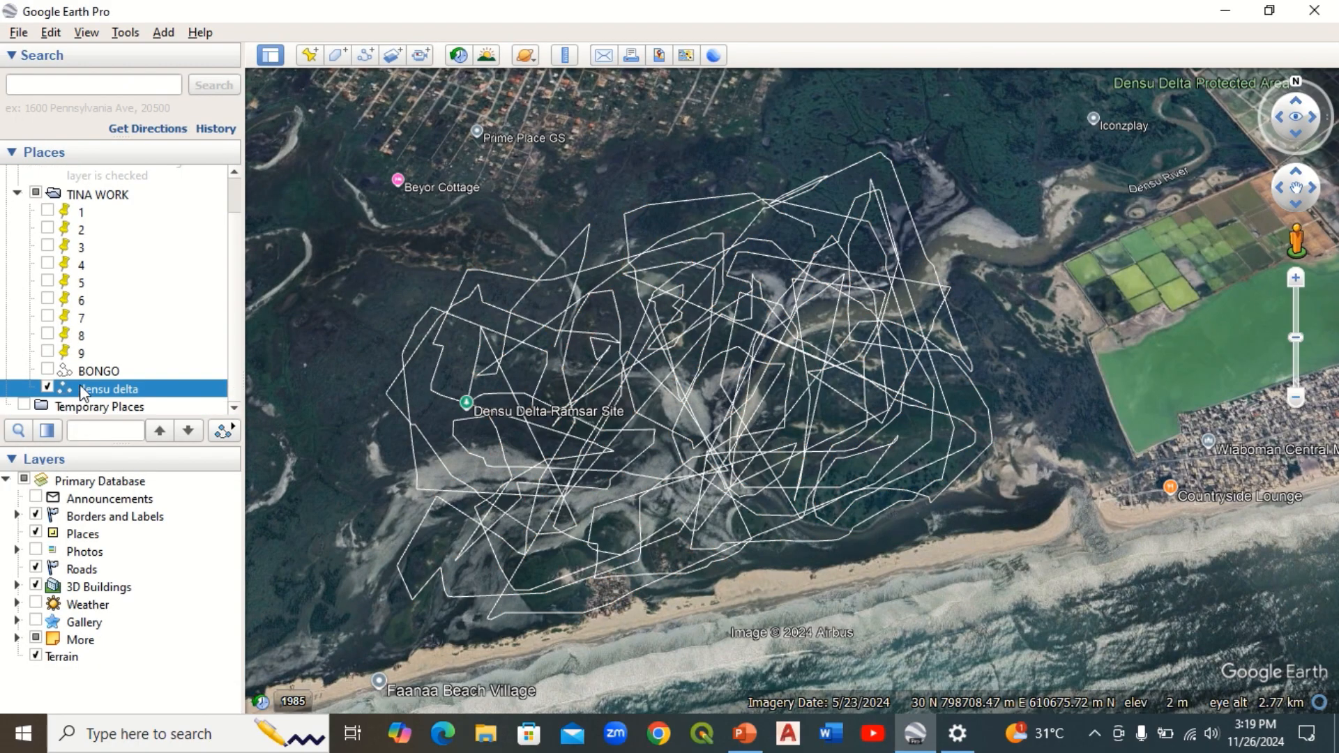
right_click(108, 389)
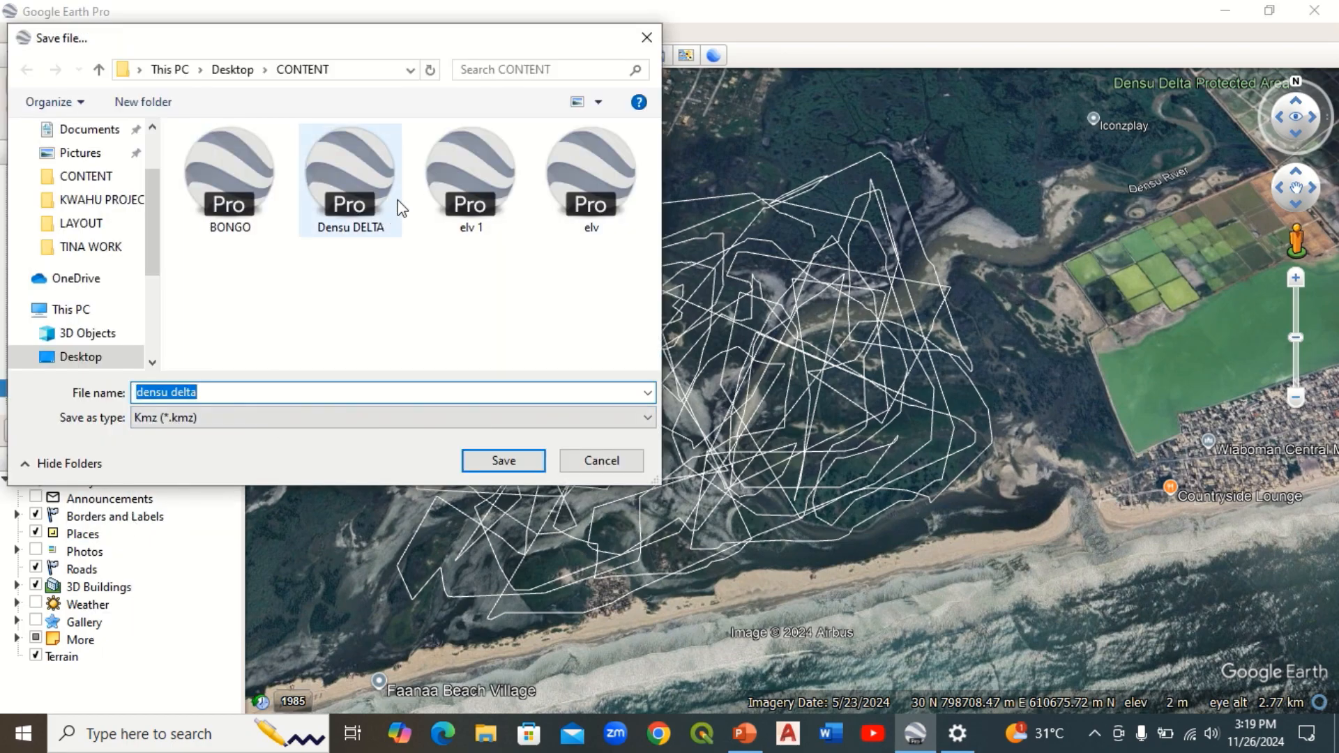
click(333, 283)
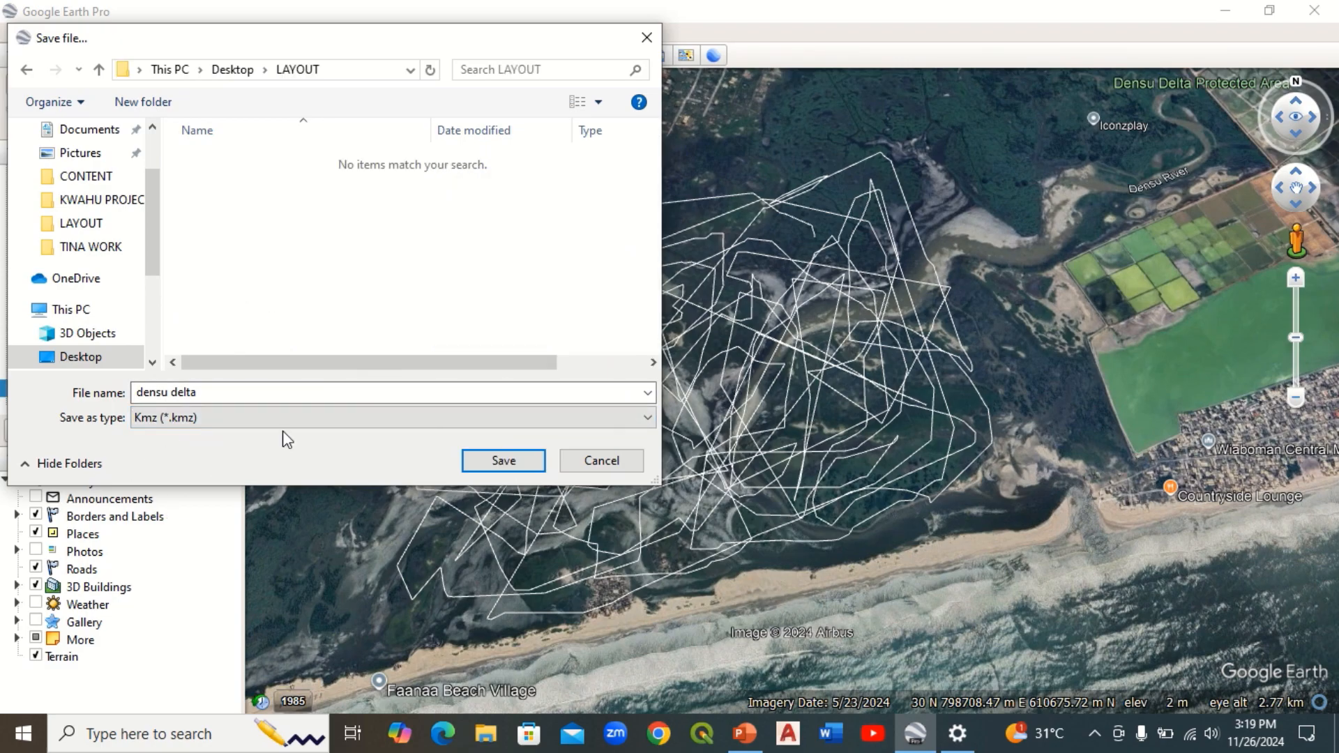
click(502, 460)
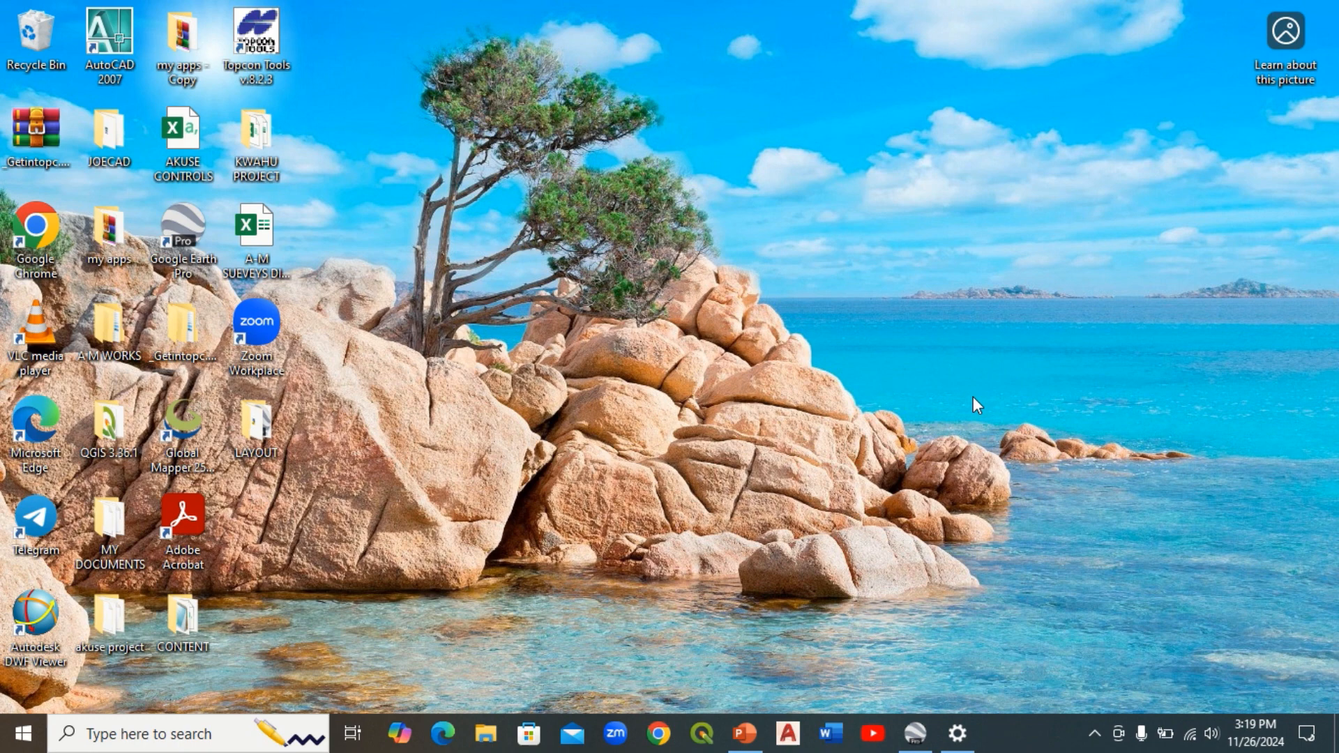
mouse_move(965, 431)
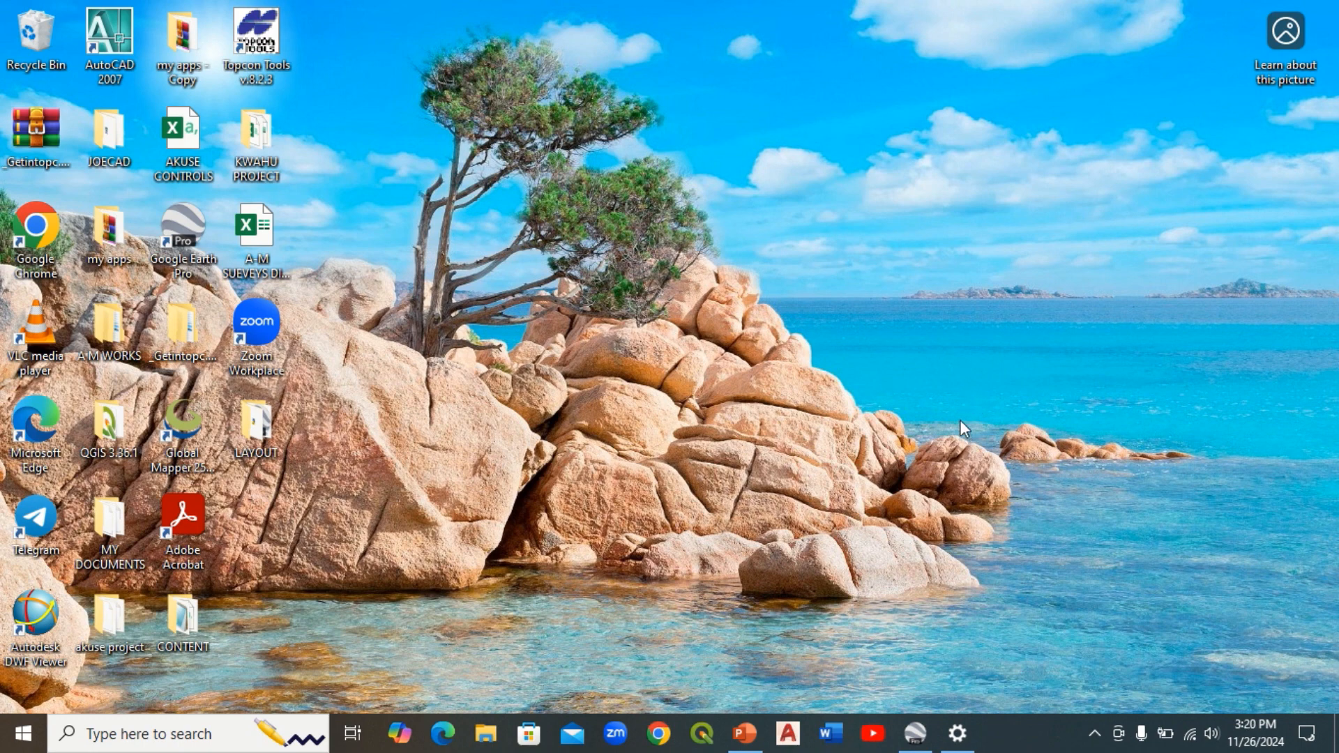
mouse_move(180, 431)
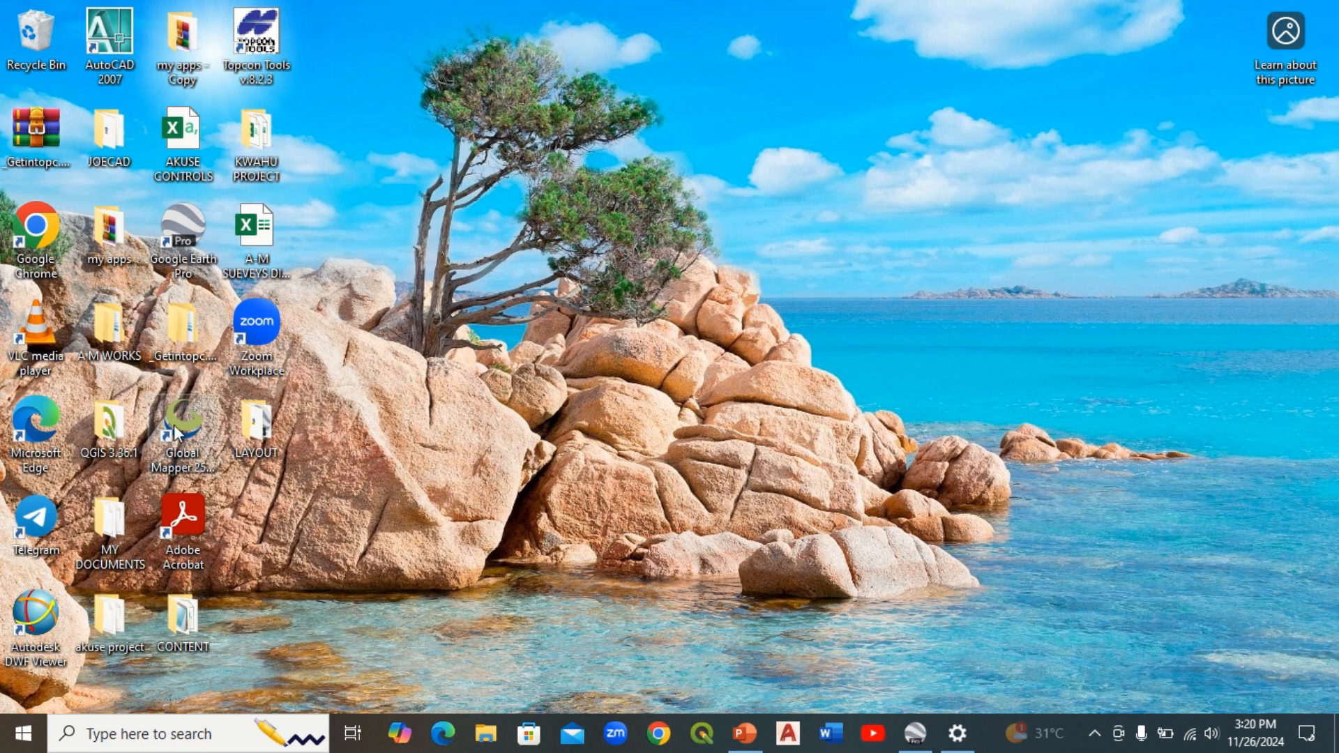
Step: Launch Global Mapper Pro from its desktop shortcut
click(180, 420)
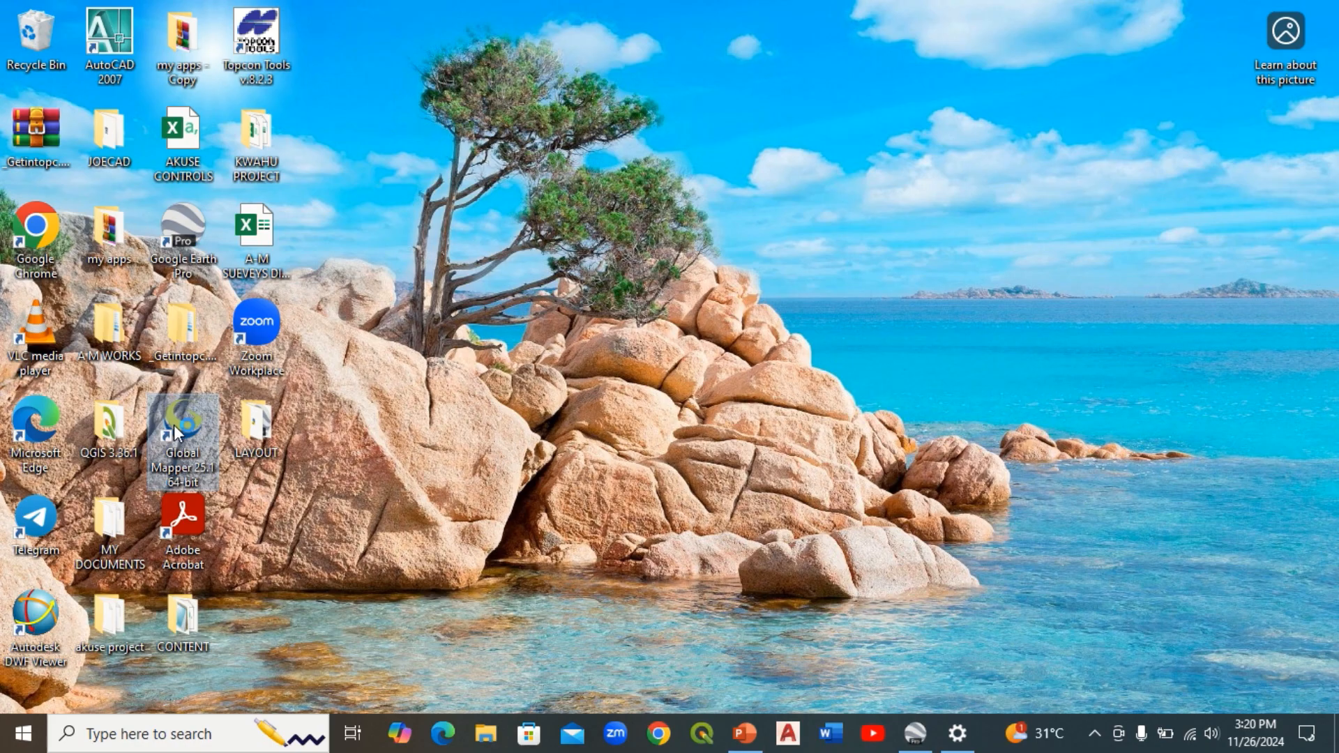
mouse_move(181, 425)
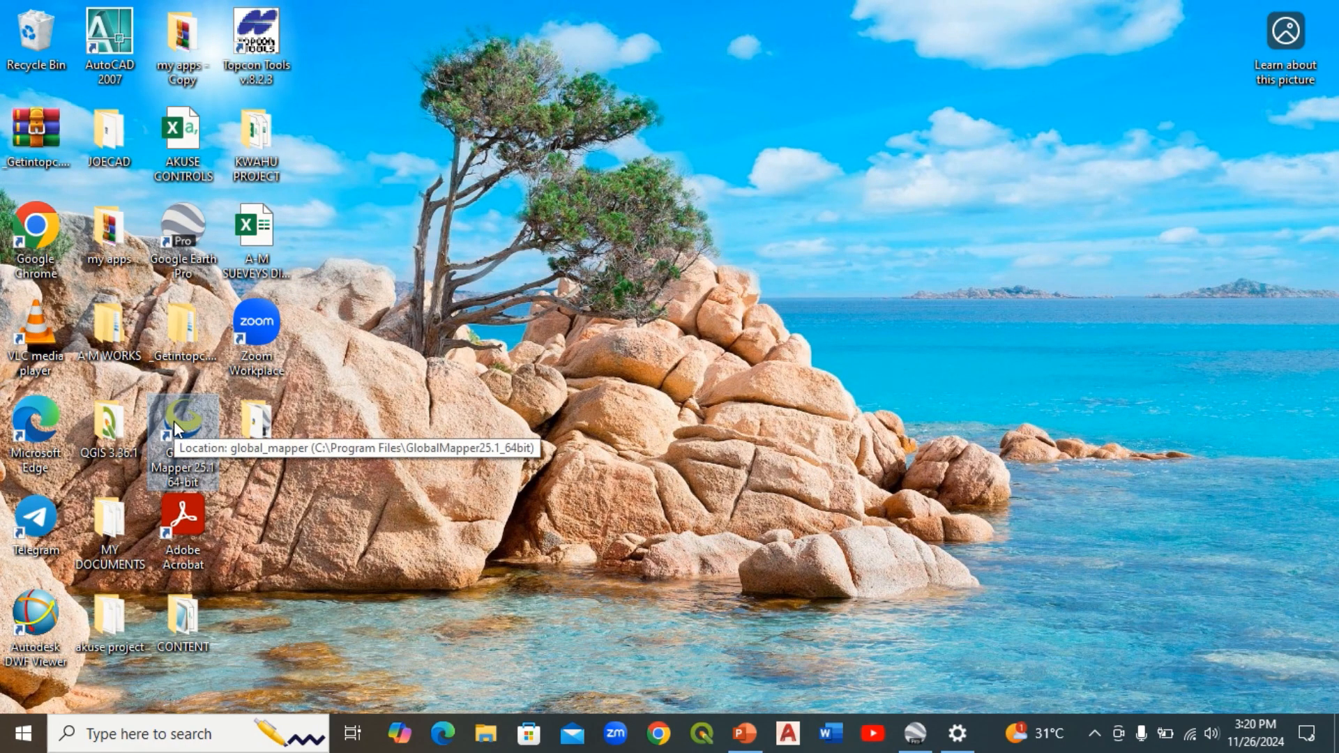
double_click(182, 427)
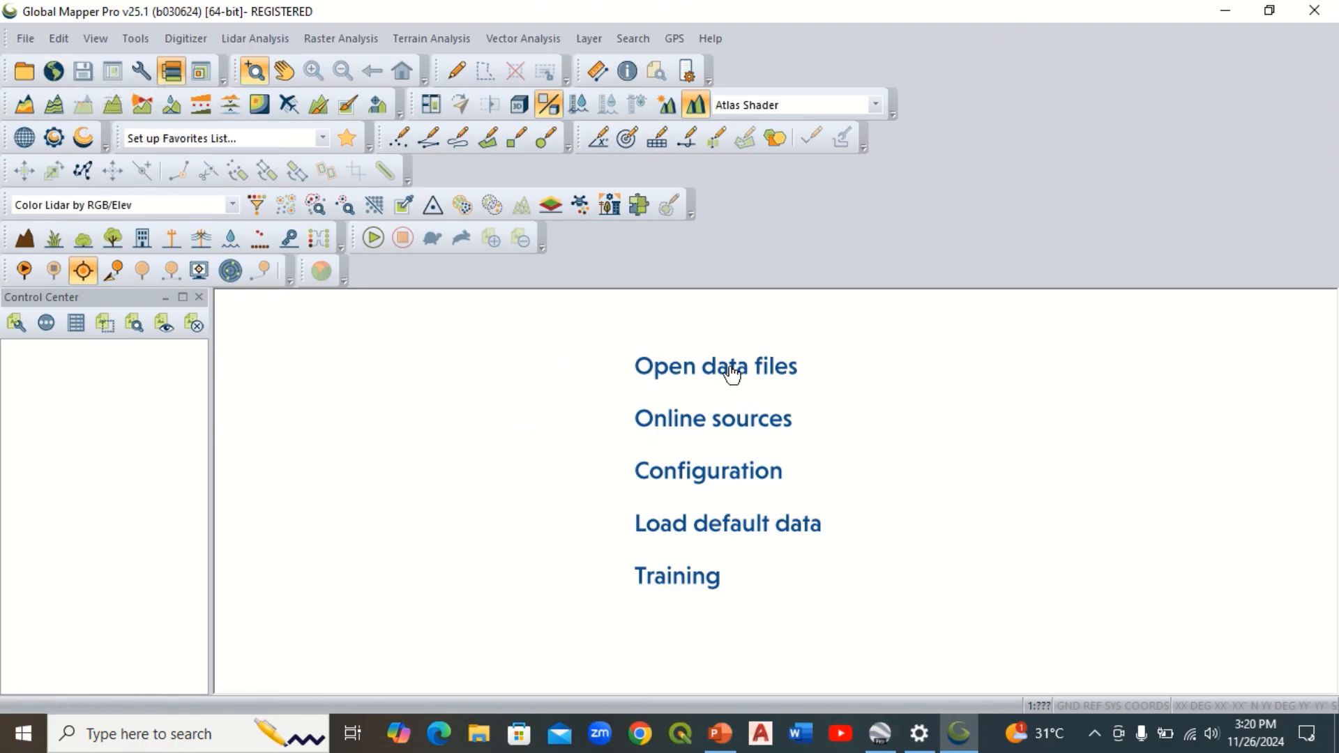
Step: Load densu delta.kmz from Desktop\LAYOUT as a layer and head to online data download
click(714, 365)
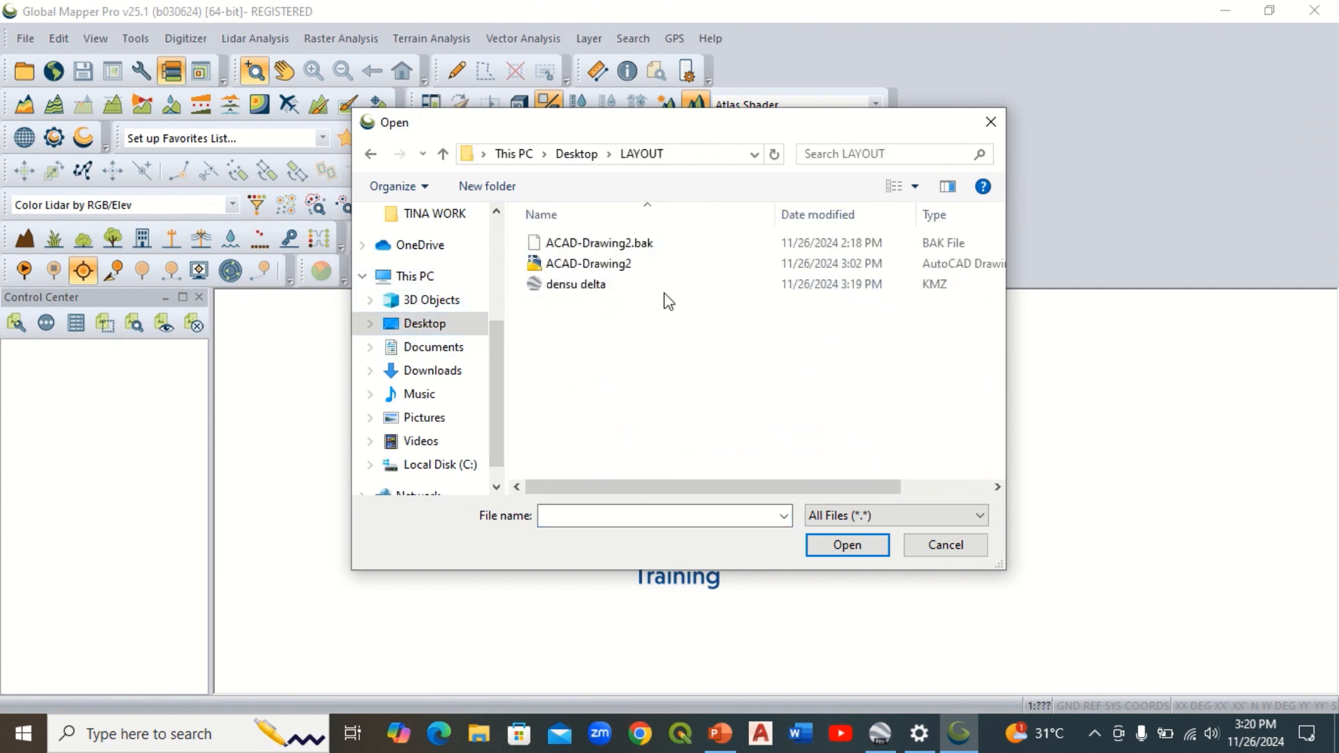
click(575, 283)
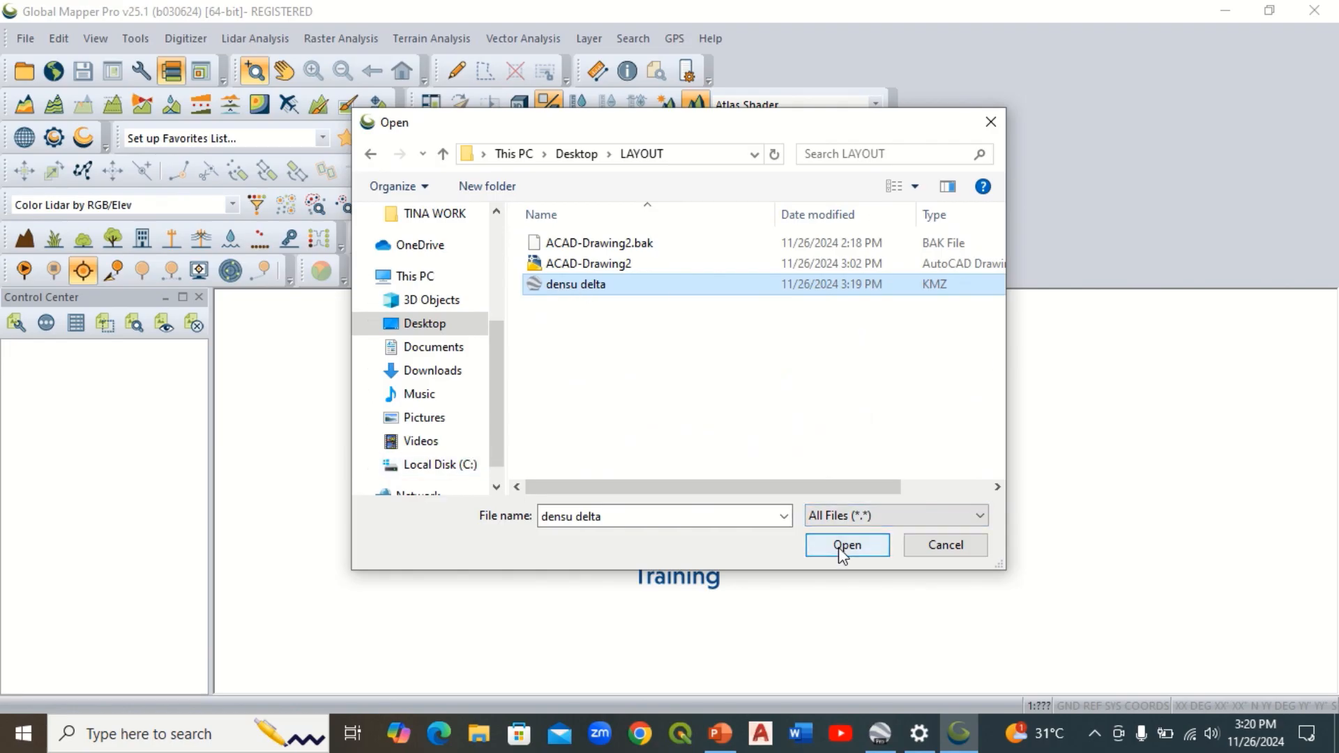
click(847, 545)
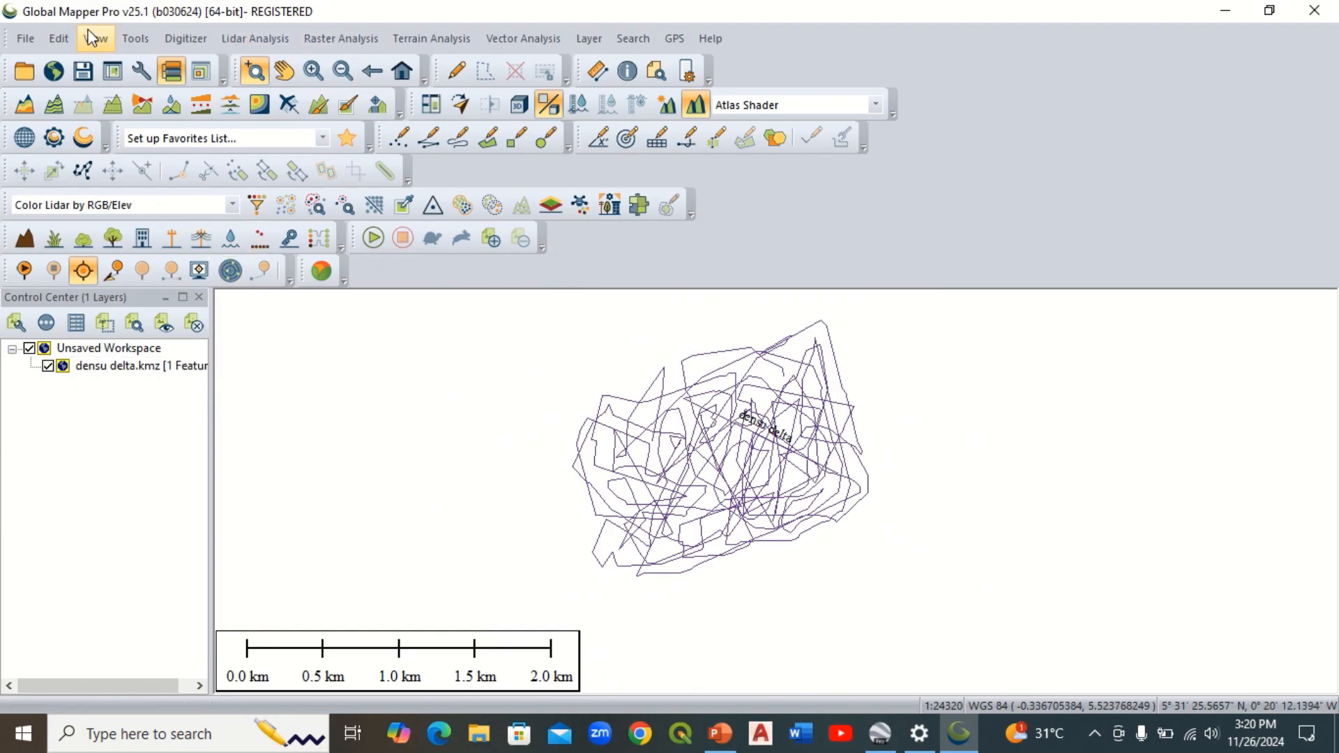
click(25, 39)
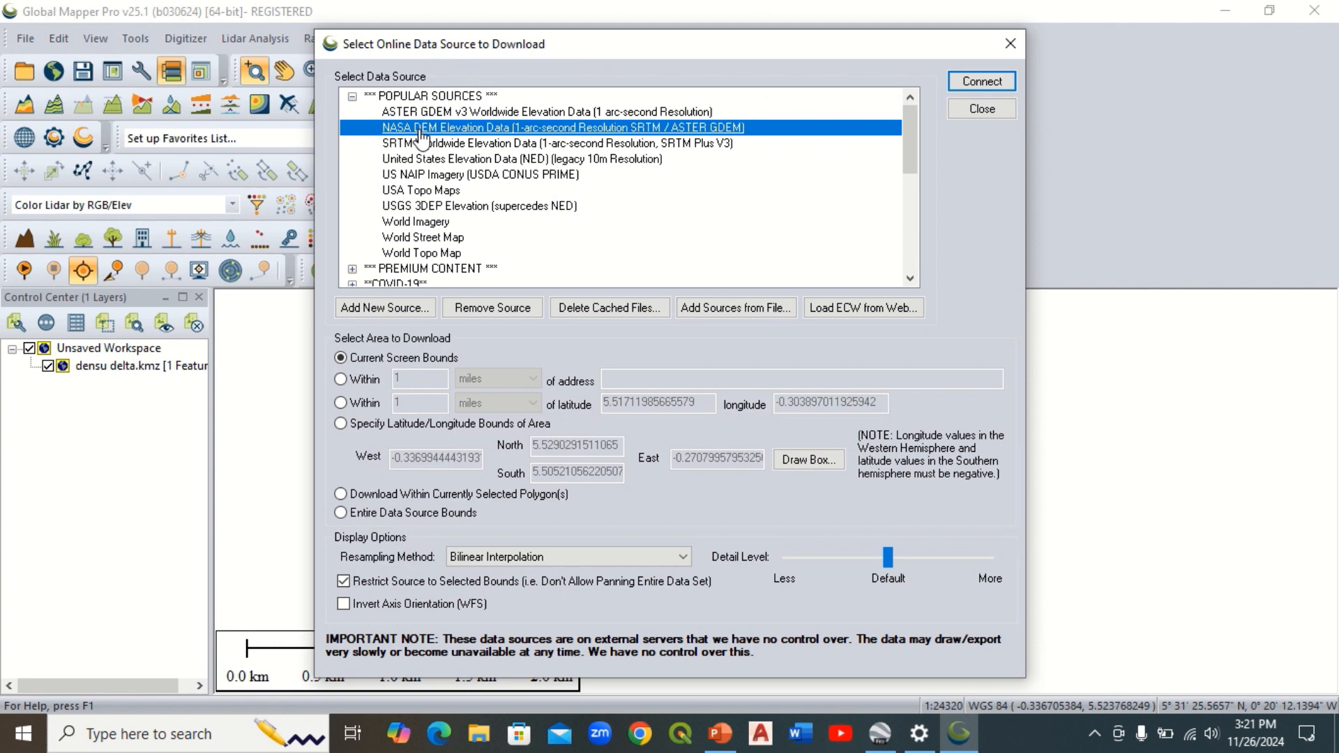
mouse_move(439, 138)
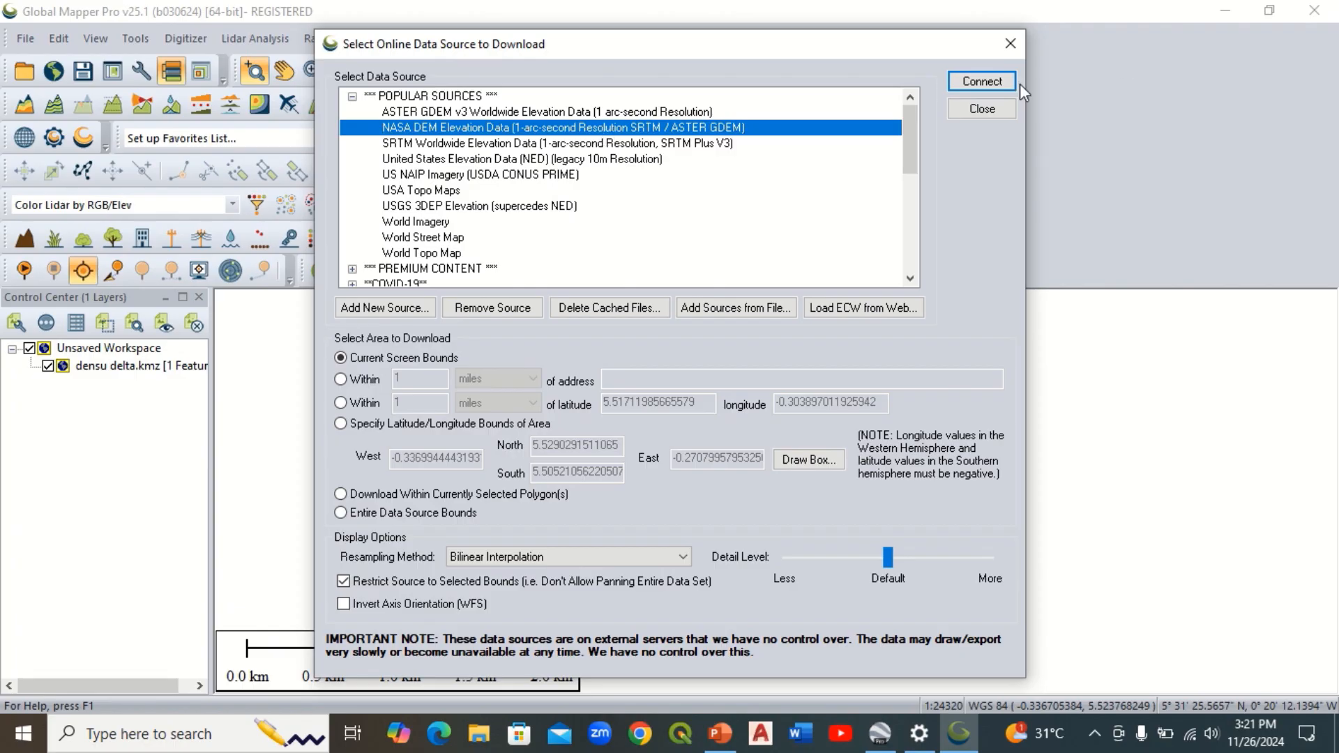
Step: Connect to NASA DEM Elevation Data for the current screen bounds
click(981, 80)
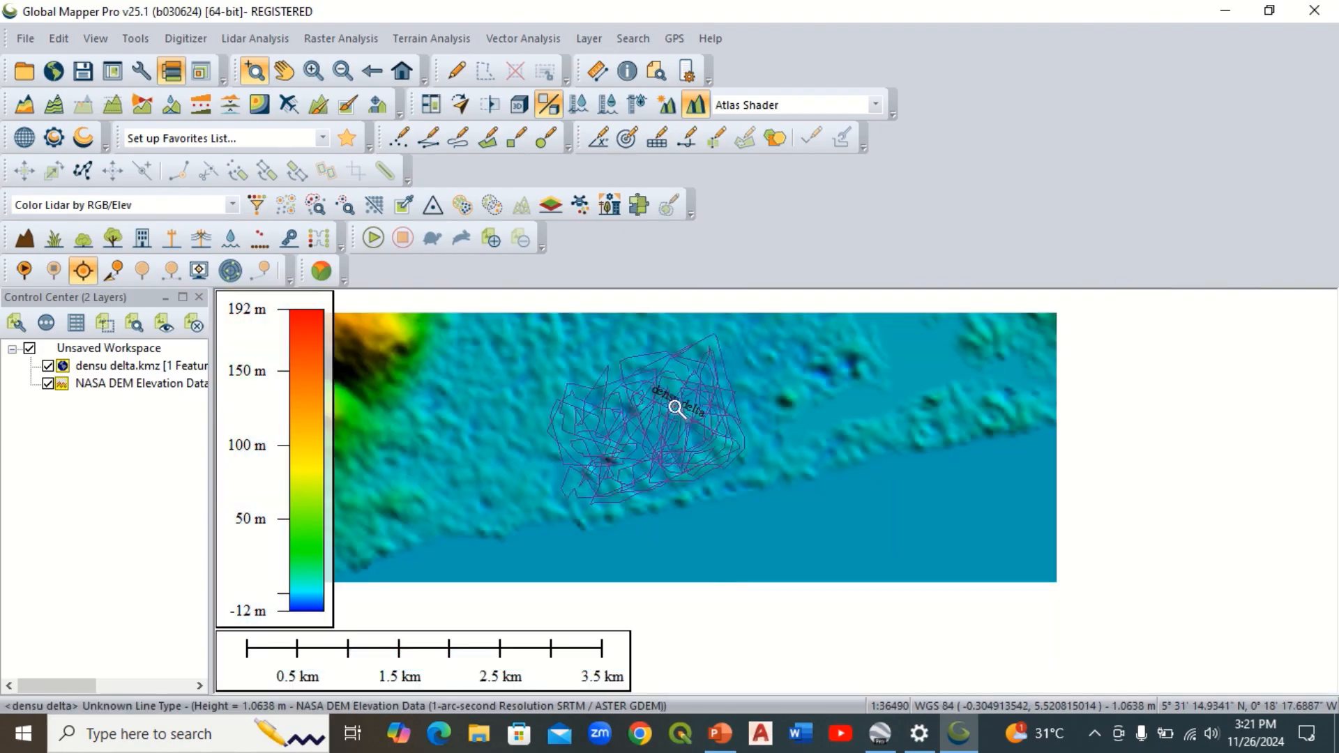
mouse_move(426, 457)
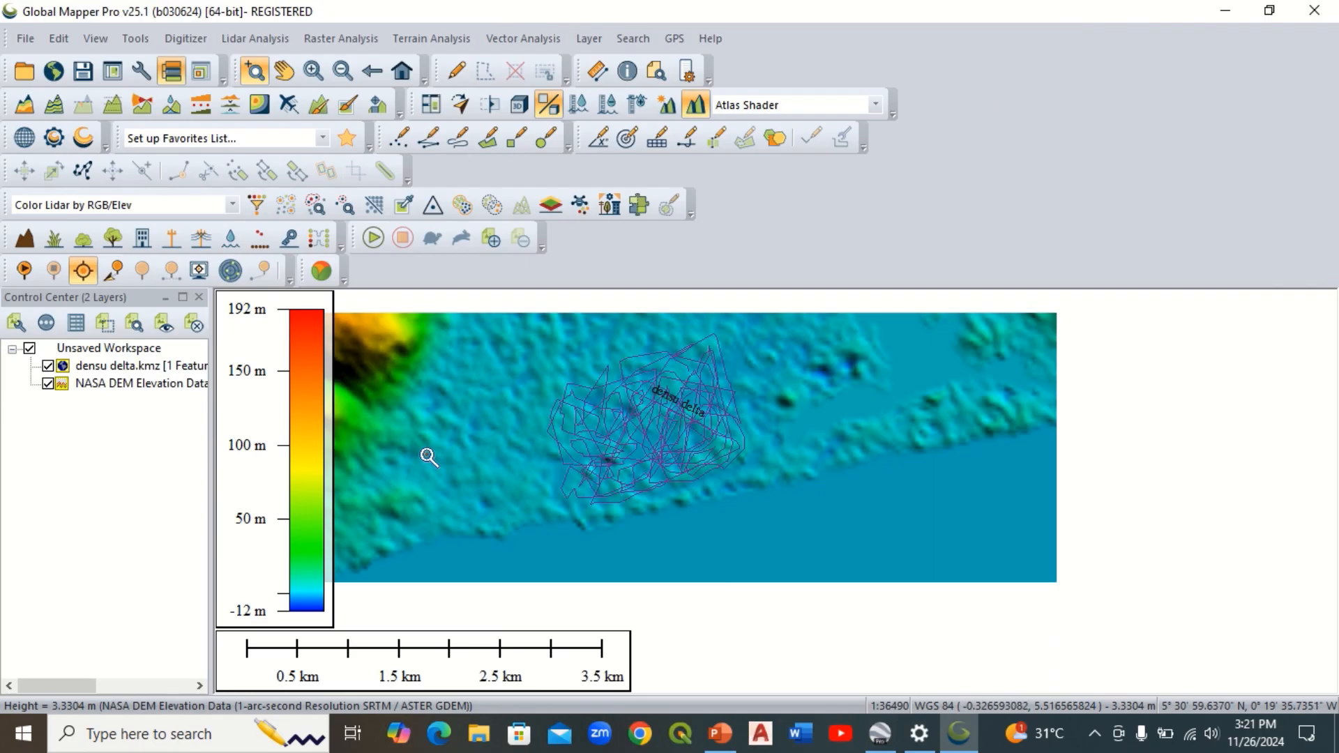
mouse_move(744, 410)
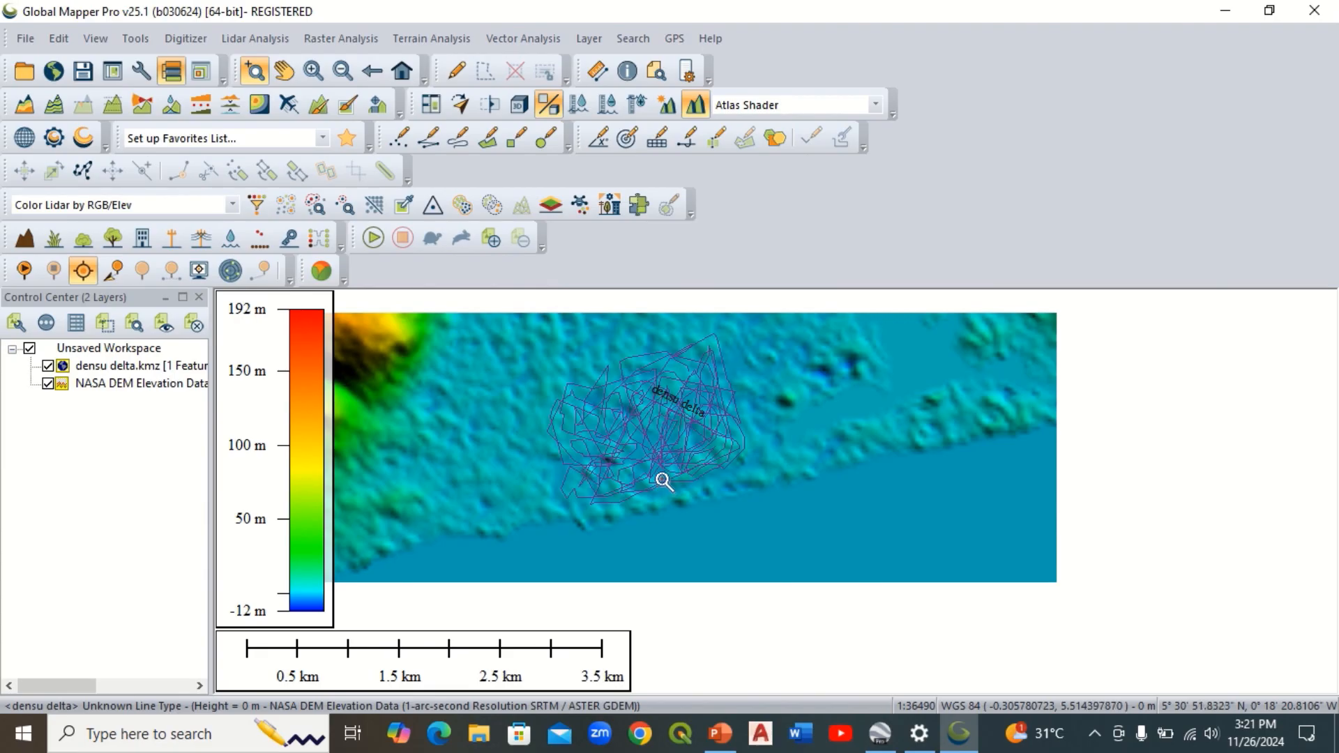
Step: Draw a four-cornered area feature enclosing the densu delta path with the Create Area tool
click(488, 136)
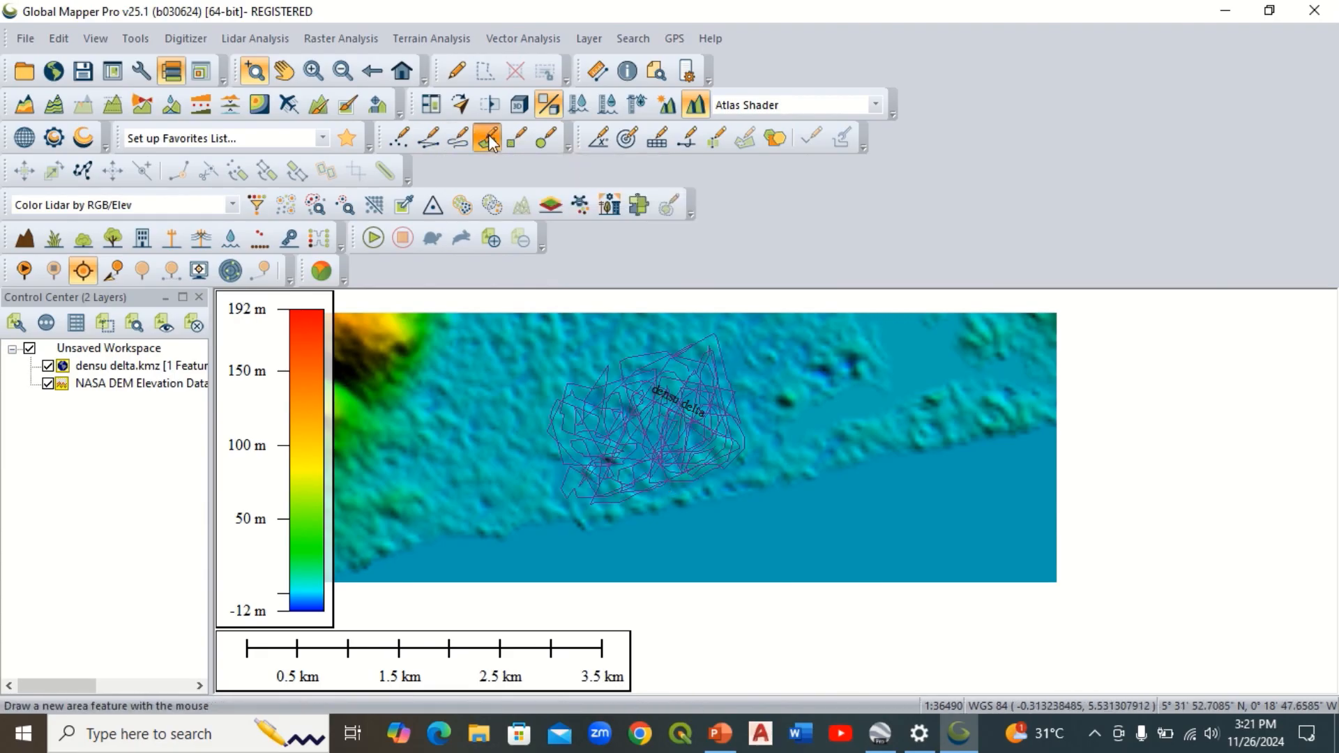
click(488, 136)
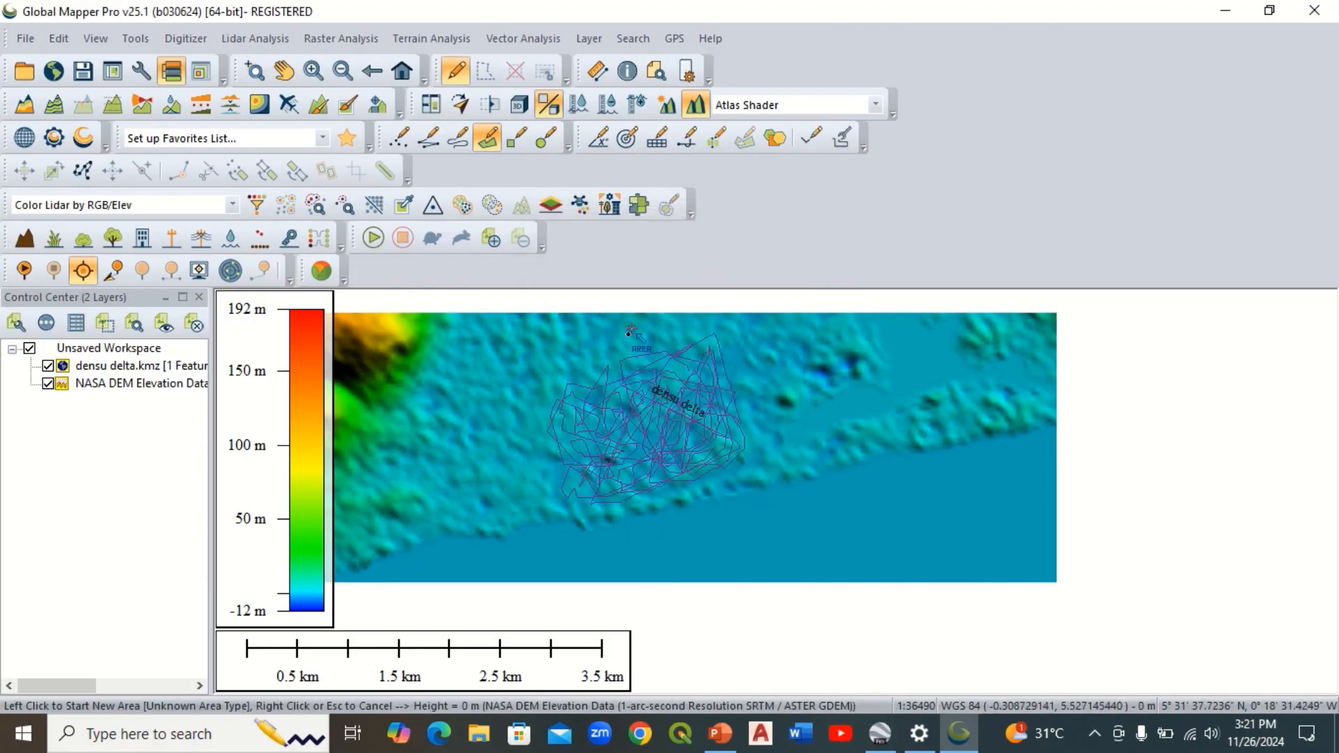
click(482, 137)
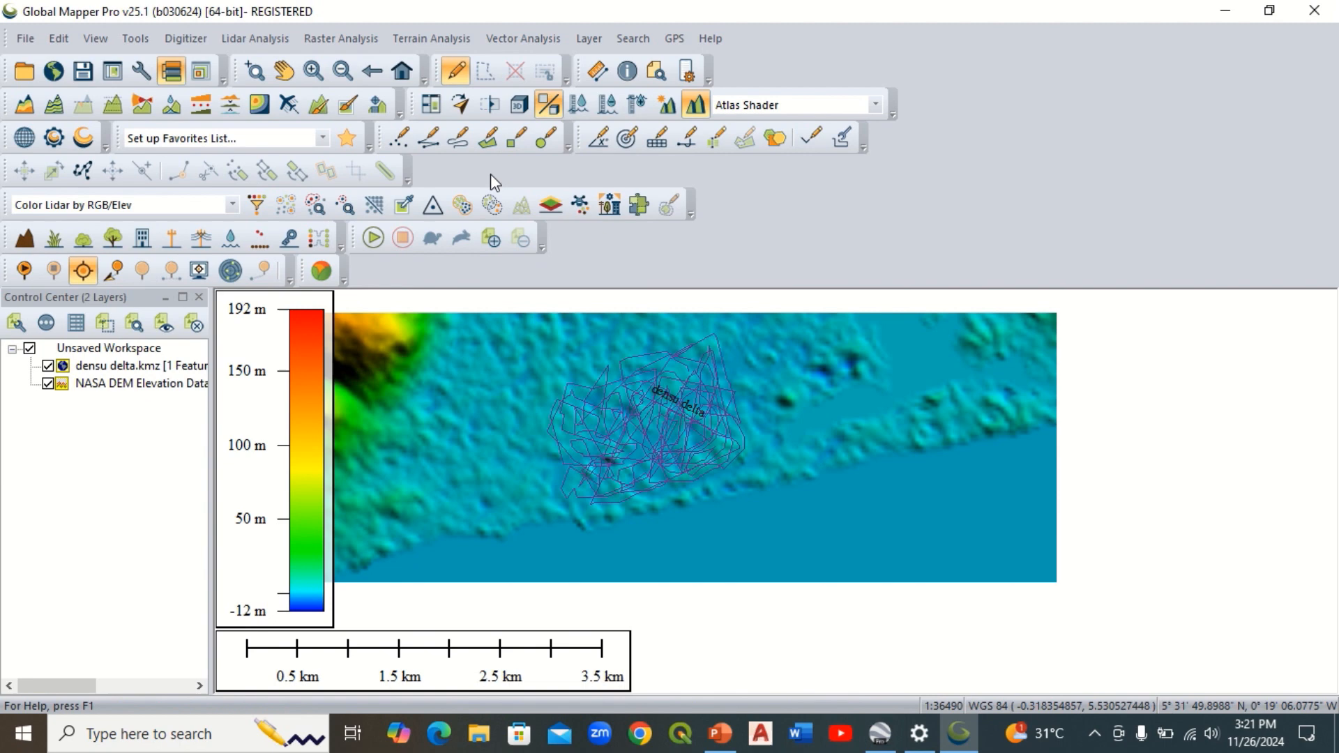
click(487, 136)
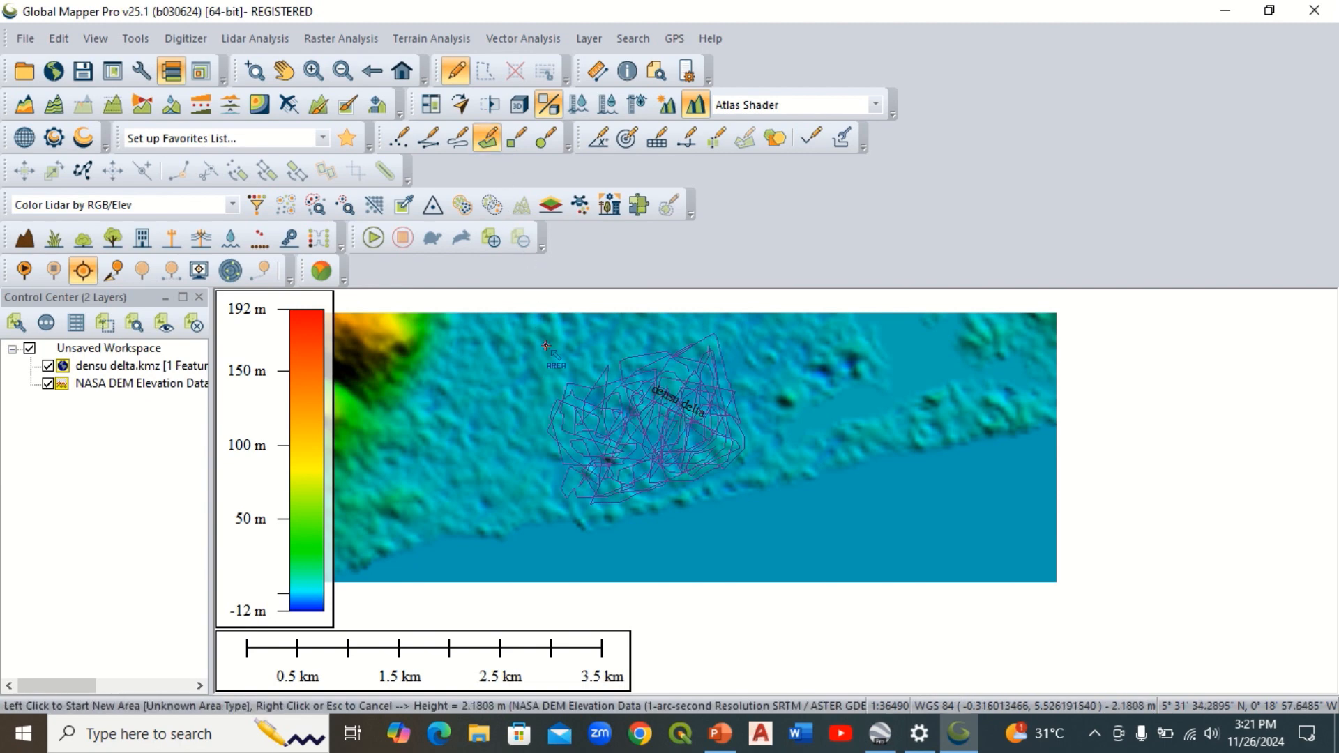
click(525, 556)
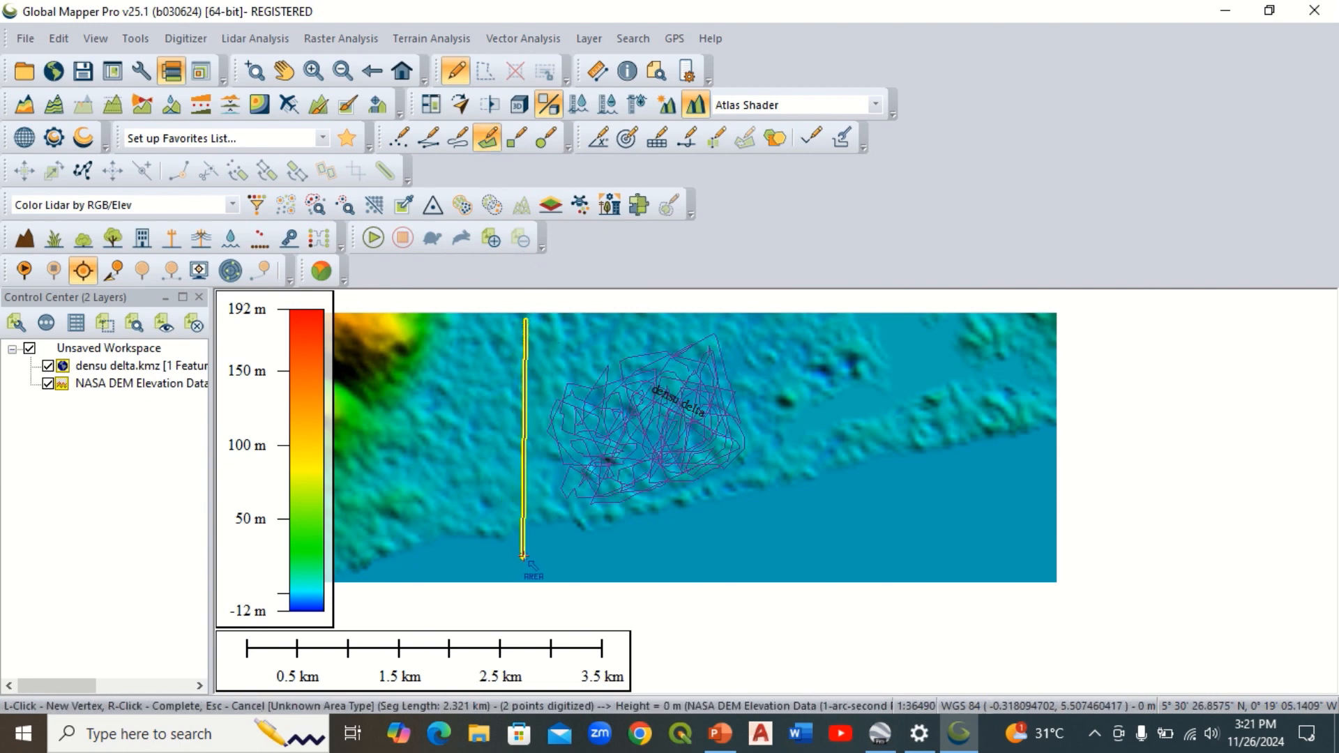
click(841, 505)
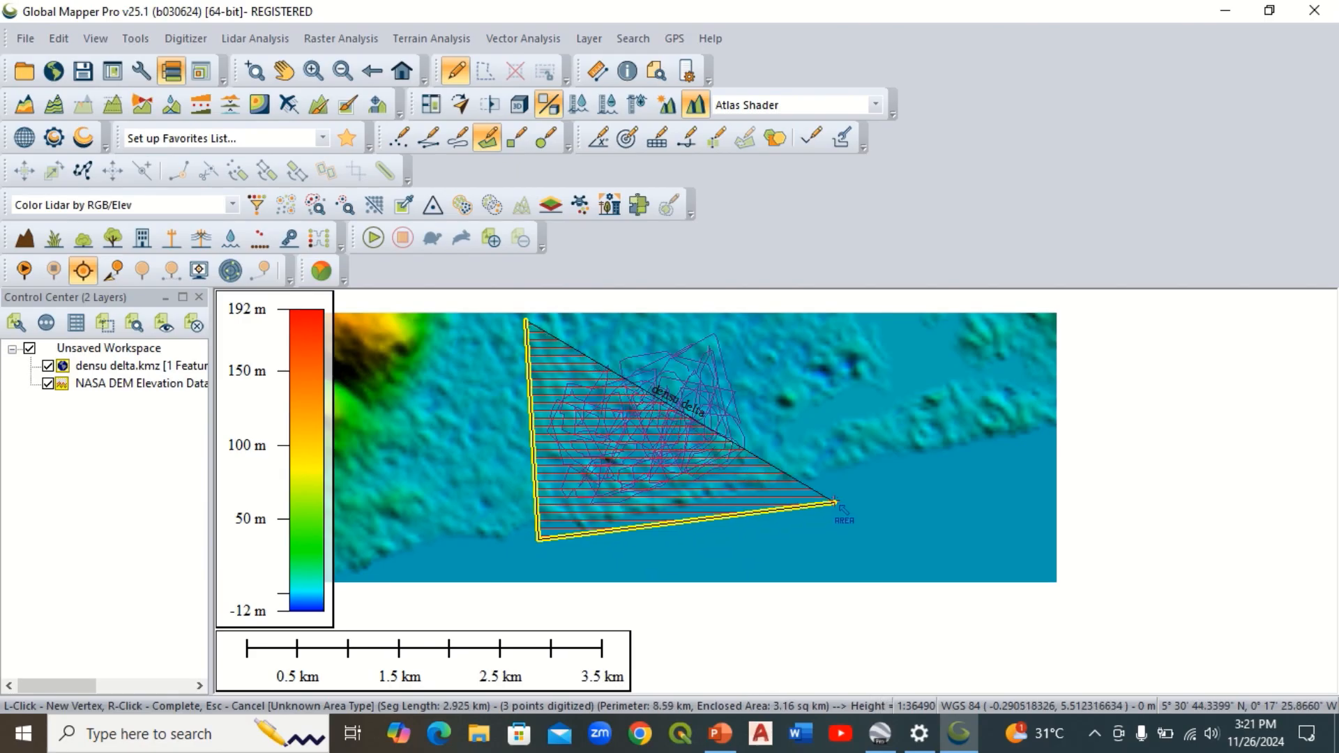
click(750, 326)
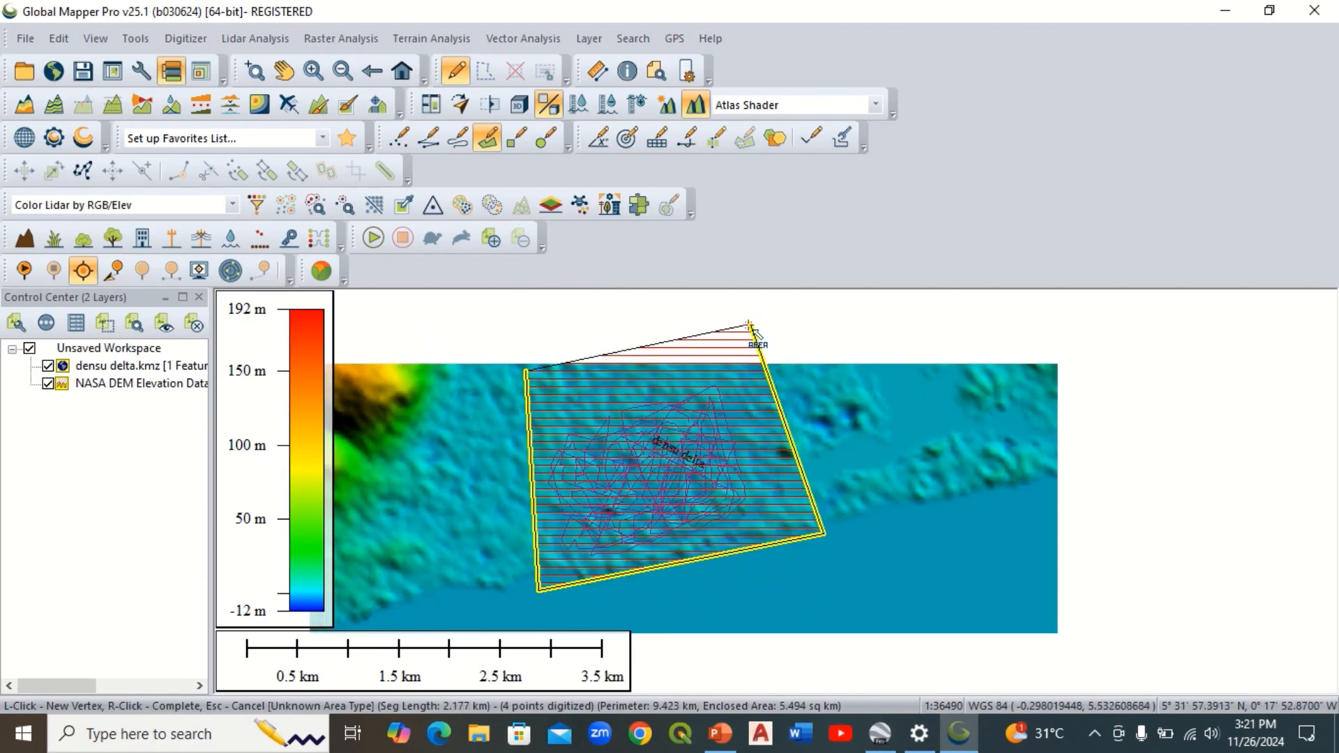
right_click(752, 327)
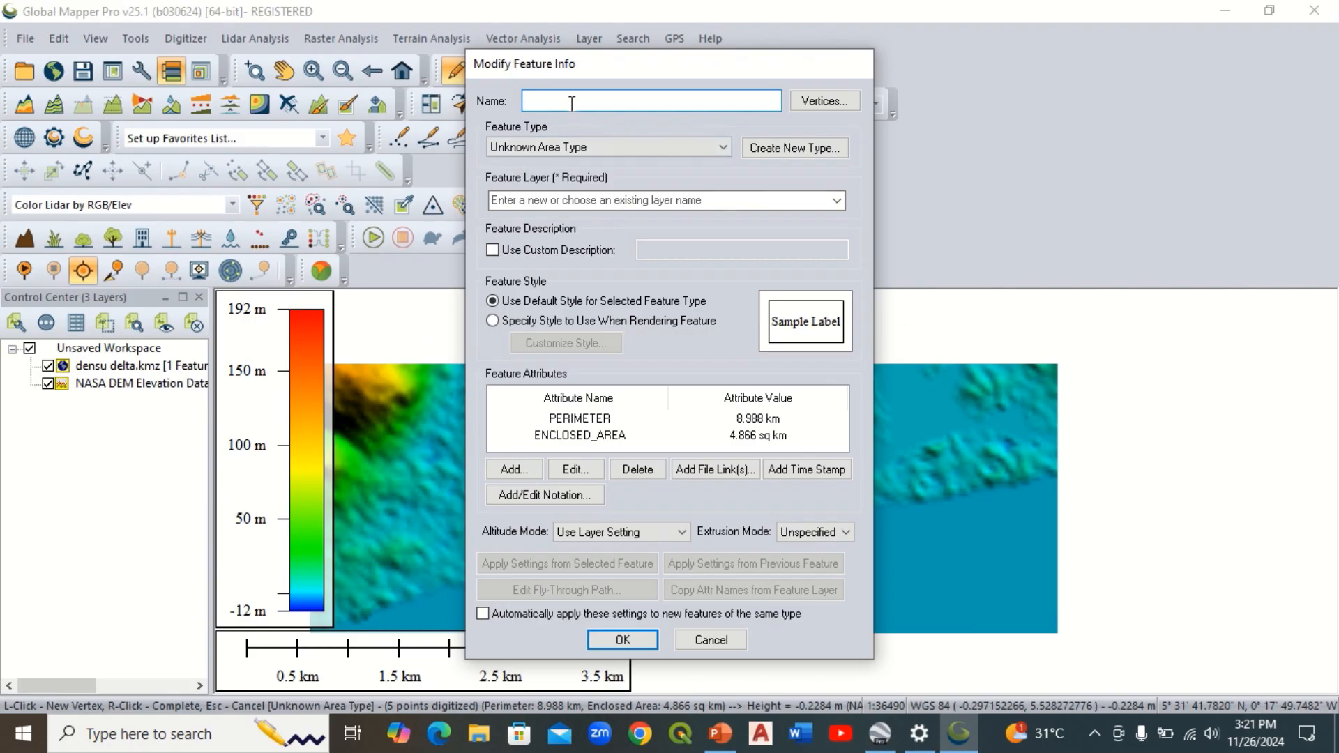
Step: Name the area 'delta', type Survey Section, layer densu delta.kmz, and confirm
click(652, 101)
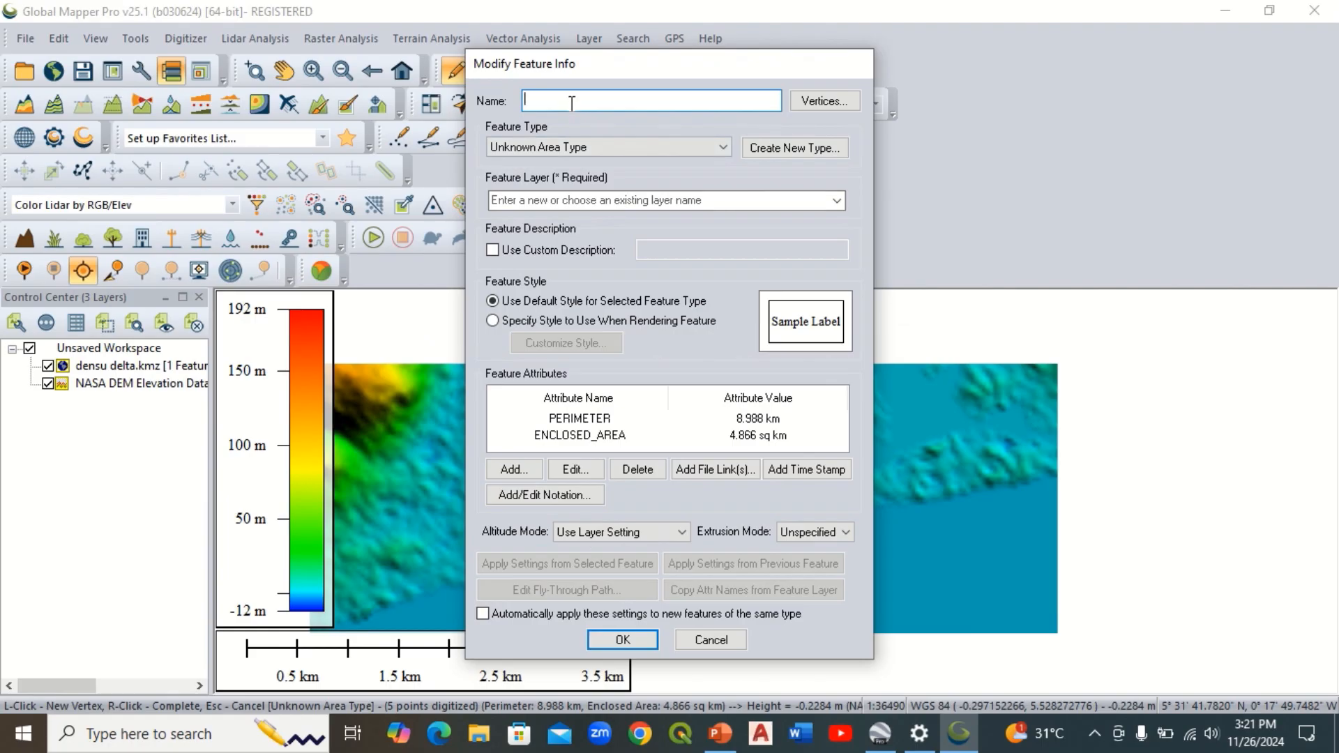
text(delta)
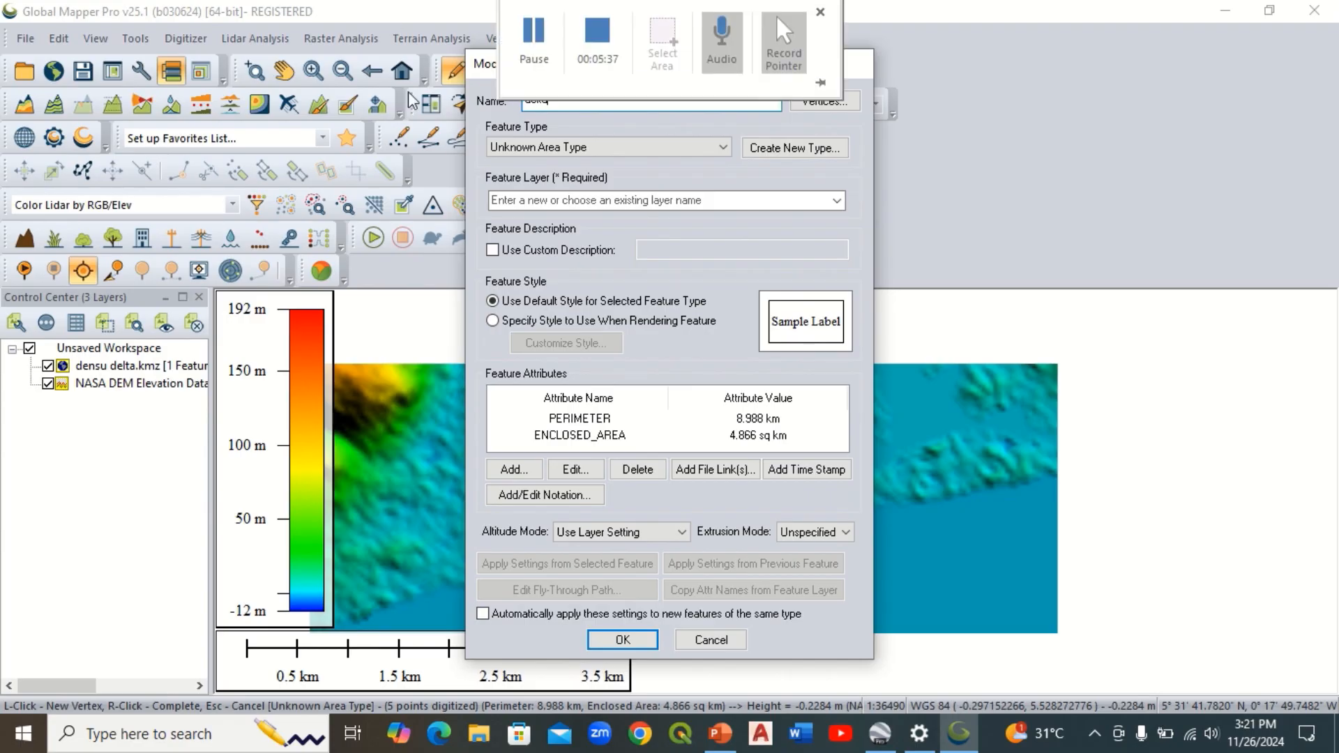
click(722, 147)
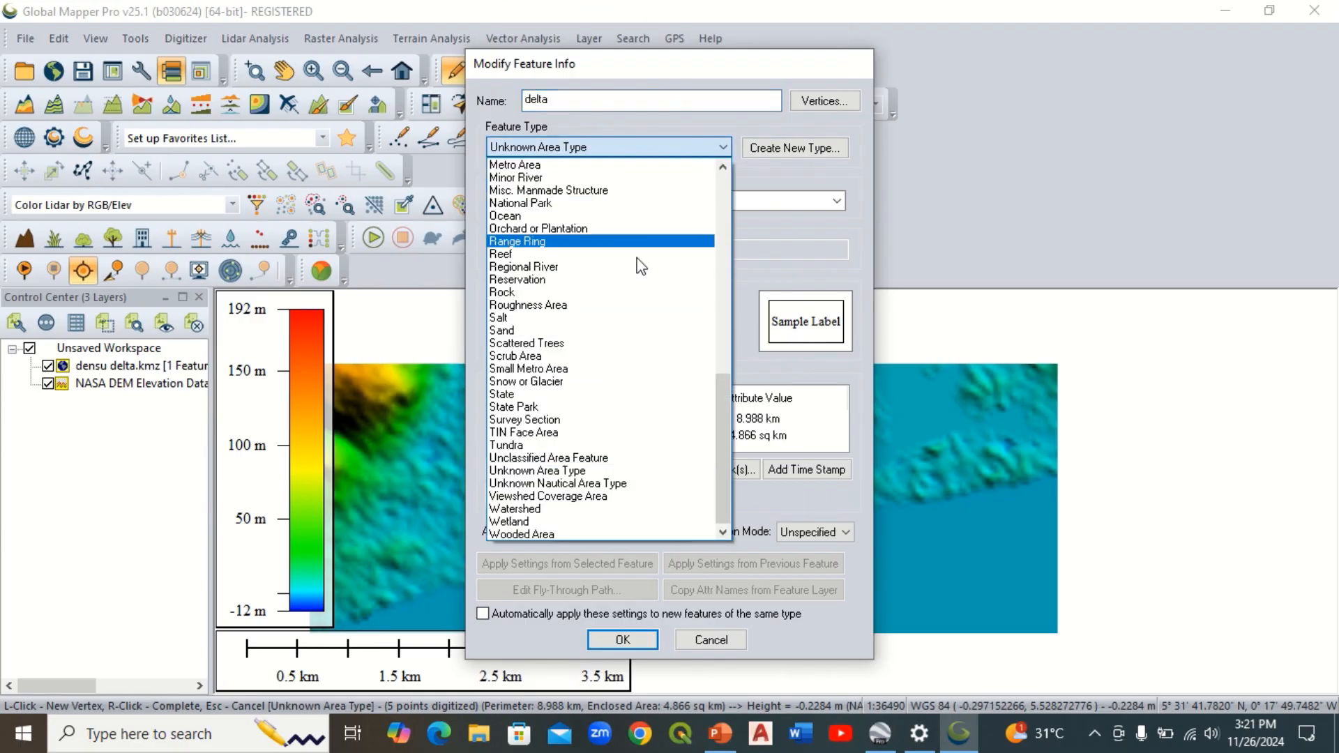
click(525, 420)
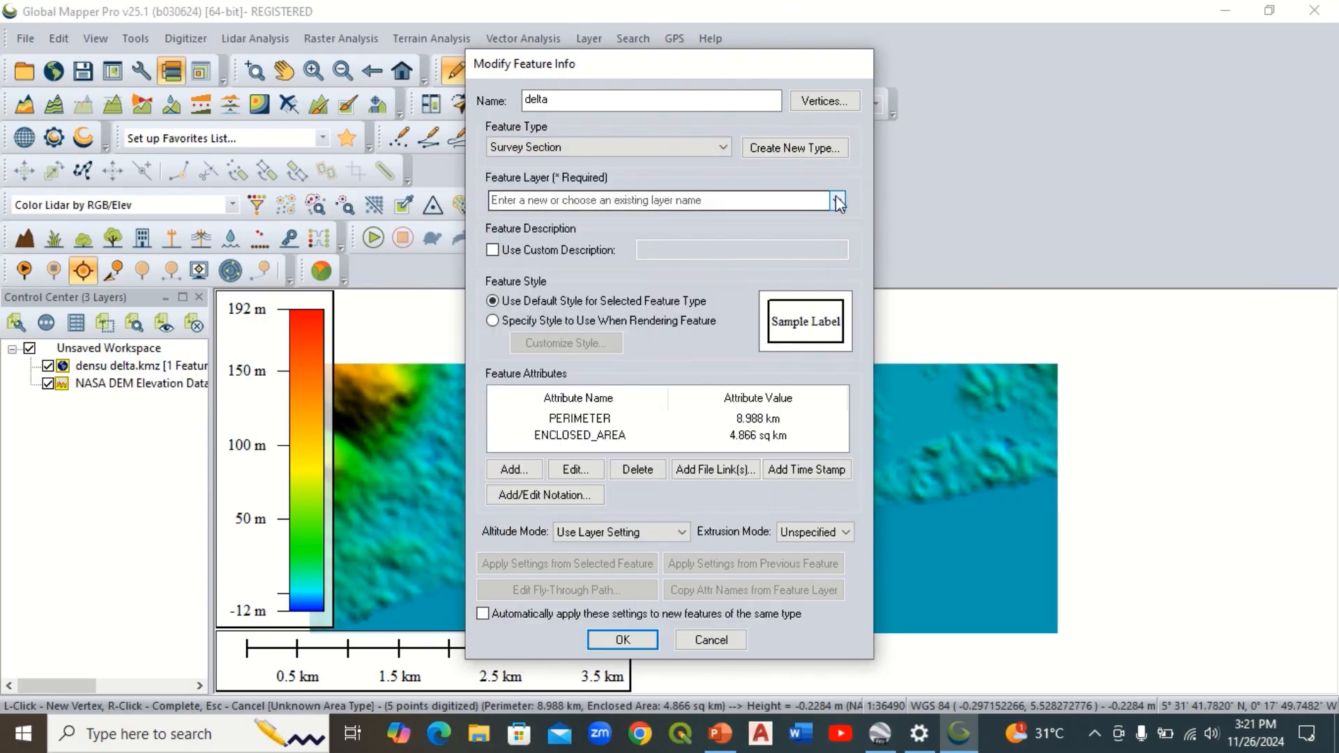
click(837, 200)
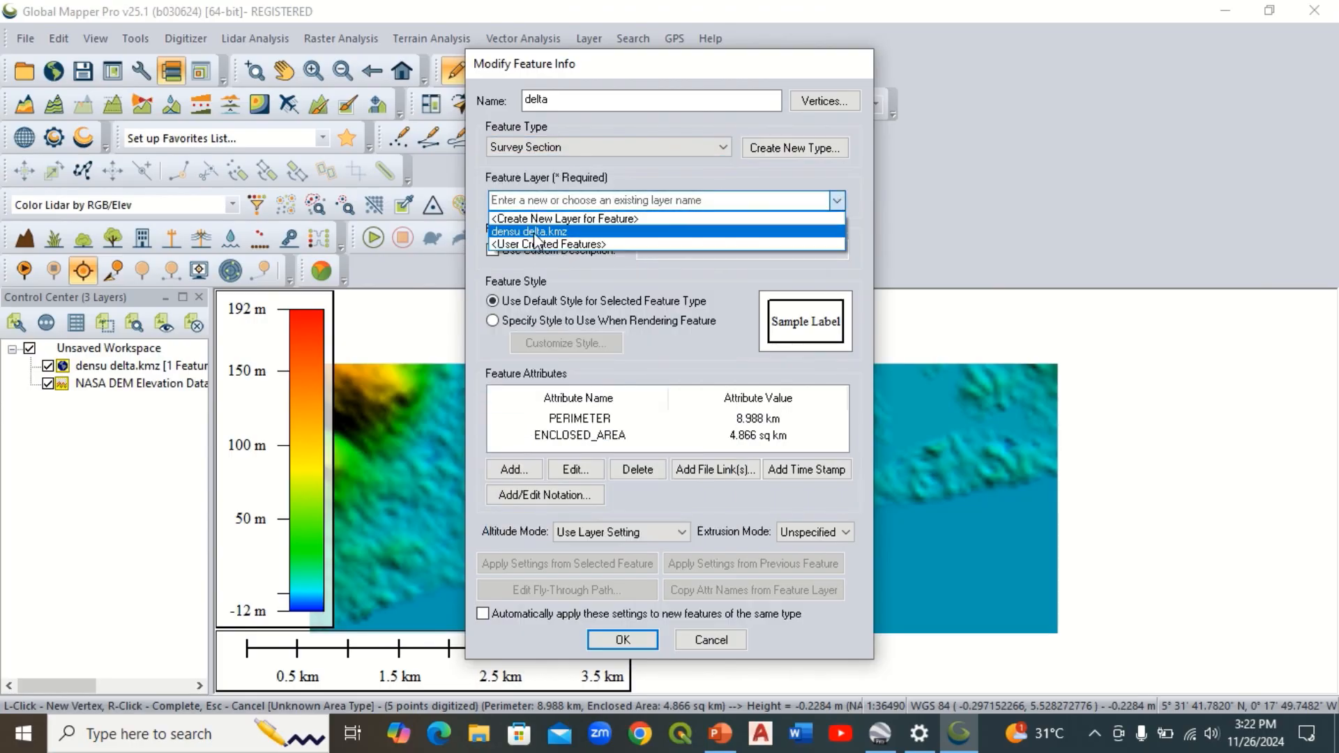
click(527, 231)
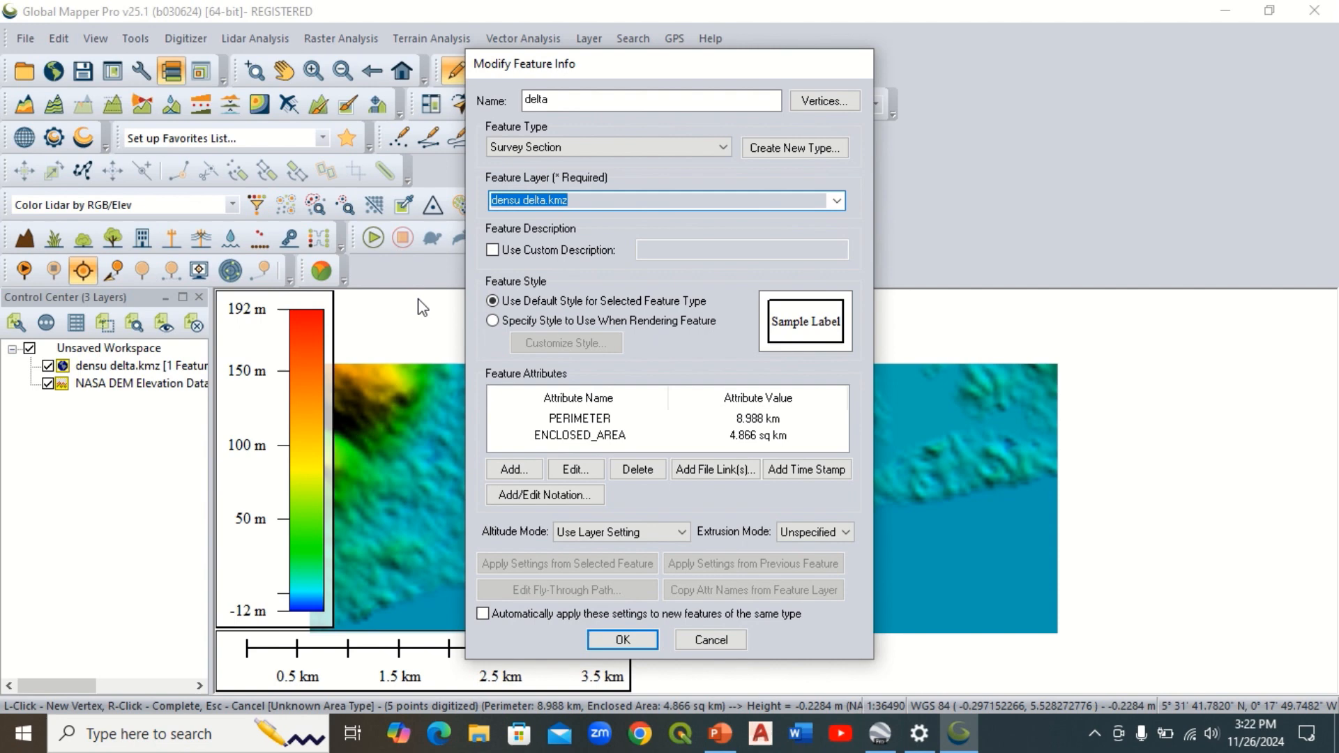
mouse_move(189, 374)
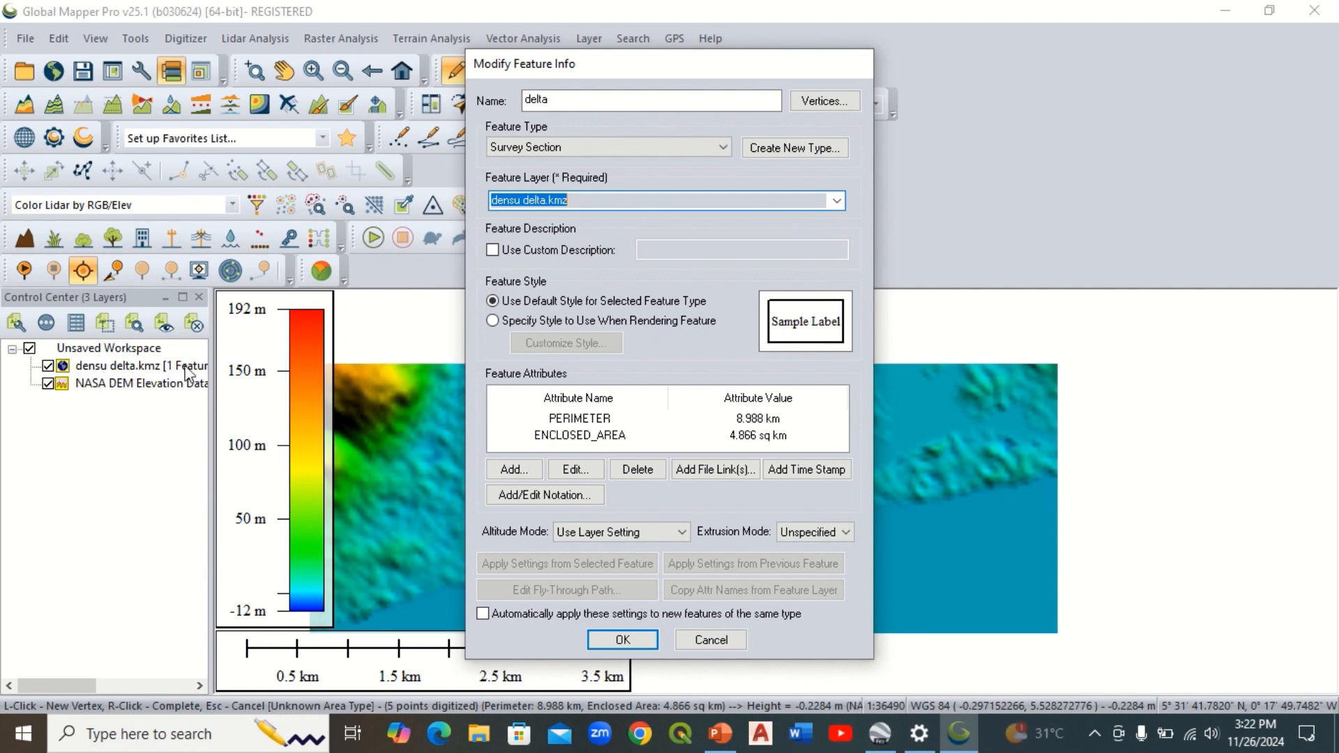
click(622, 638)
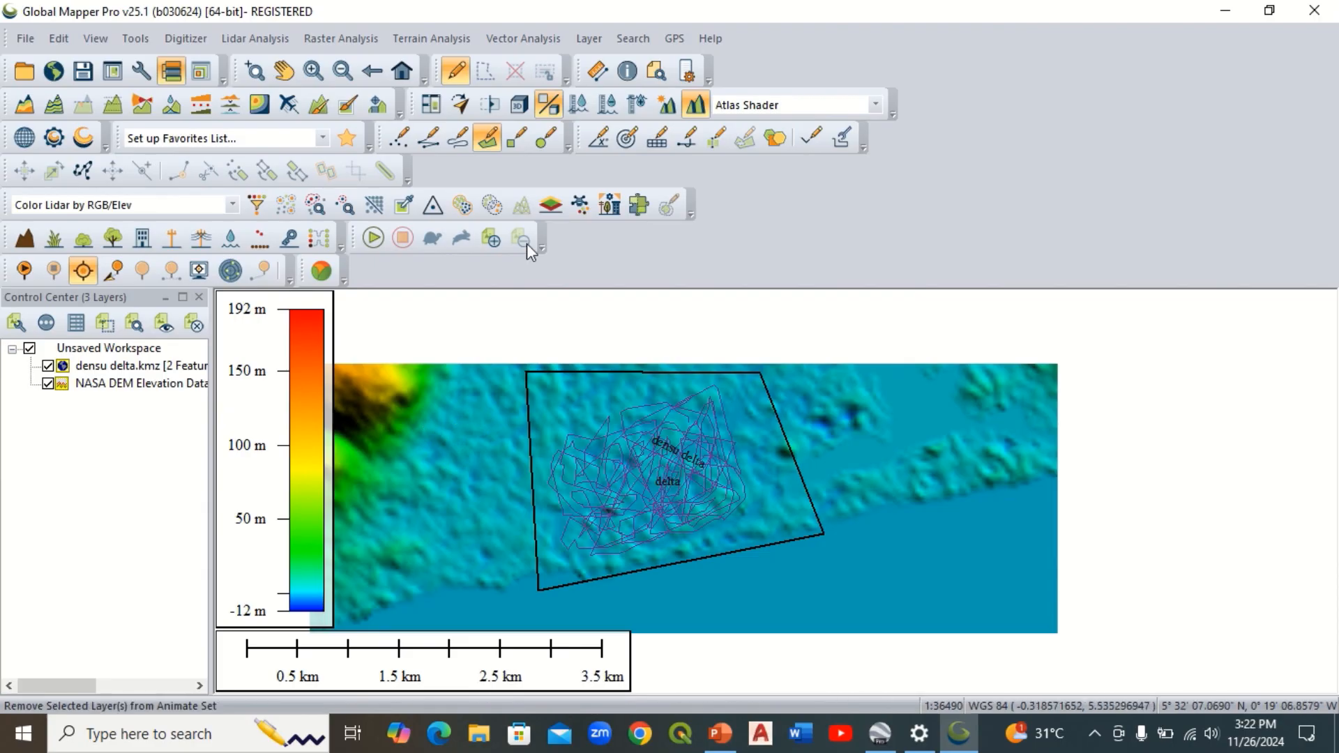
Step: Switch to the Digitizer, select the delta polygon and bring up the NASA DEM layer's options
click(453, 71)
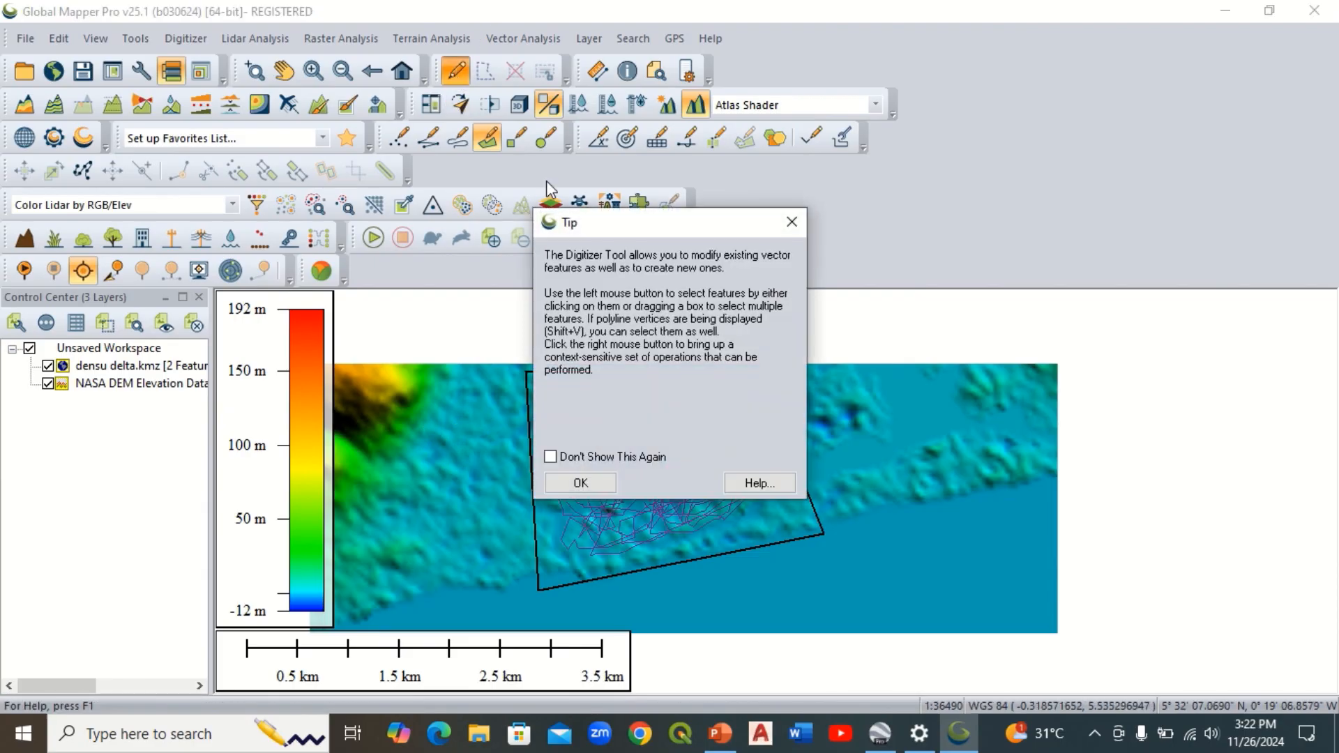
click(579, 483)
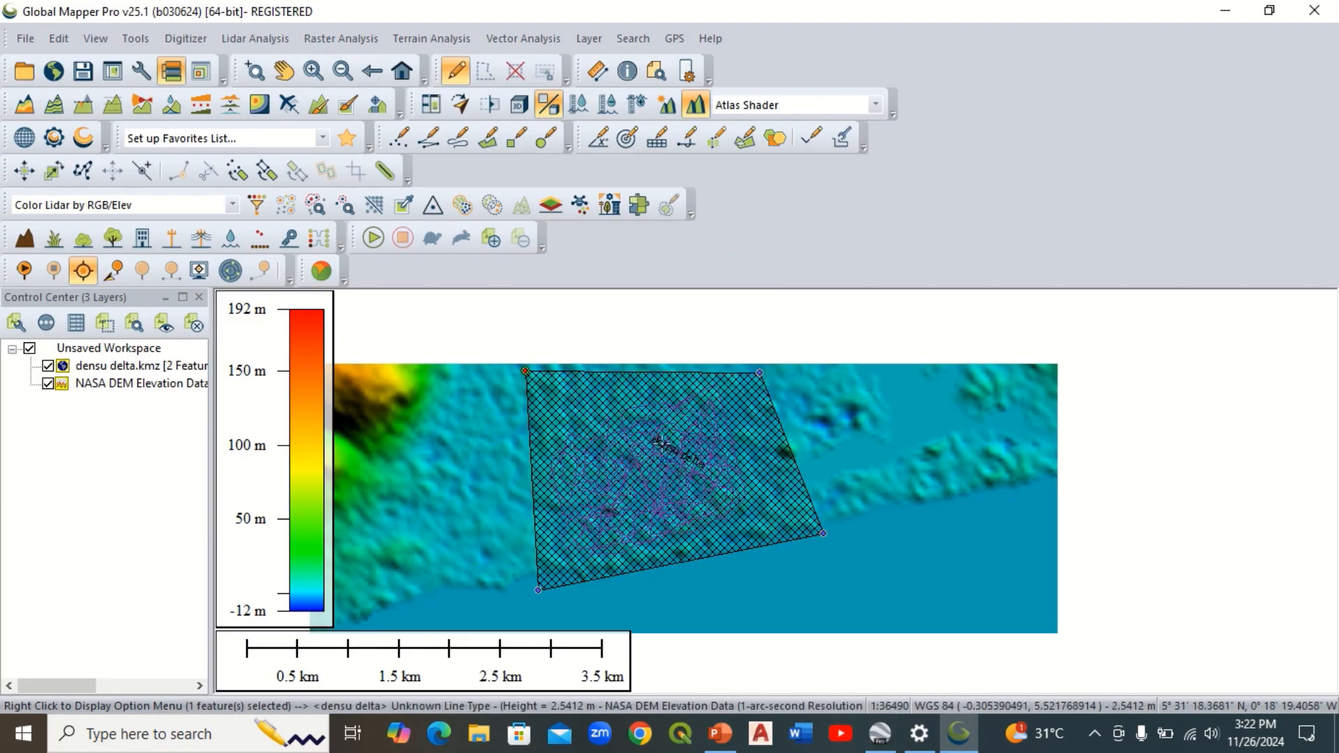
mouse_move(128, 382)
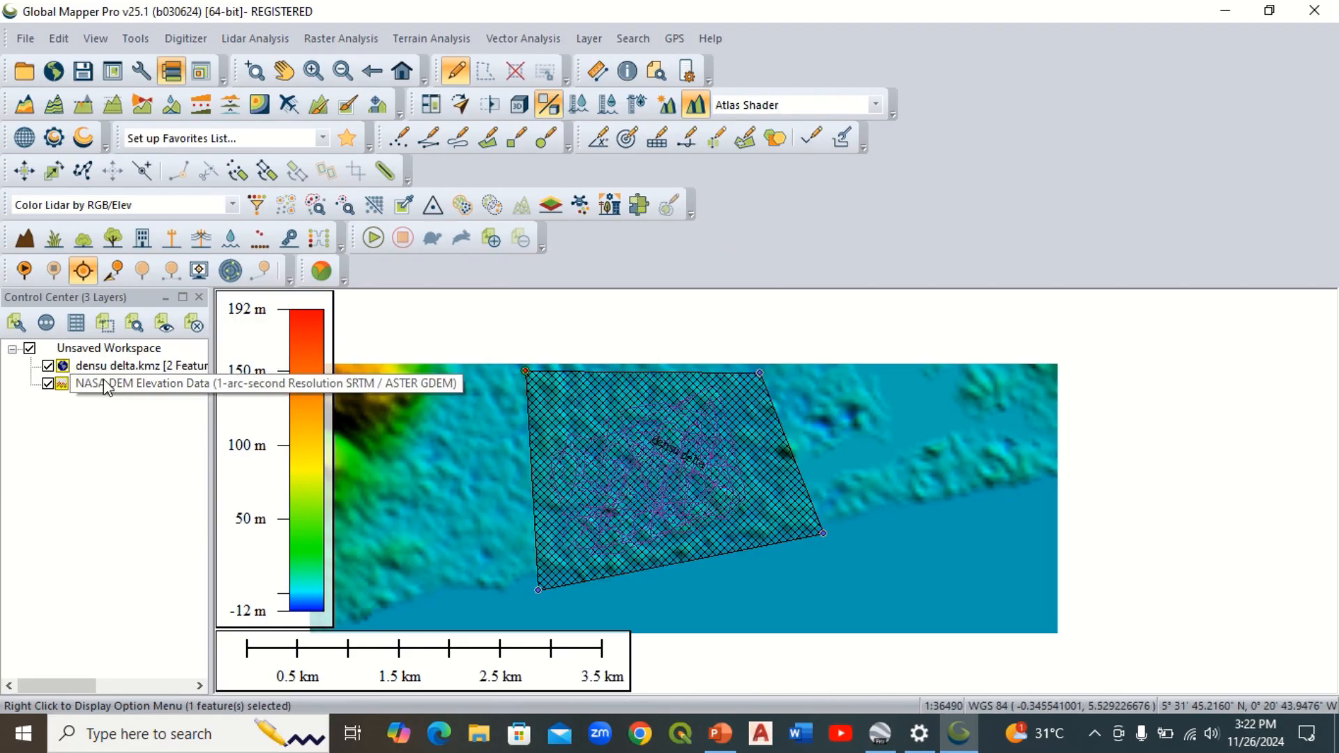
right_click(94, 383)
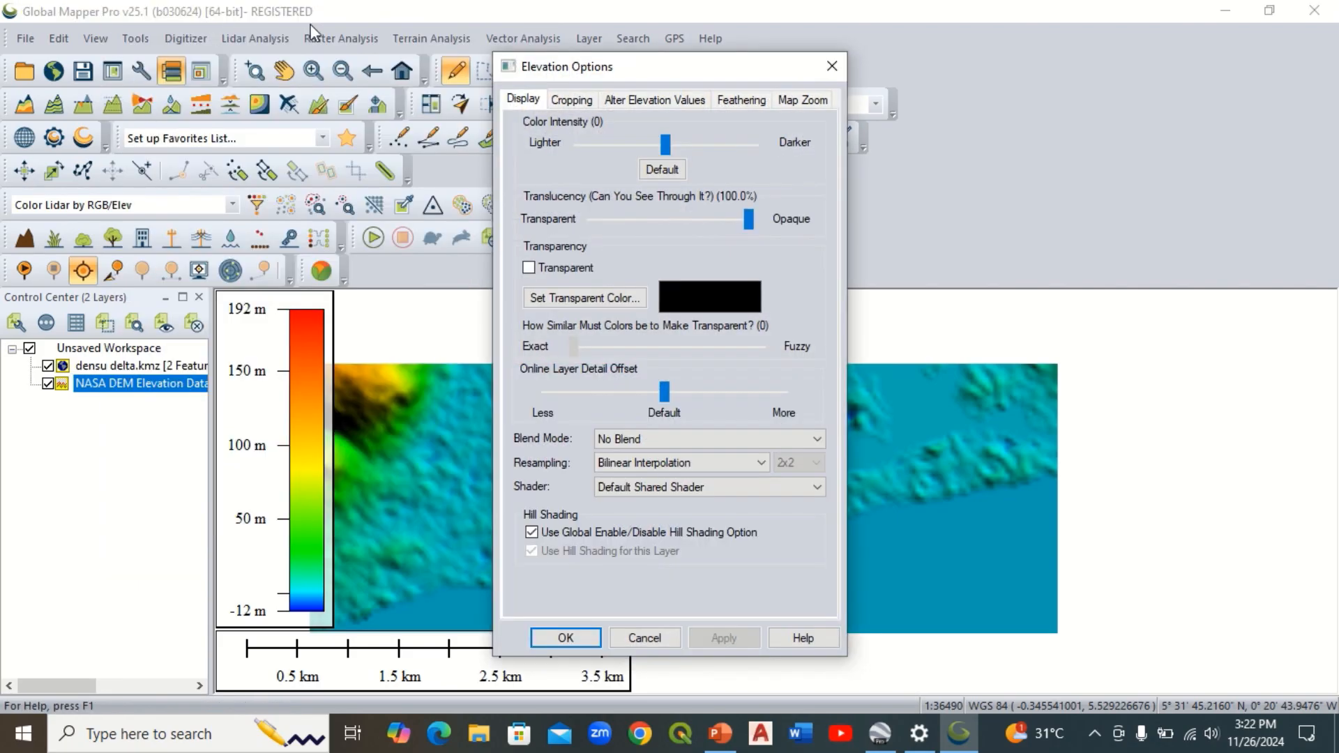
Step: Crop the NASA DEM elevation layer to the selected densu delta outline
click(571, 101)
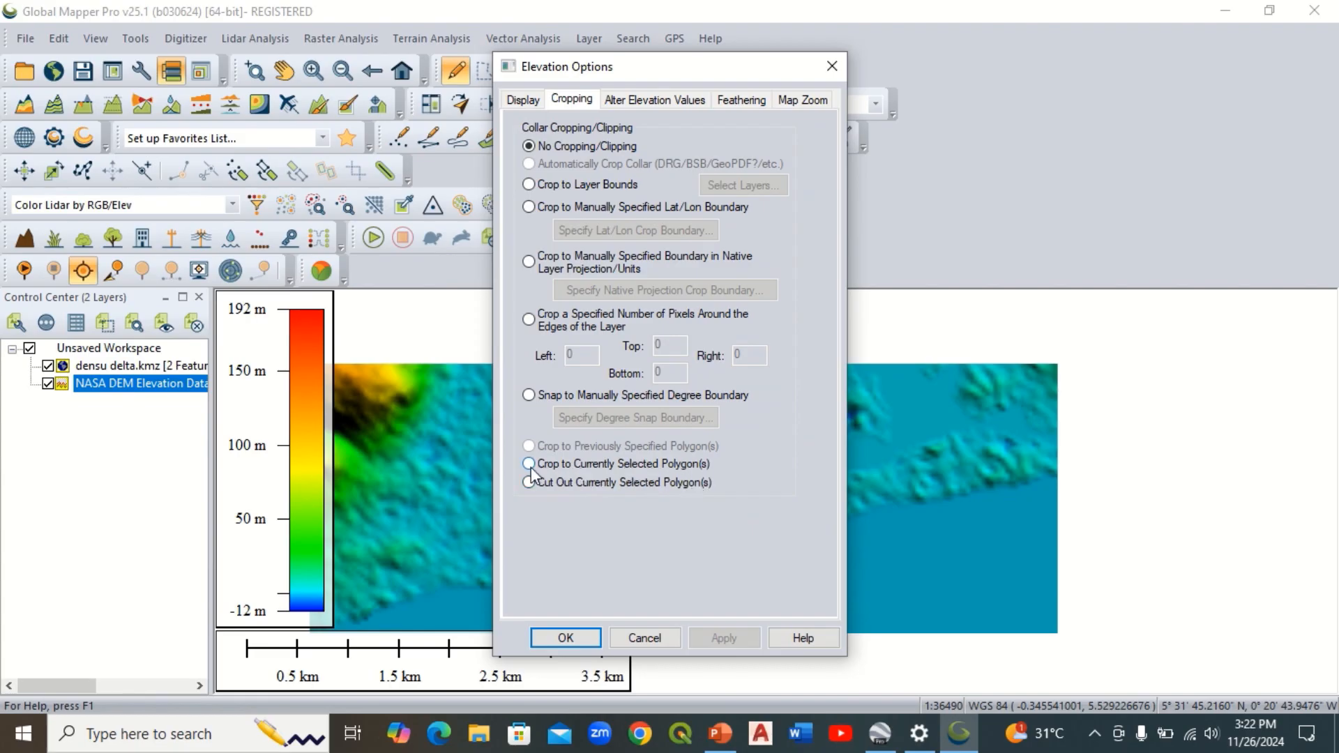
click(528, 463)
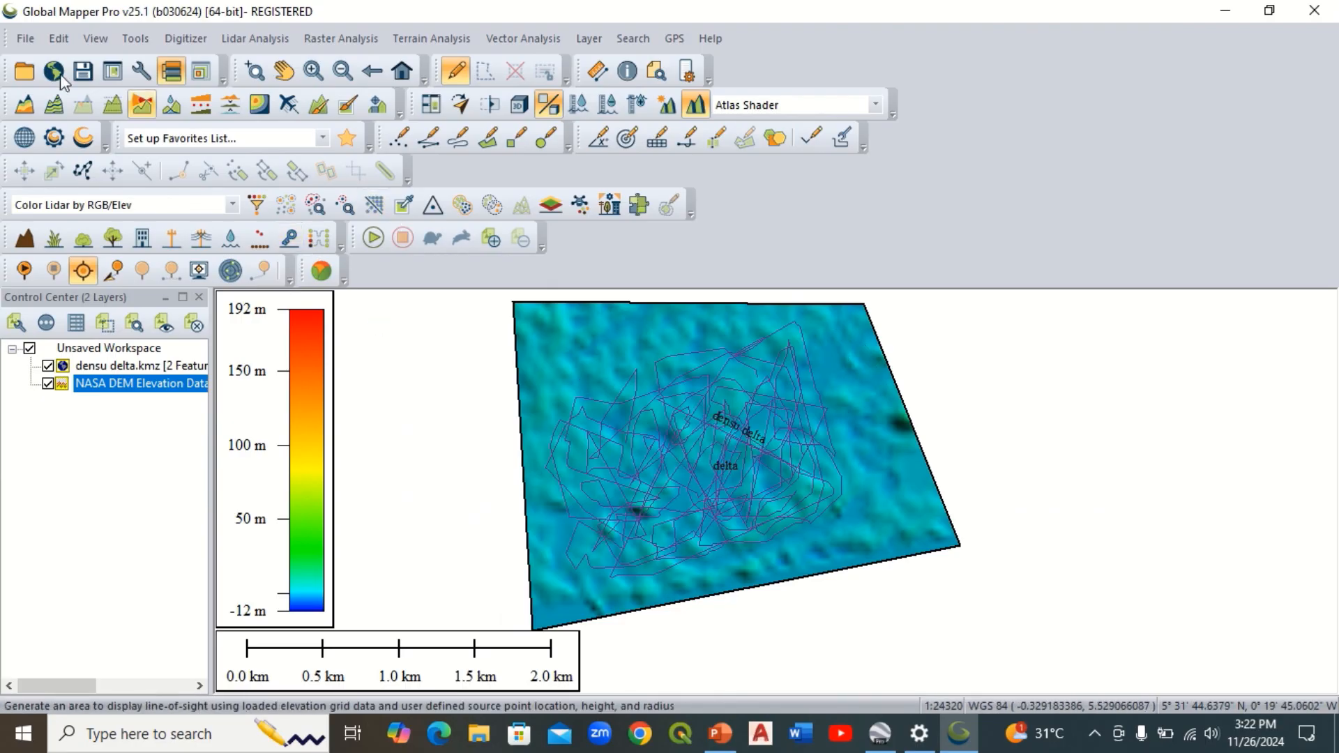
Step: Start an elevation grid export from the File menu with XYZ Grid as the format
click(25, 39)
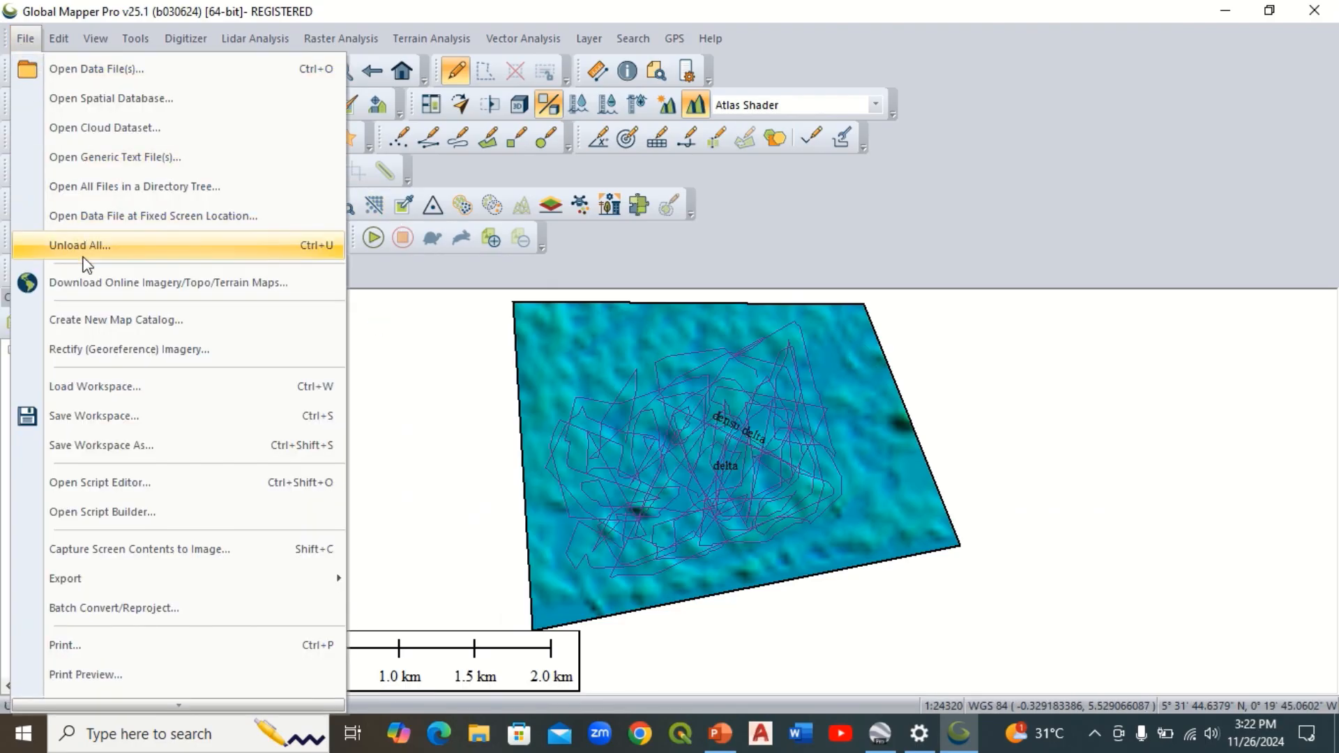
click(66, 577)
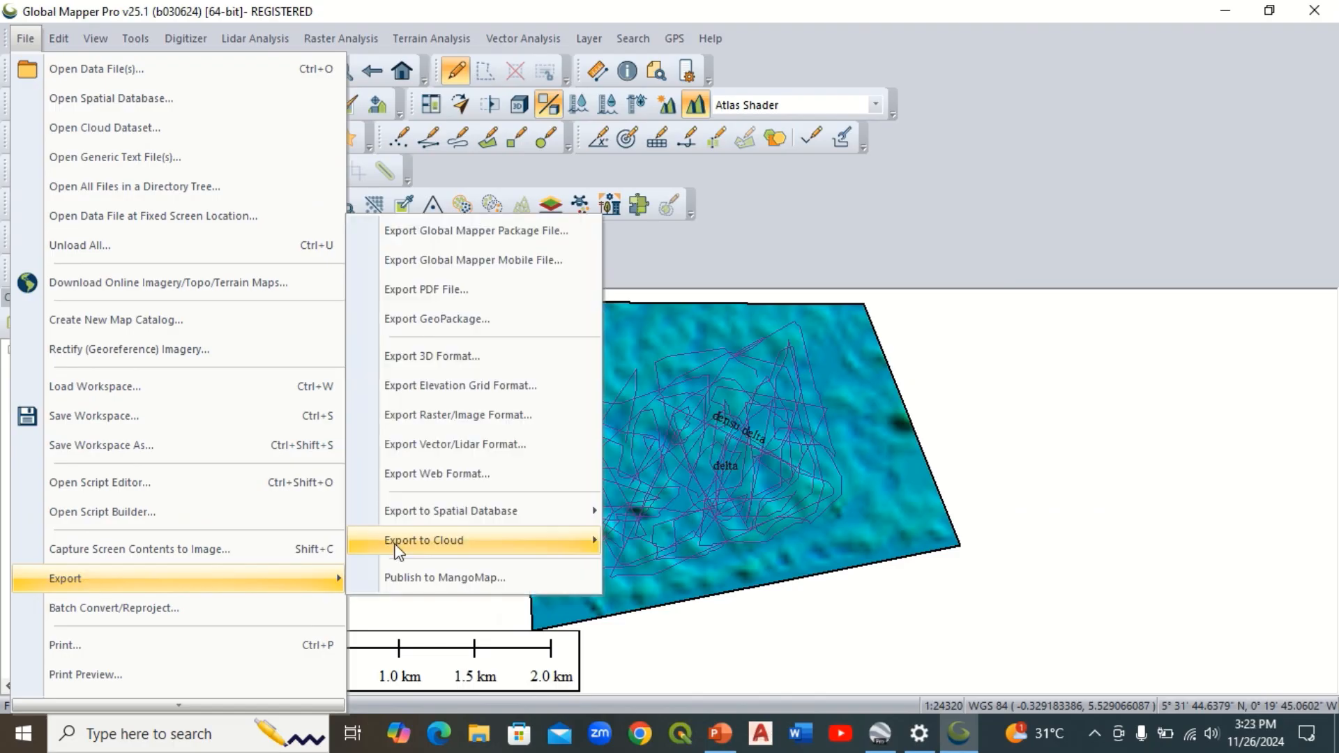
mouse_move(466, 386)
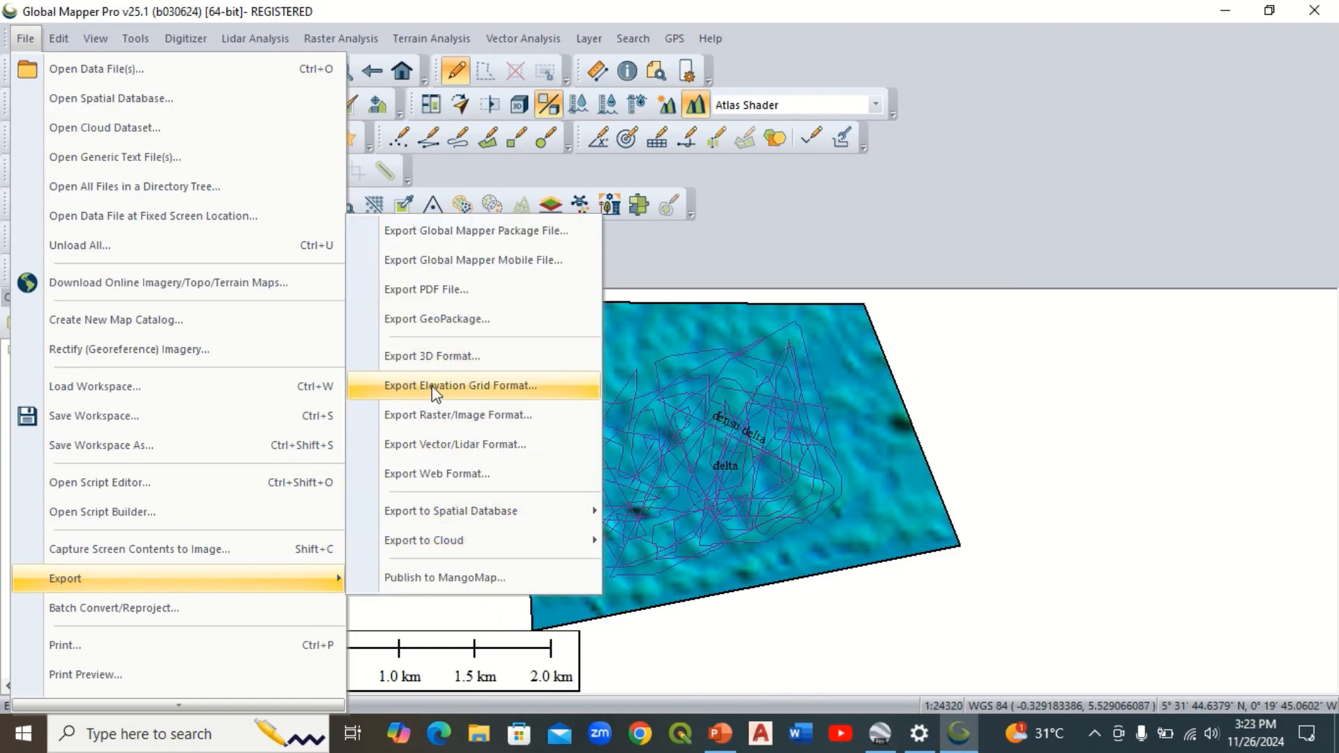
mouse_move(508, 393)
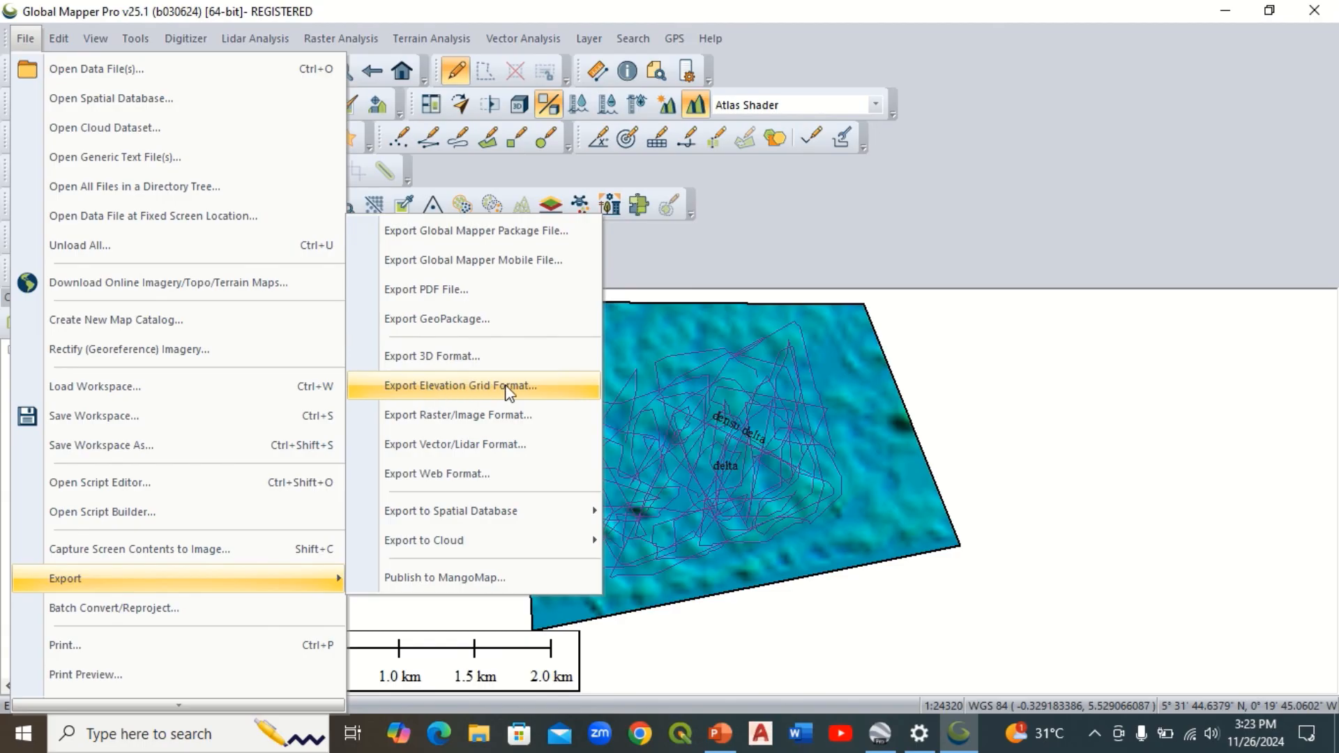
click(459, 385)
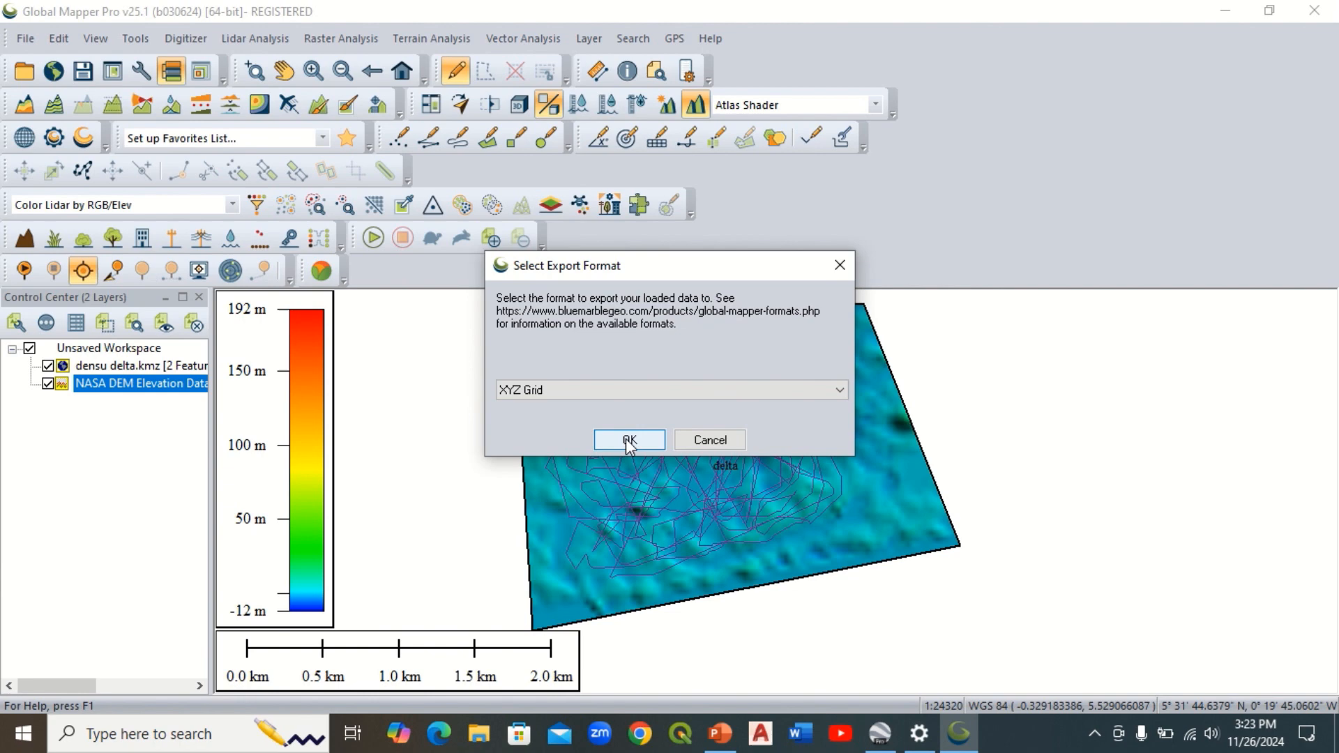
click(627, 439)
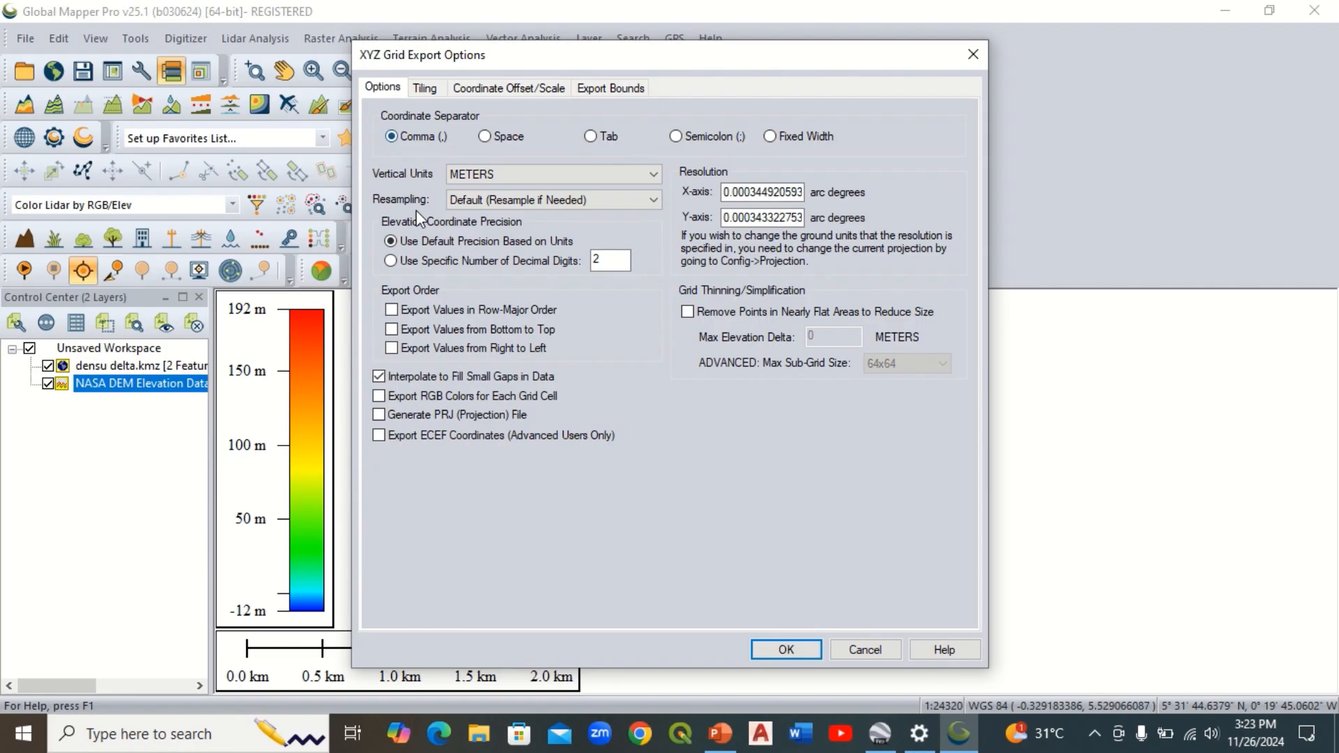
Step: Accept the XYZ Grid export with comma separator and metre units
click(379, 375)
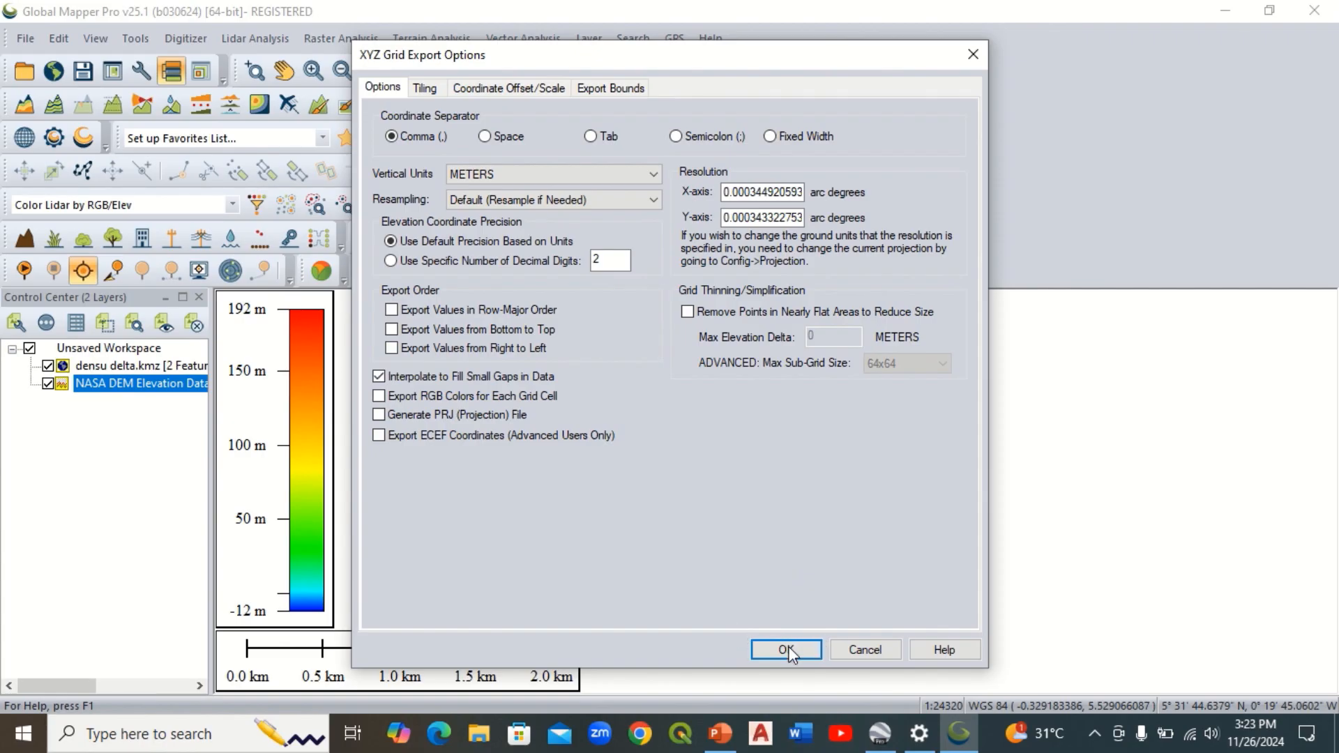
click(784, 650)
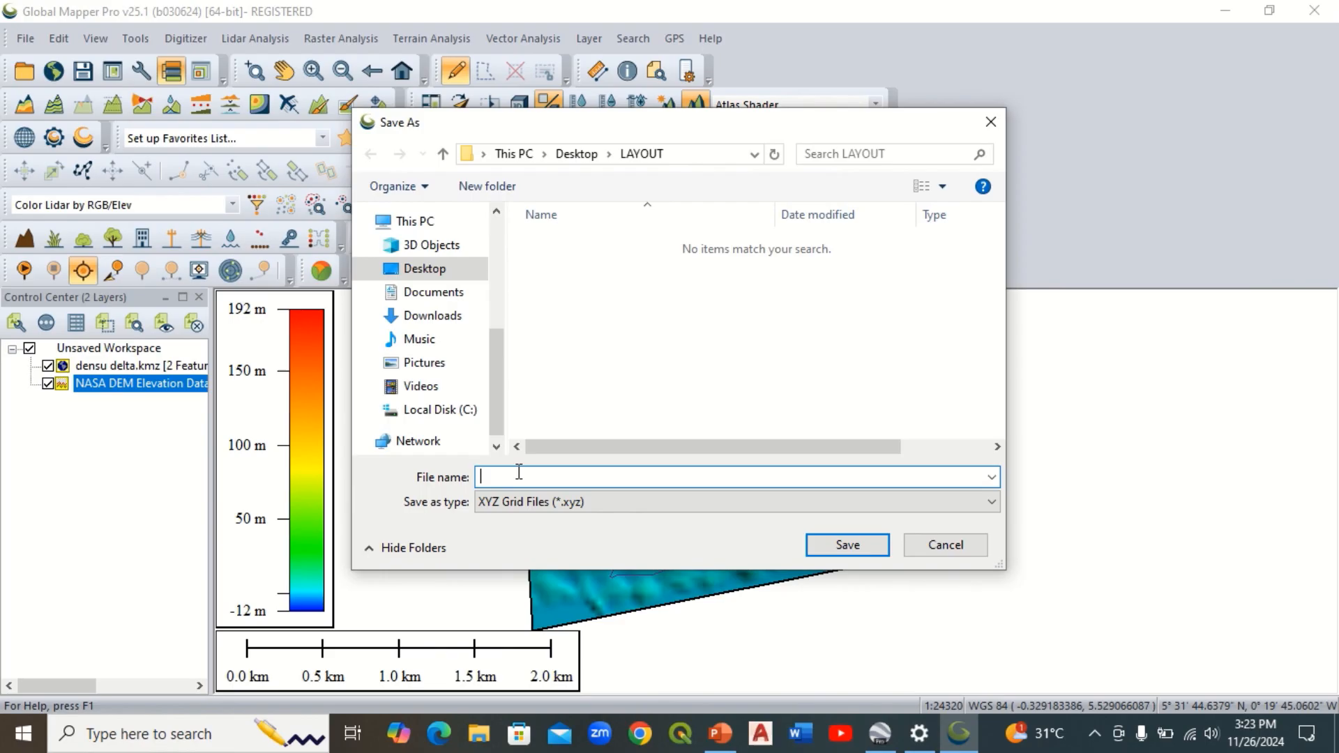
Step: Save the XYZ grid as densu in LAYOUT and minimize Global Mapper
text(den)
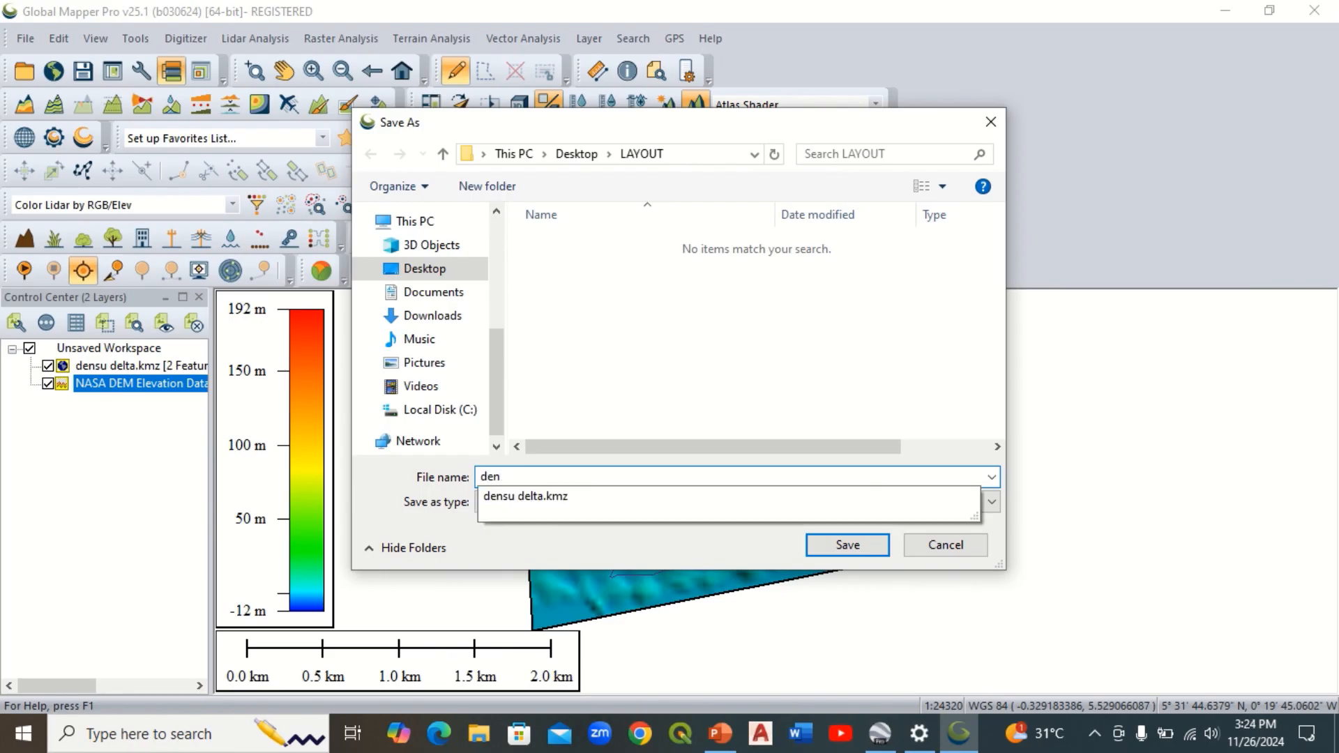
text(su)
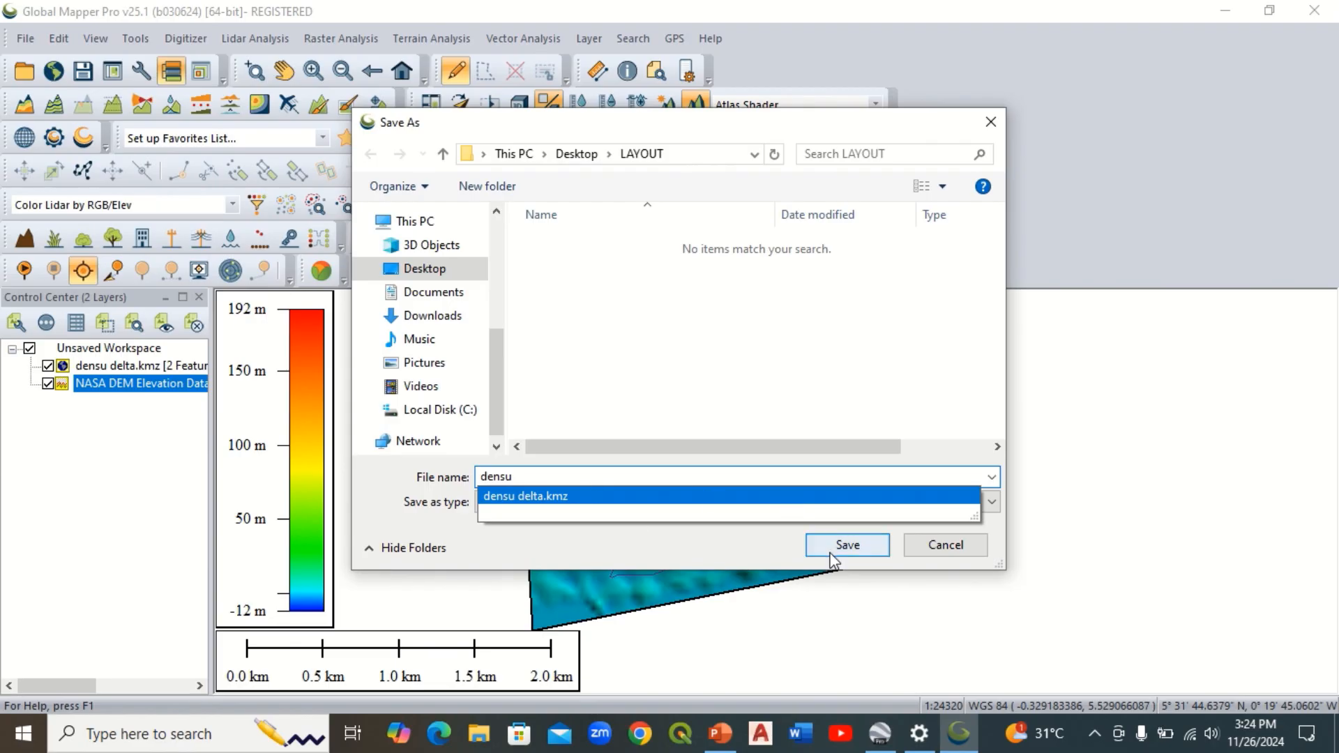
click(845, 546)
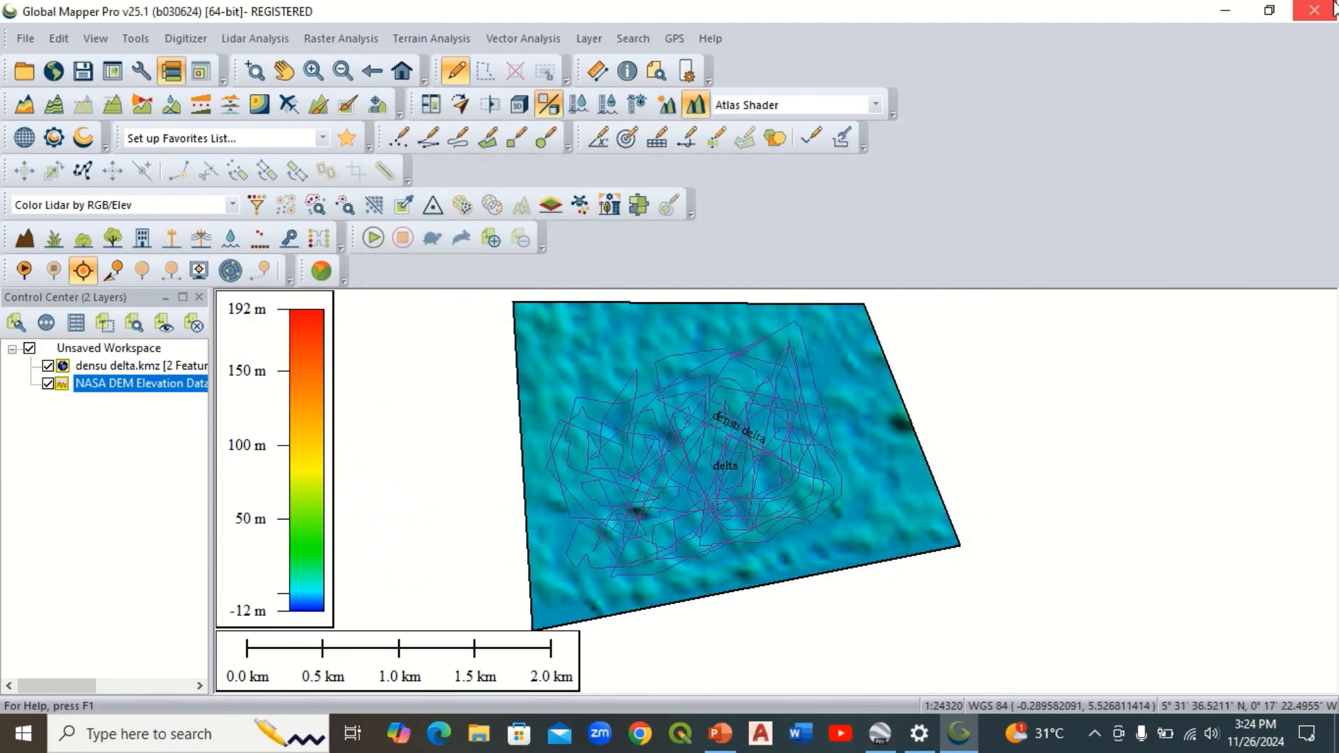
click(1314, 11)
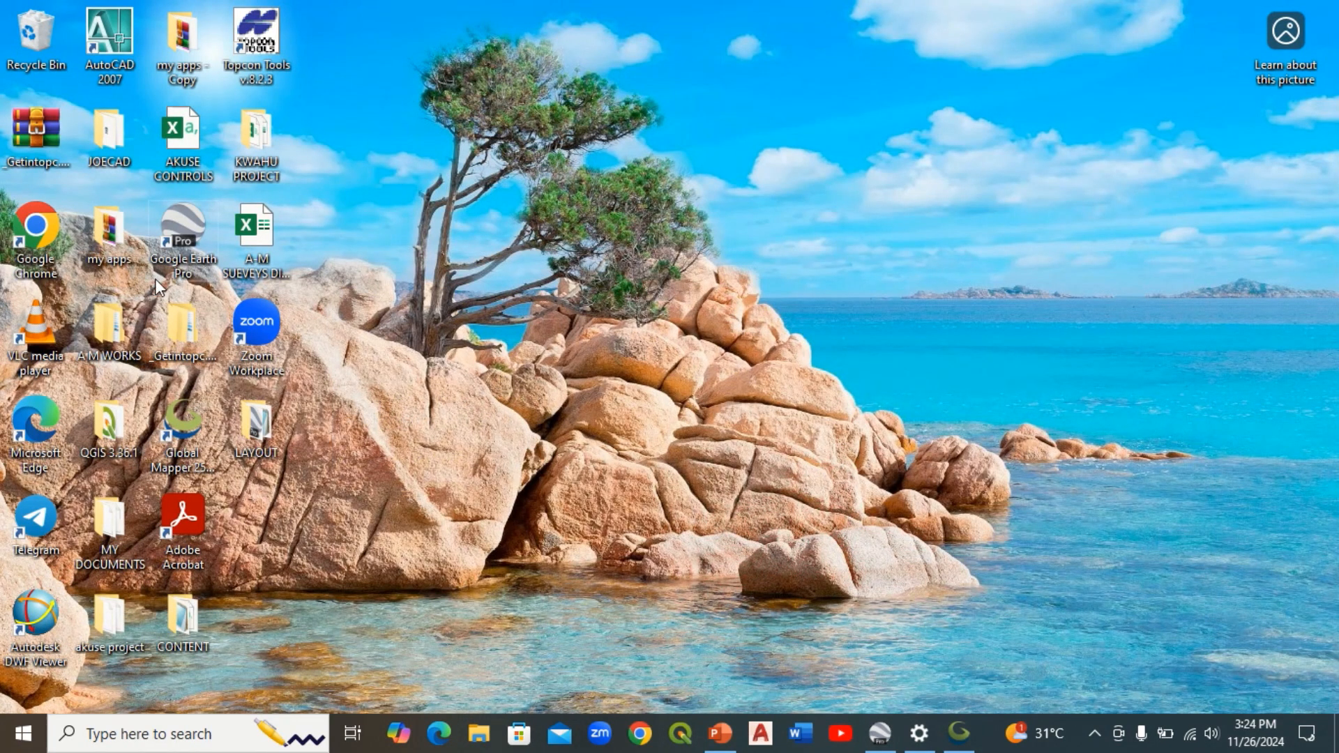
mouse_move(241, 457)
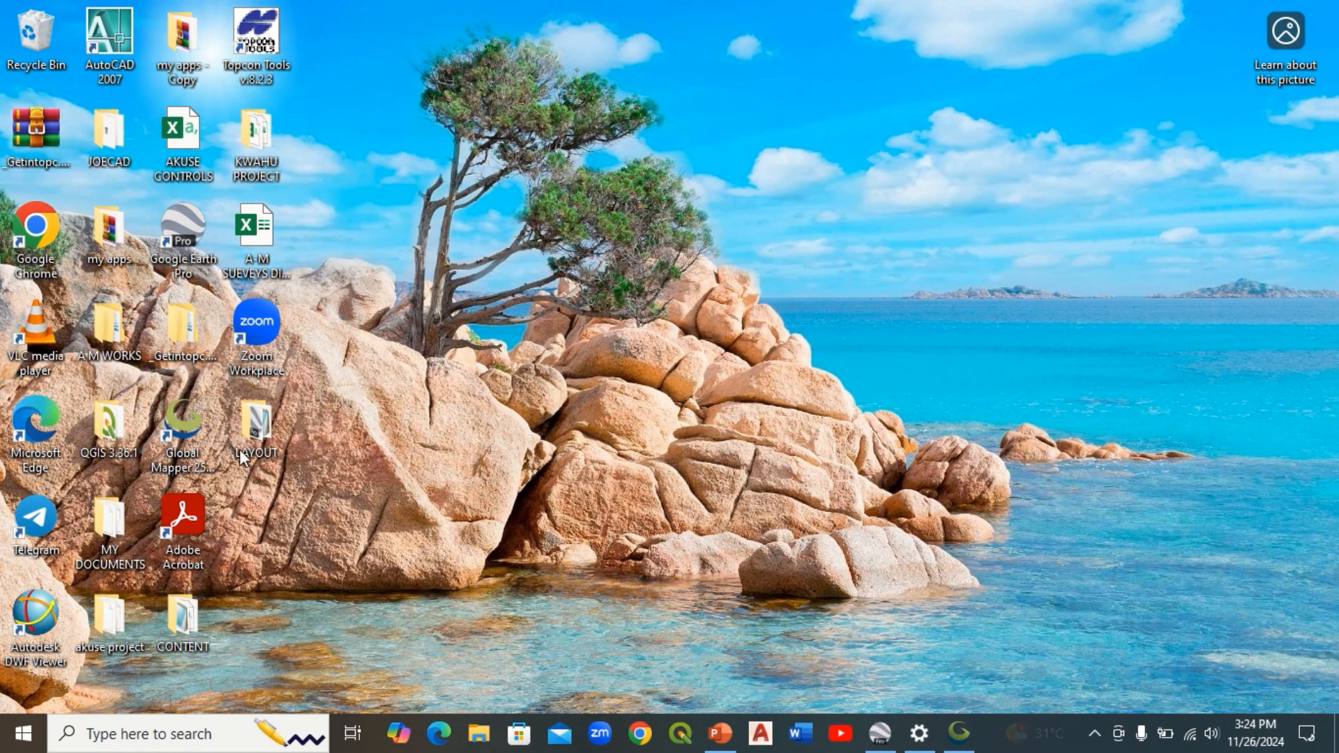
Step: View densu.xyz from the LAYOUT folder in Notepad, scrolling its comma-separated rows
double_click(254, 427)
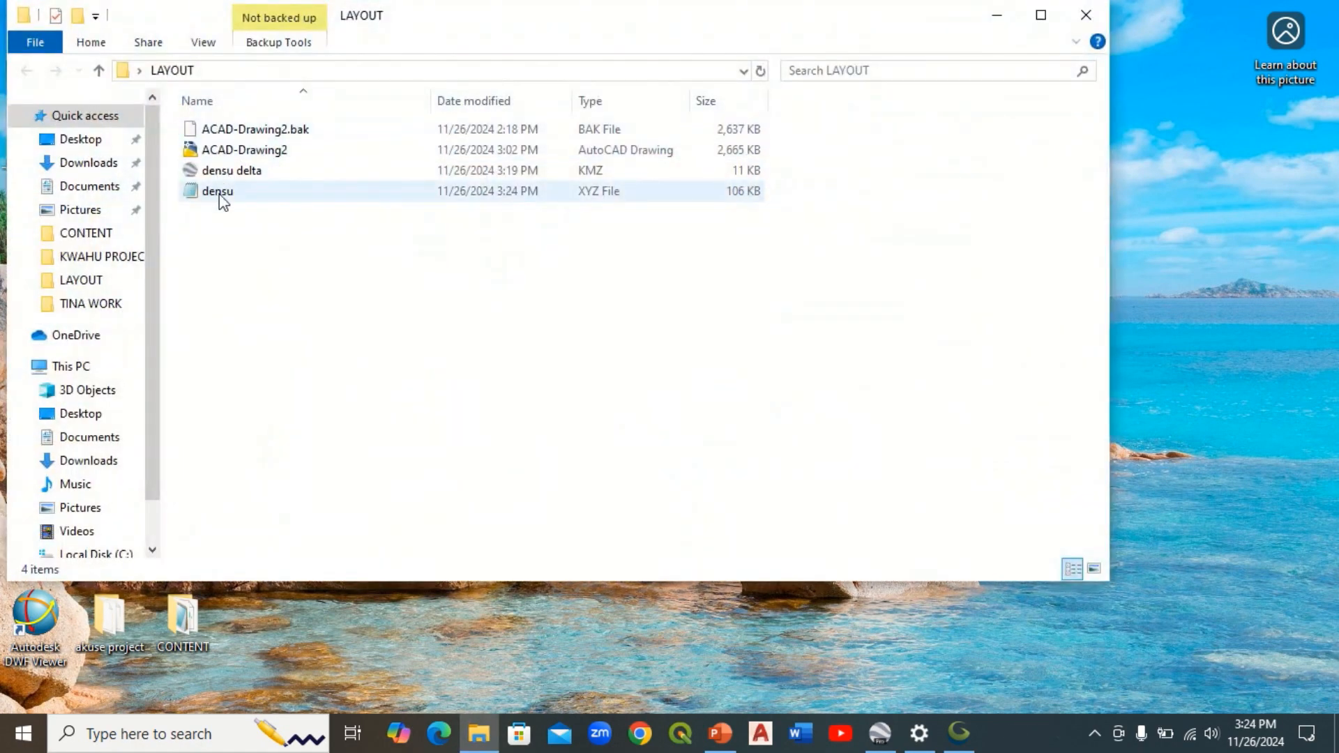
double_click(218, 191)
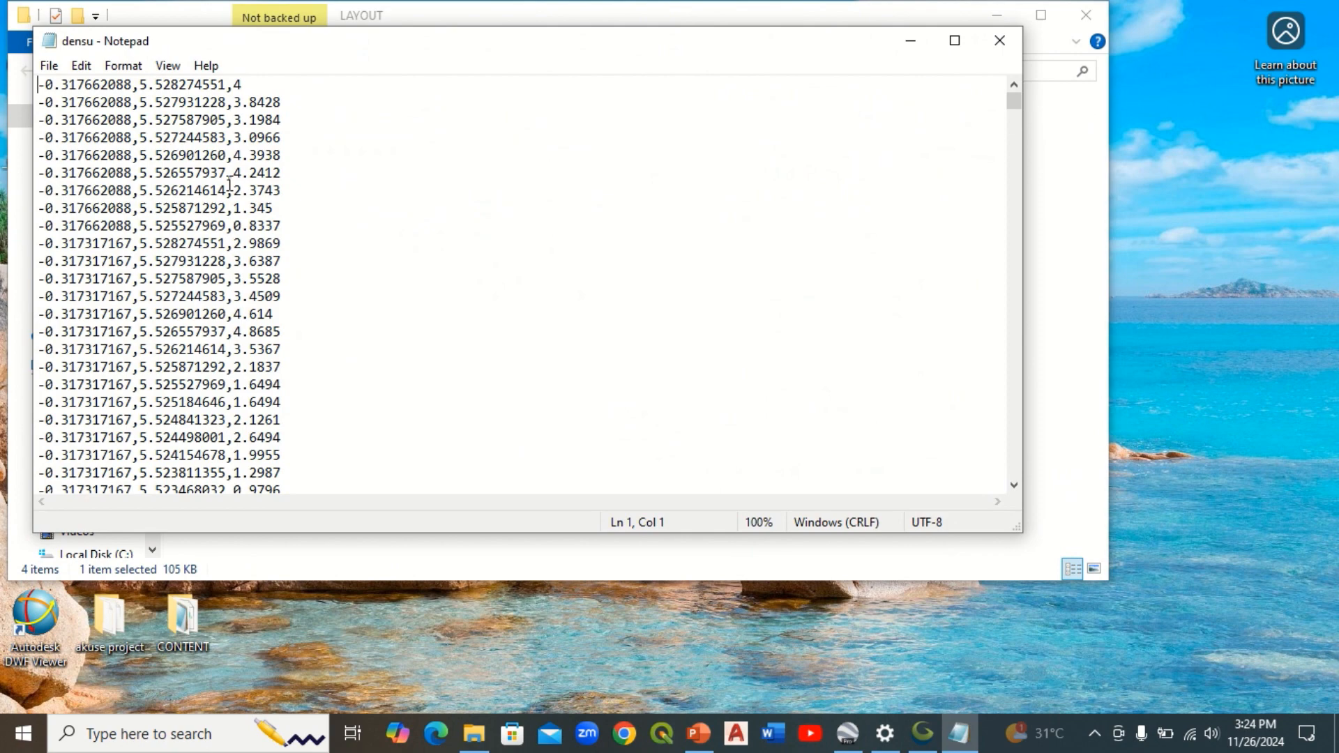
scroll(down, 3)
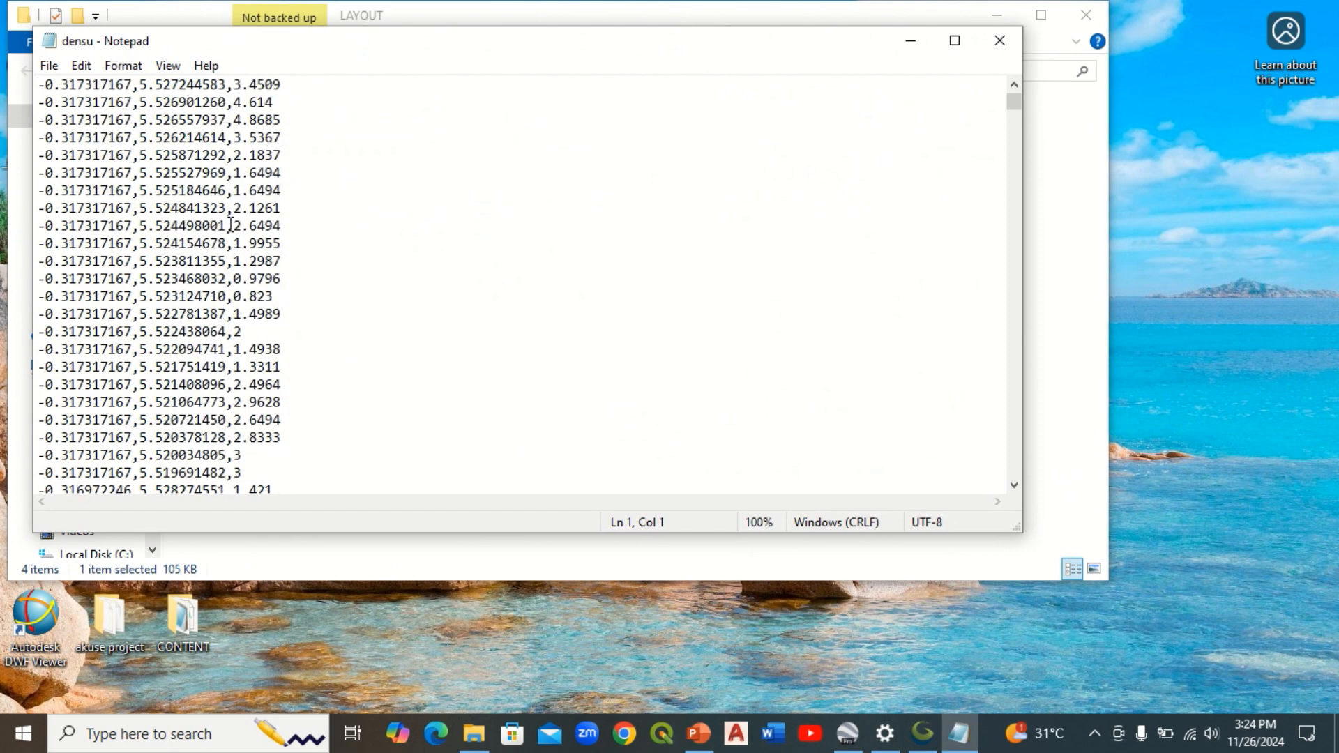
scroll(down, 3)
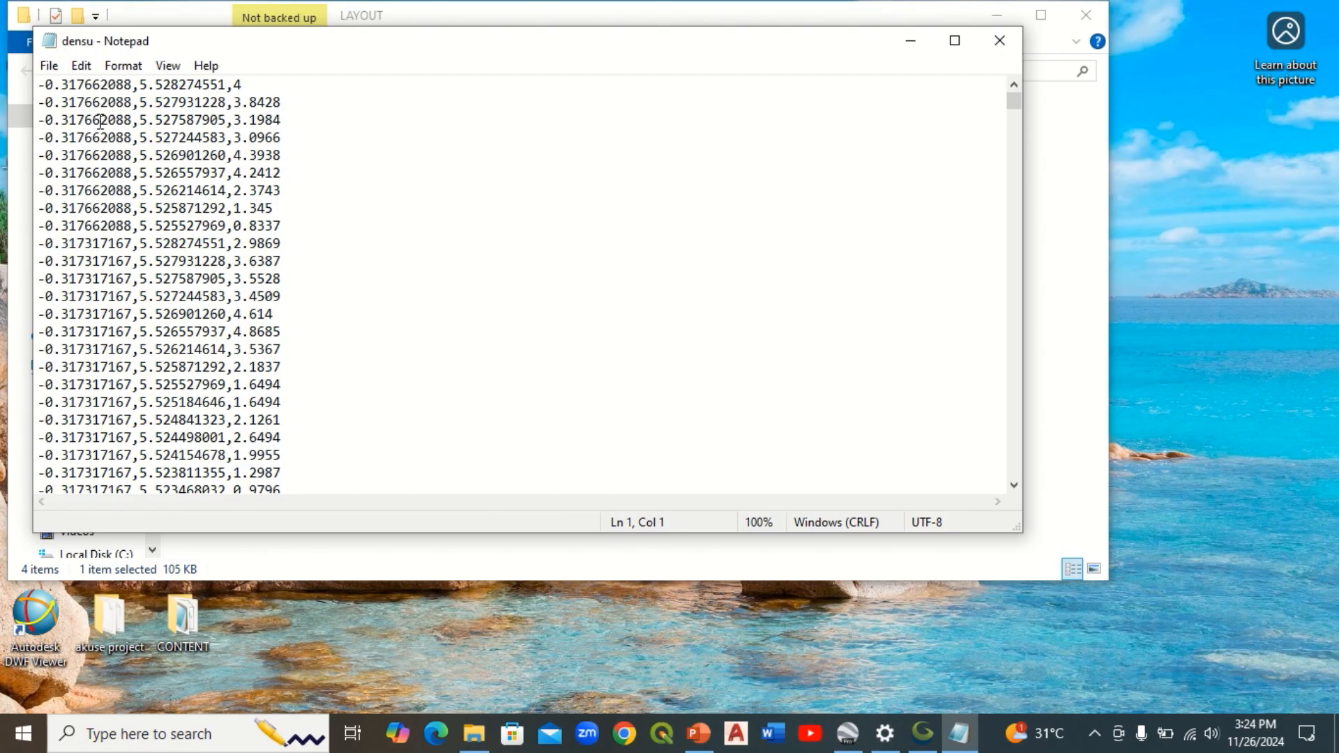
click(999, 41)
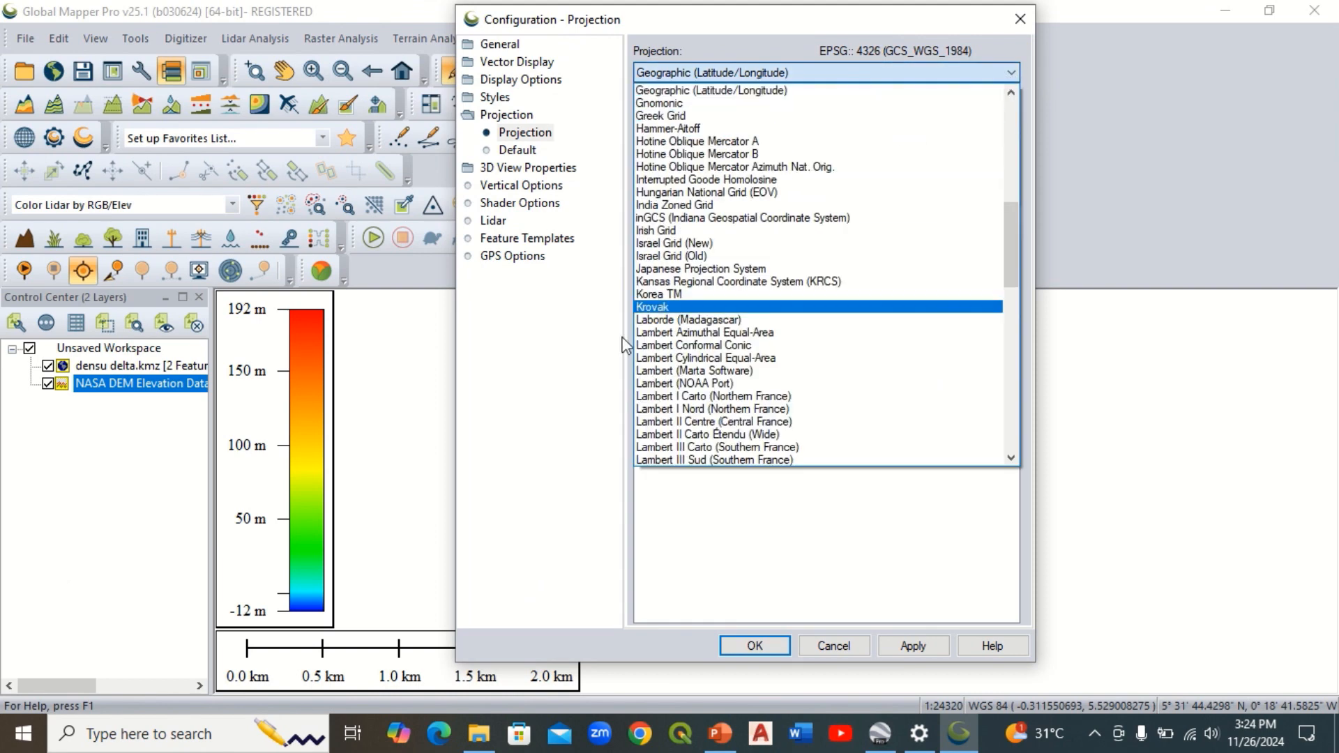
Step: Apply the UTM zone 30N, WGS84, metres projection to the map
scroll(down, 3)
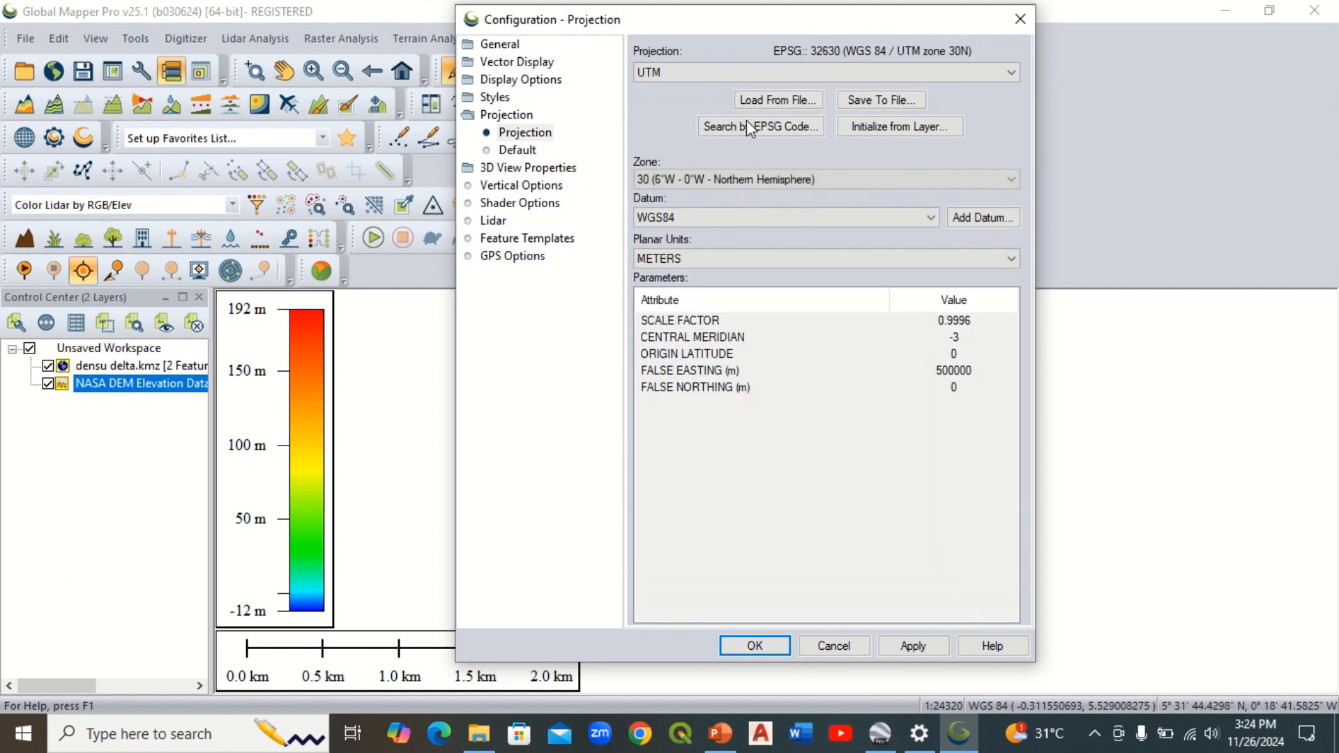
click(824, 180)
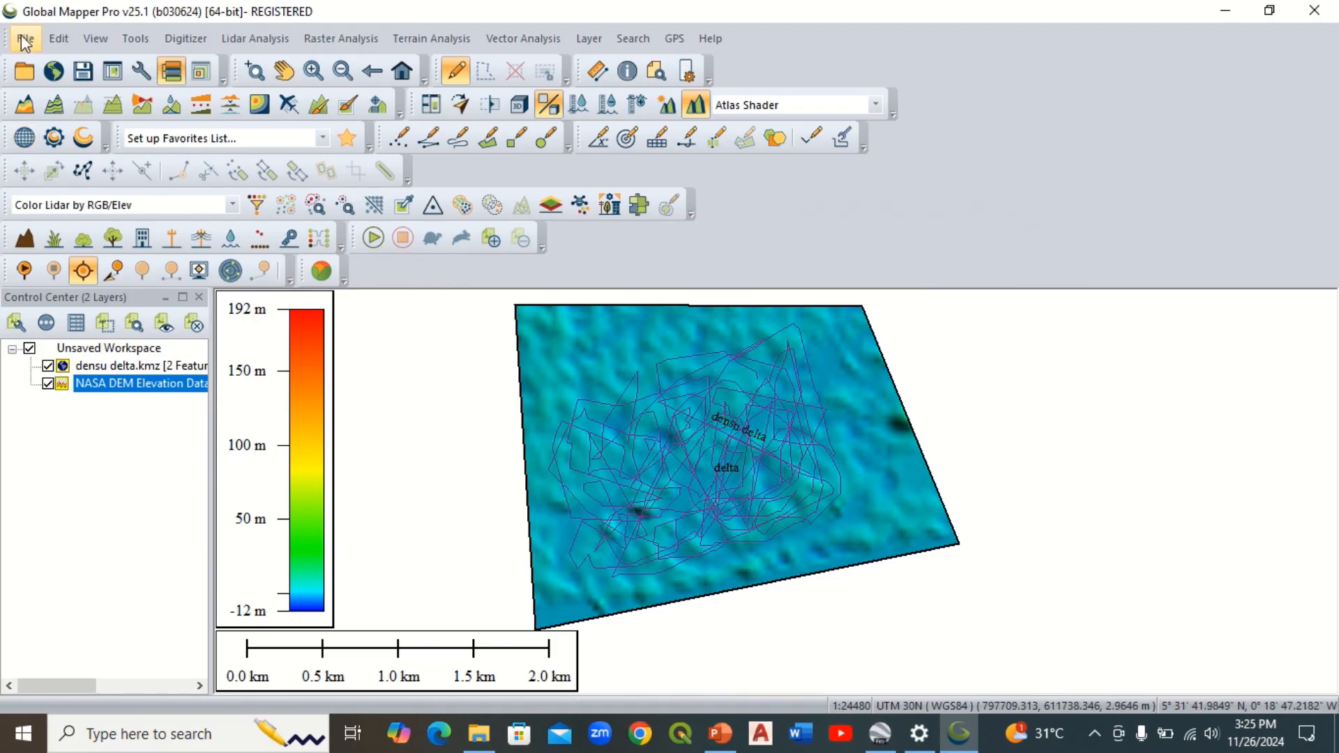
Step: Export the reprojected elevation as a comma-separated XYZ grid saved as delta1 in LAYOUT
click(25, 39)
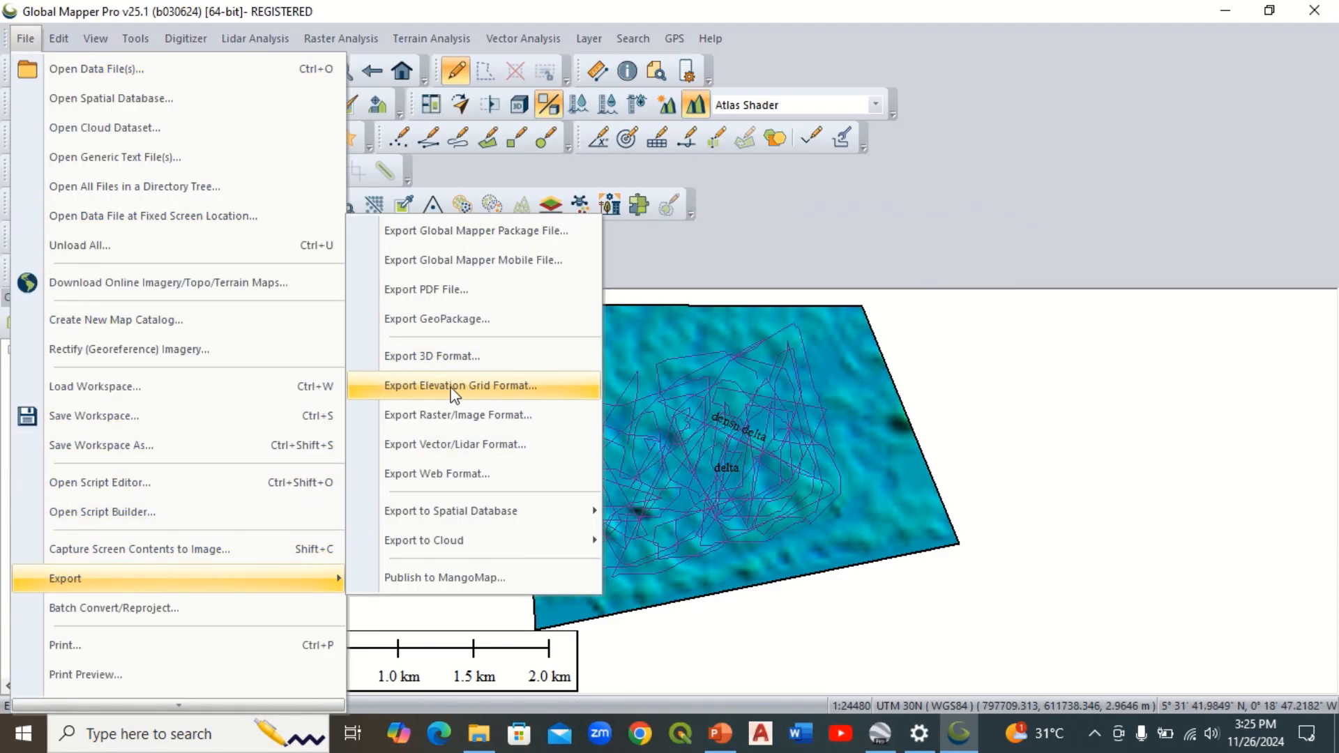
mouse_move(444, 401)
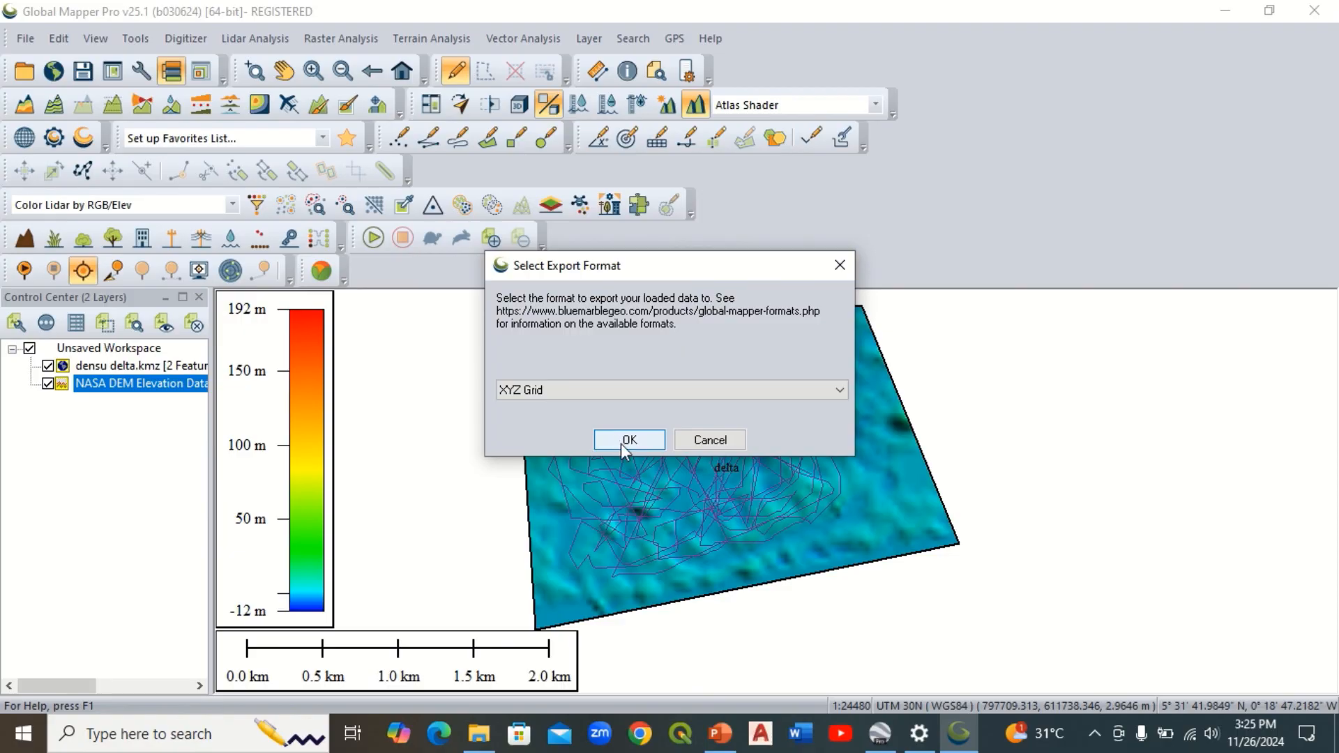
click(629, 439)
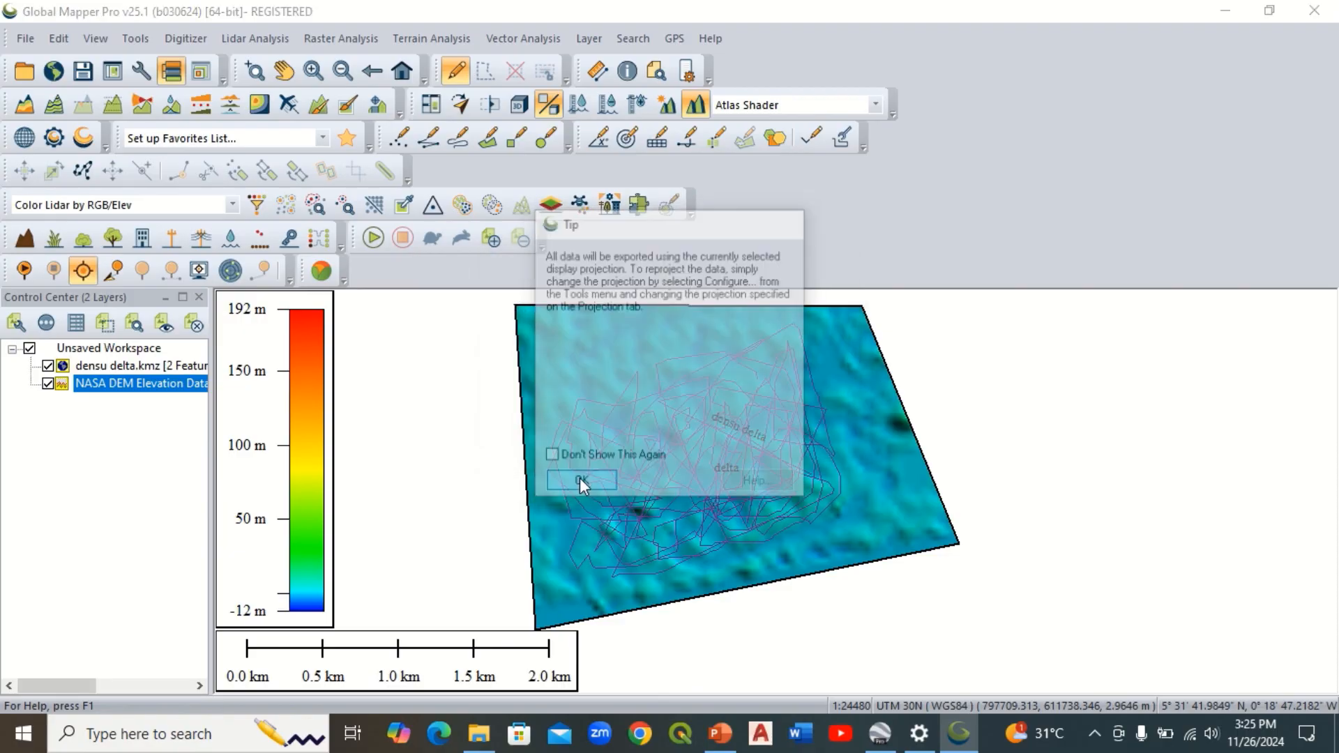
click(581, 478)
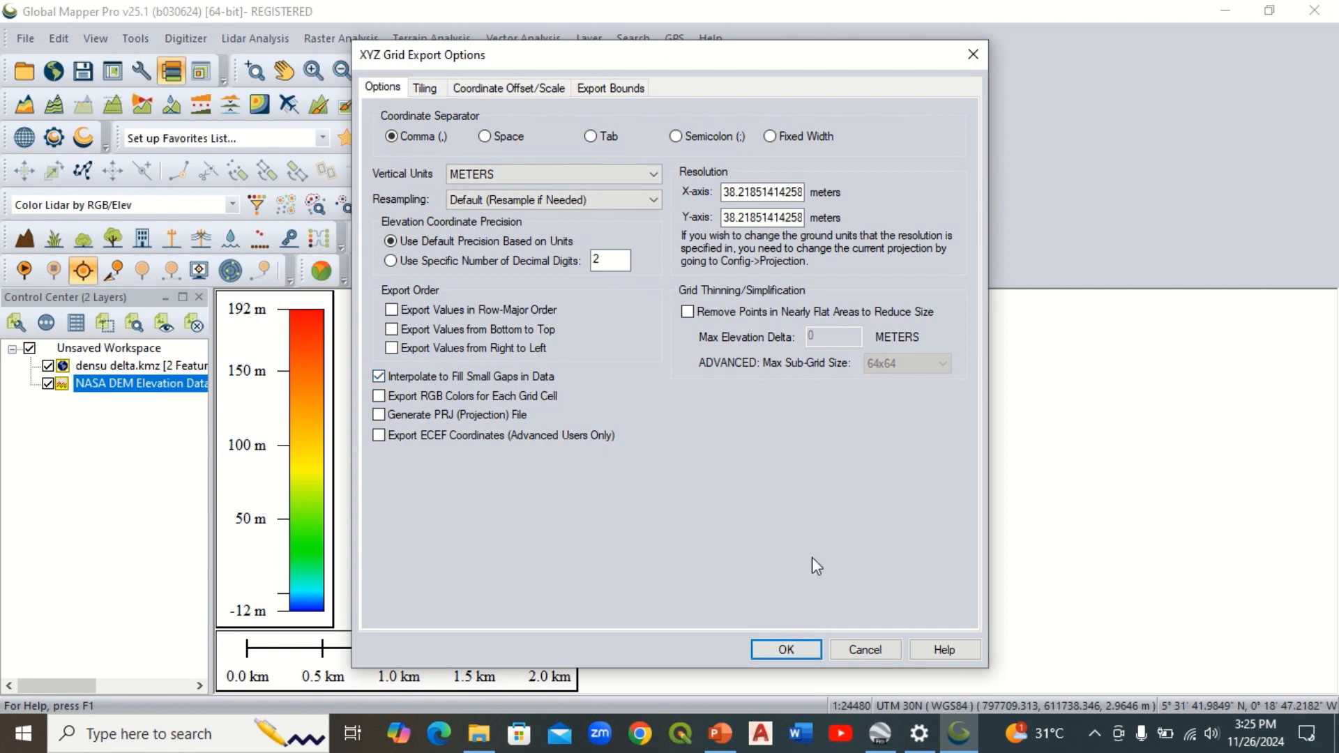
click(782, 650)
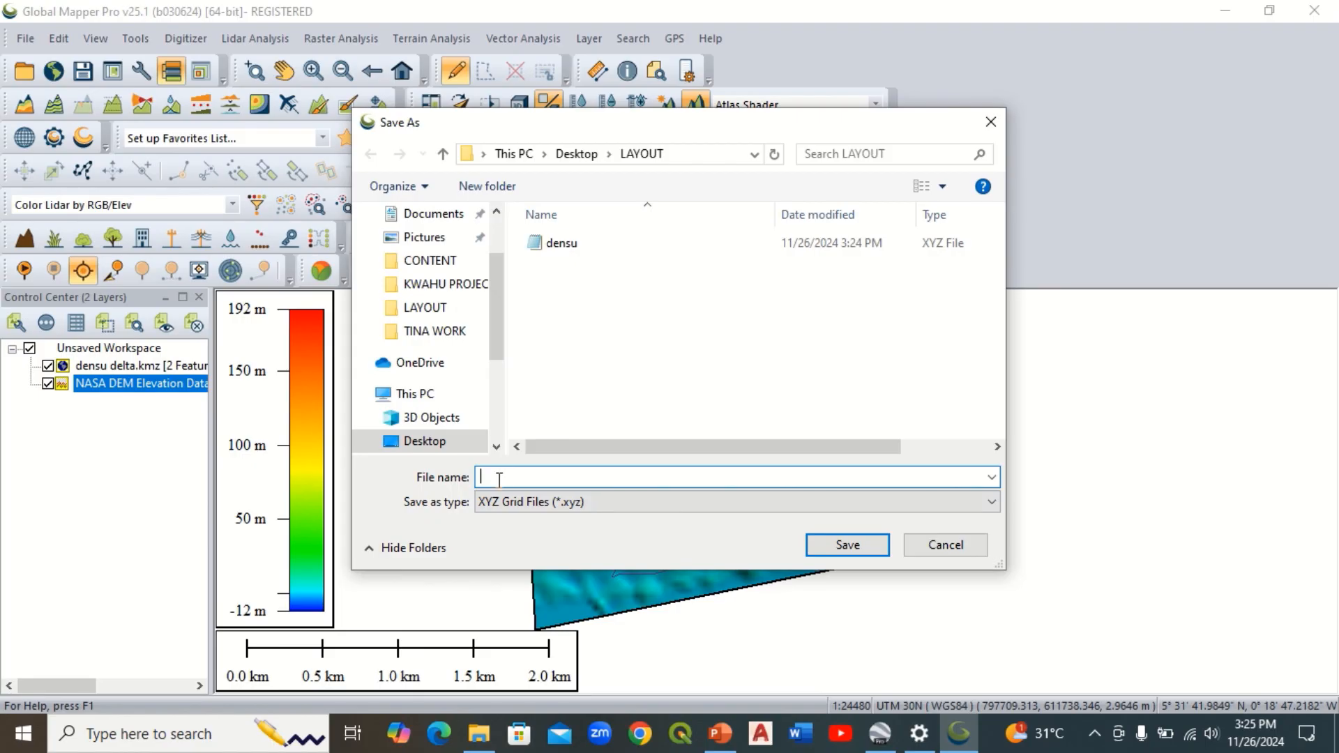
text(delta1)
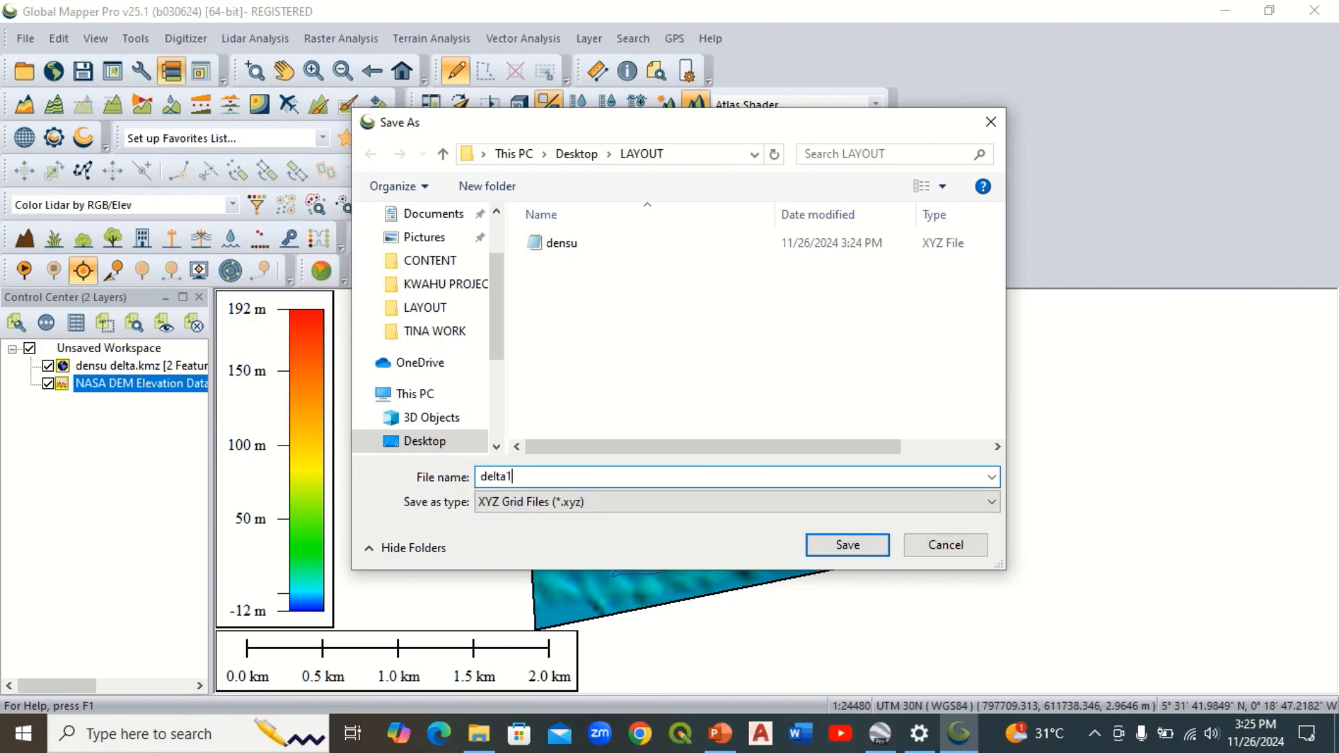
click(845, 546)
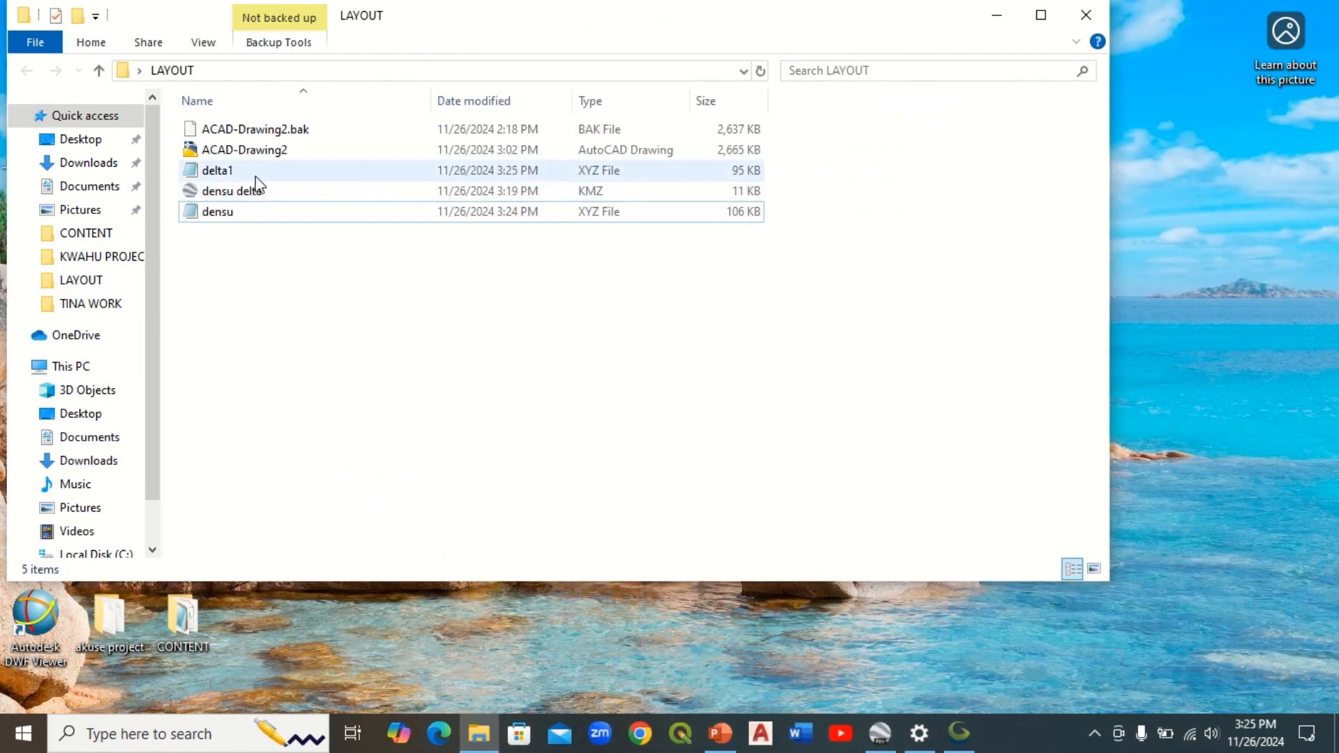
Step: View delta1 in Notepad and scroll its comma-separated UTM coordinate and elevation rows
double_click(218, 170)
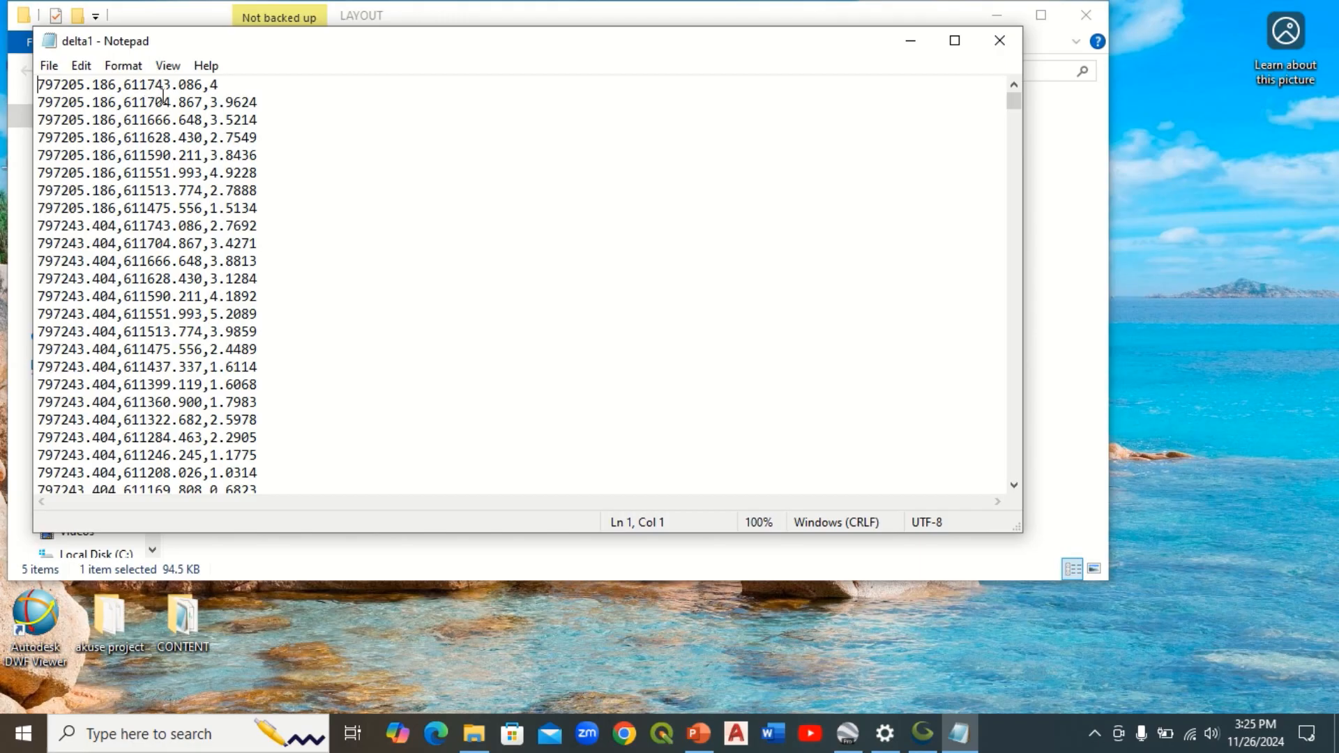
scroll(down, 3)
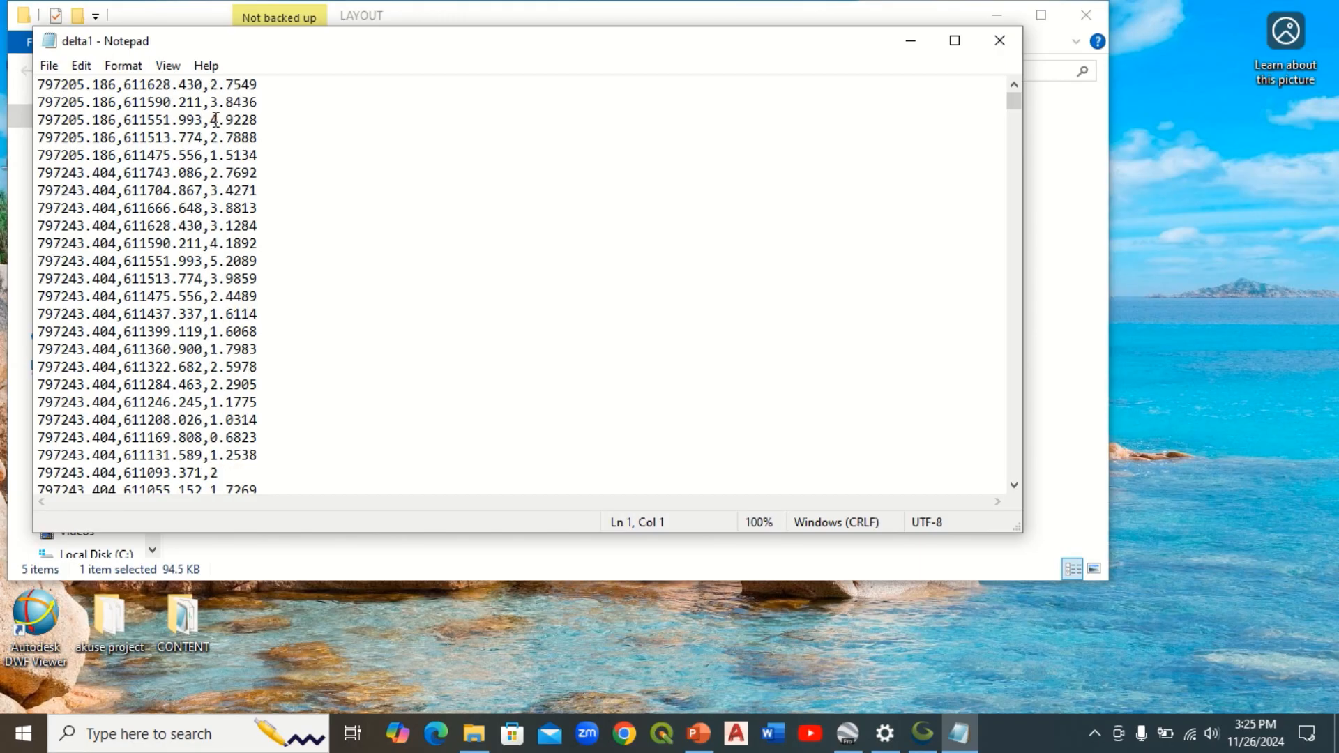
scroll(down, 3)
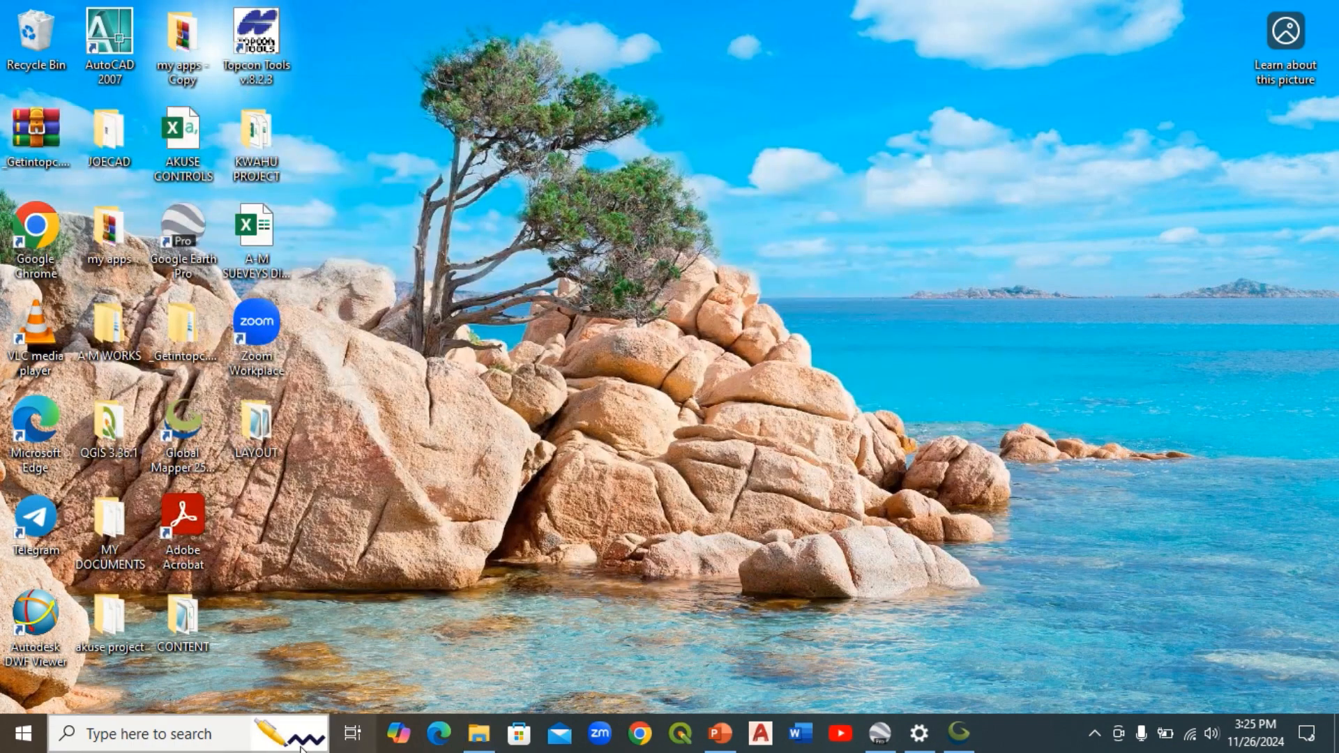
Step: Launch Excel from the search box and start a blank workbook
click(150, 732)
text(ex)
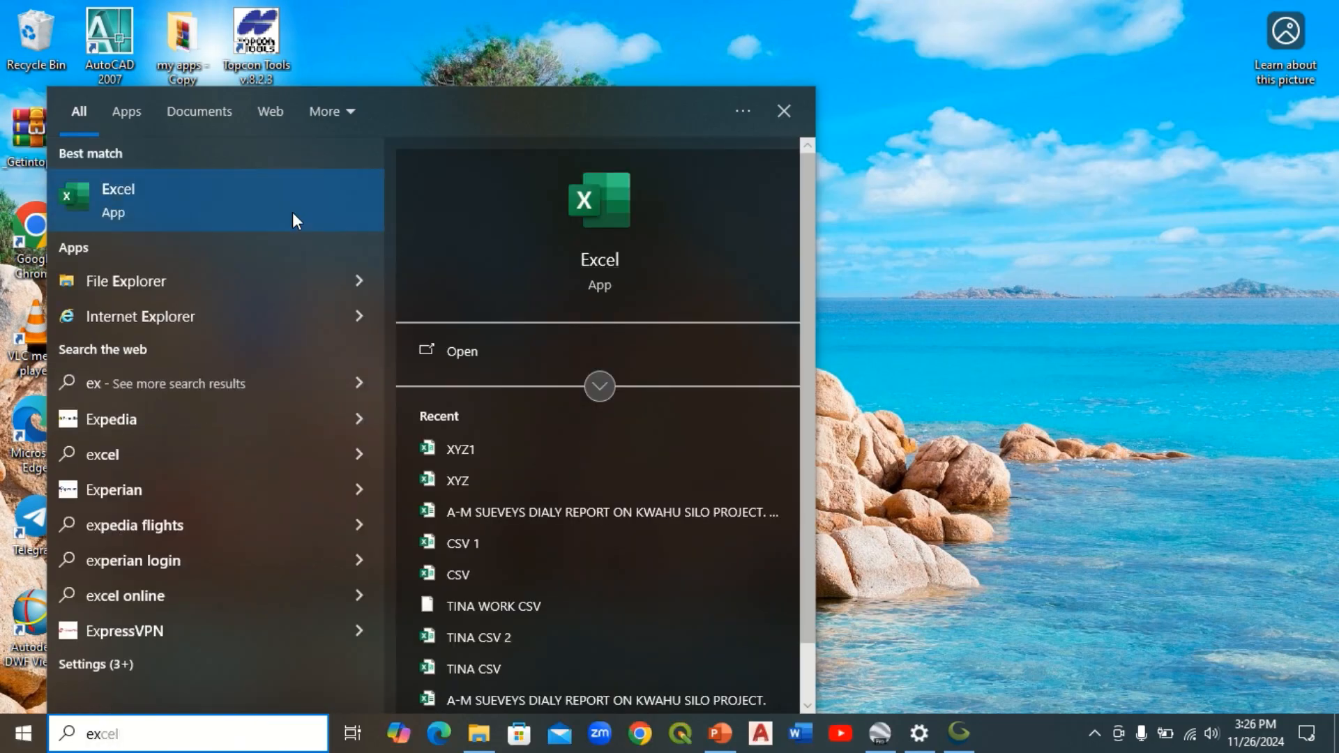
click(117, 199)
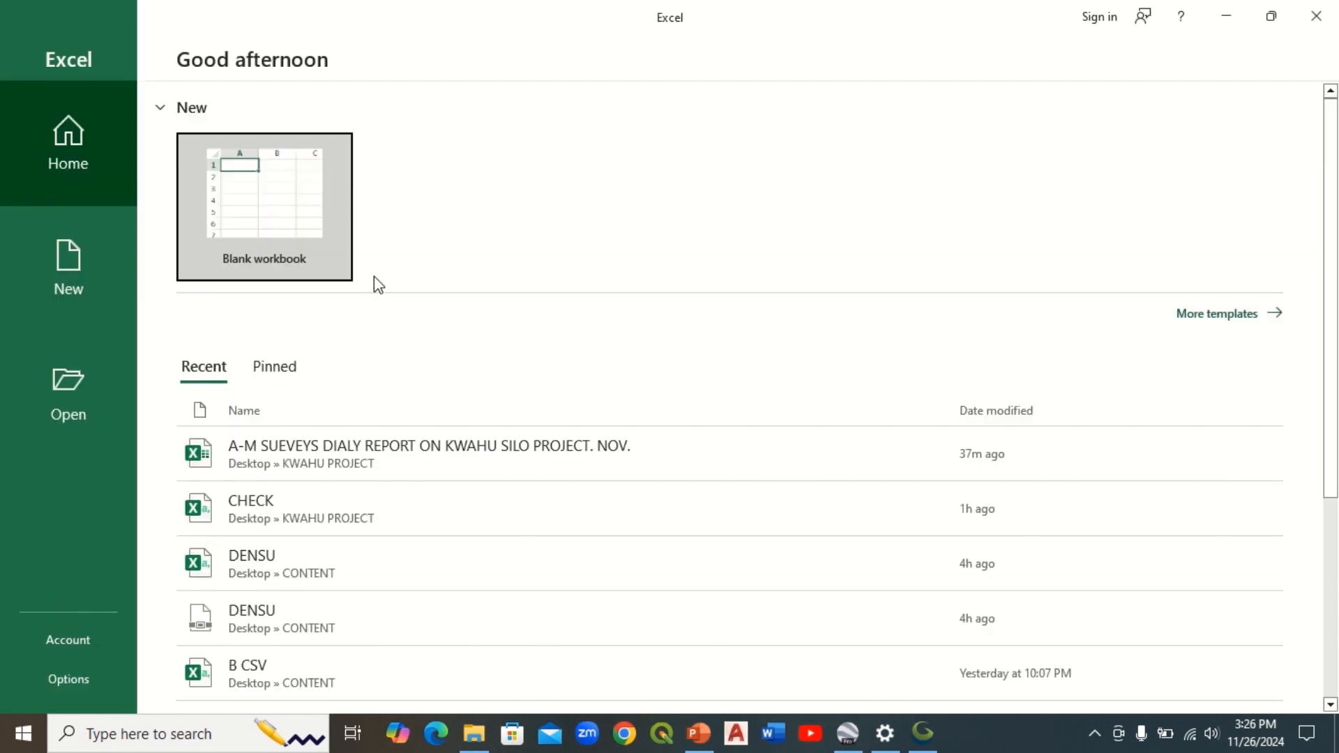
click(263, 205)
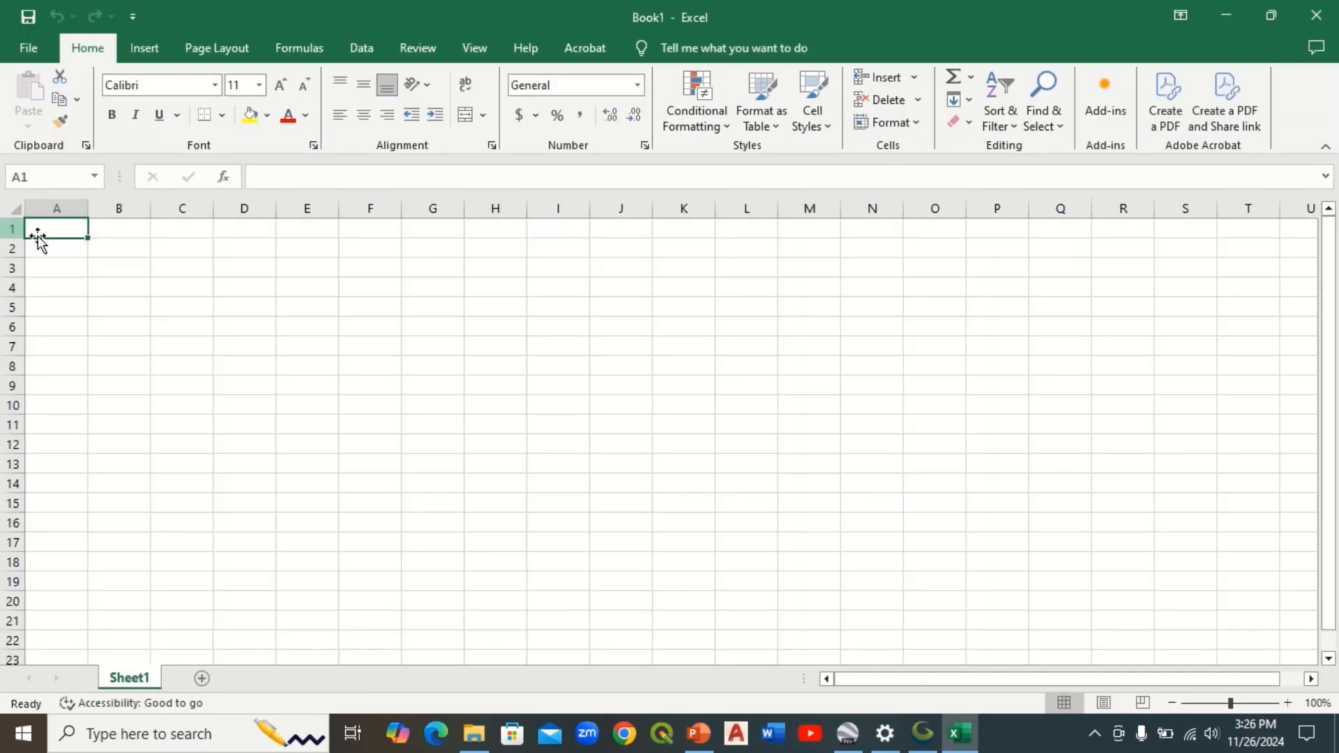
Step: Browse to the LAYOUT folder and open delta1 into the workbook
click(28, 48)
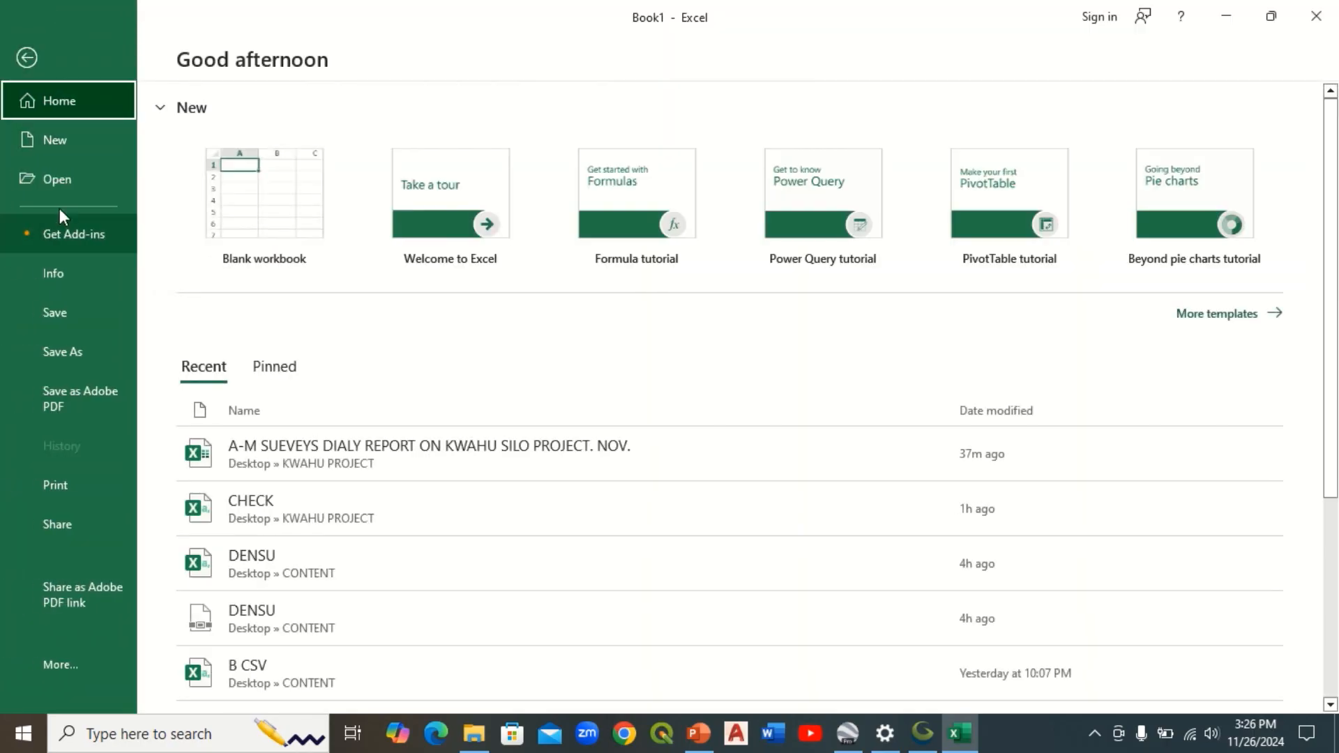
click(57, 179)
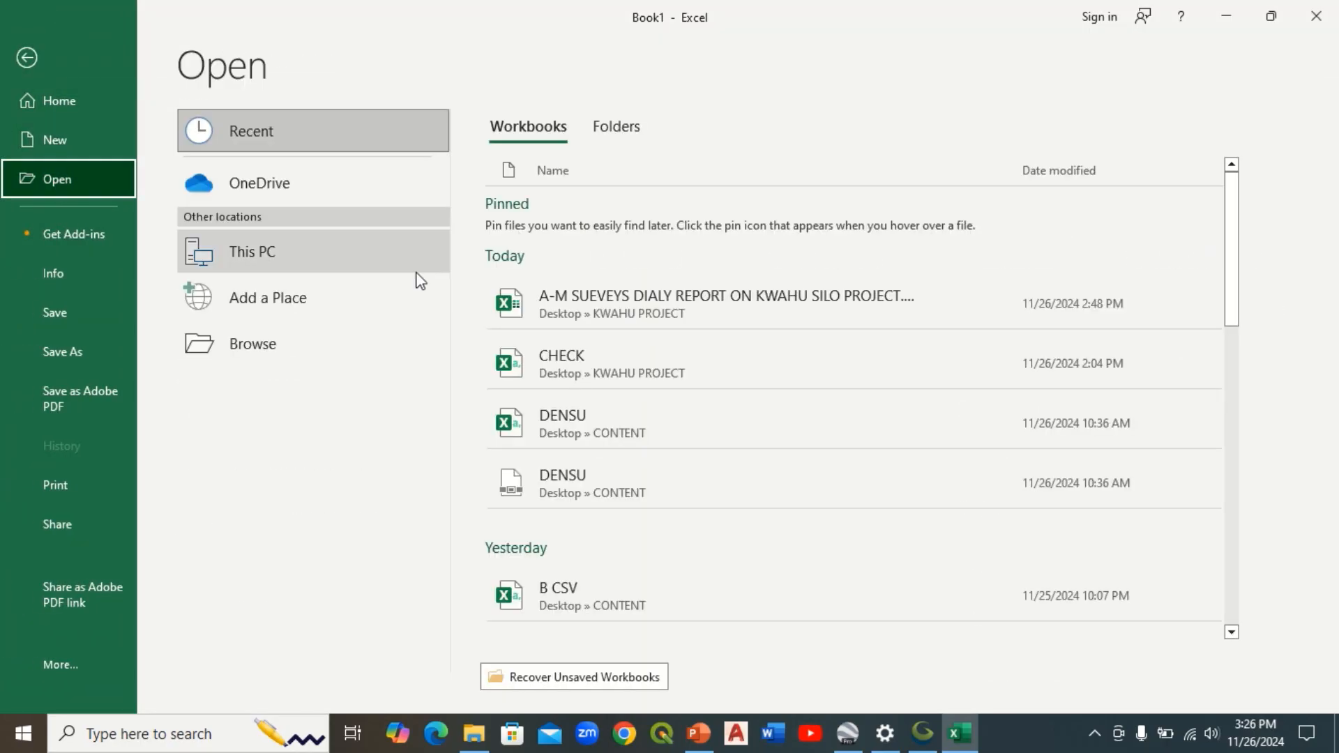
click(253, 343)
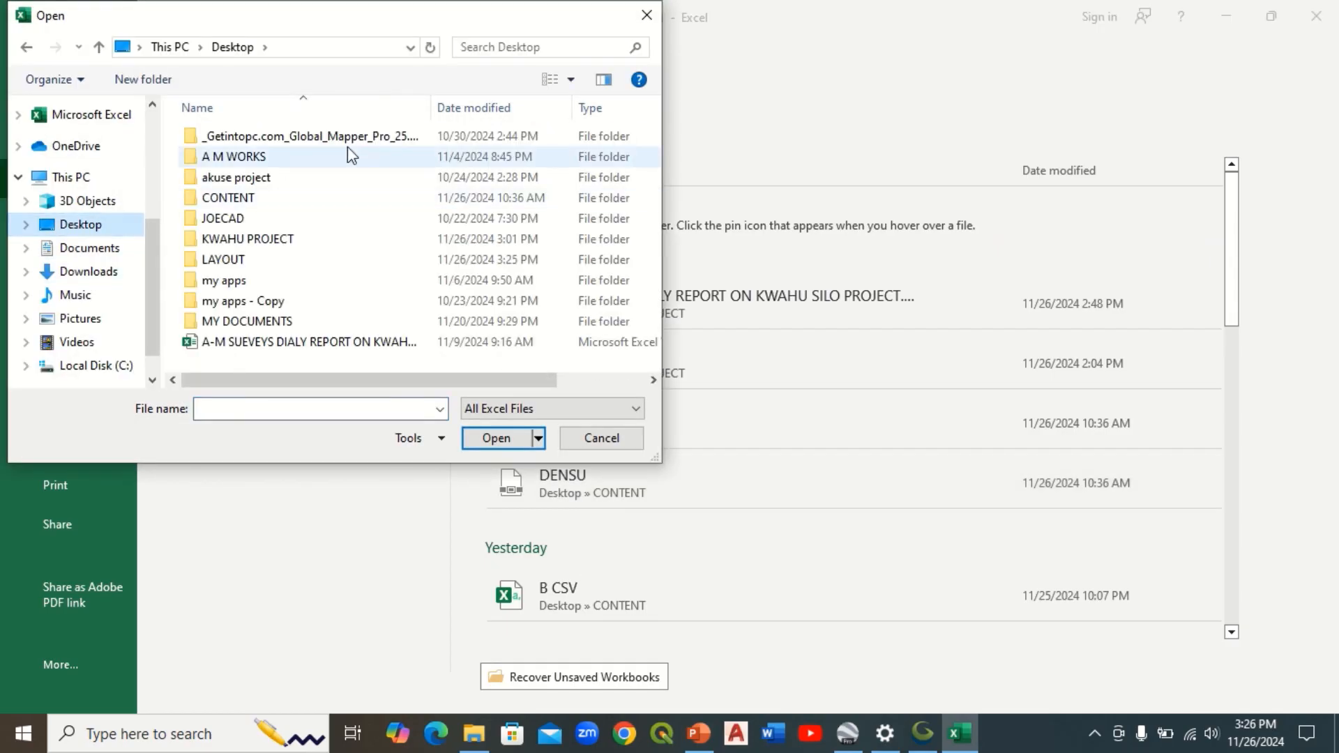
double_click(222, 260)
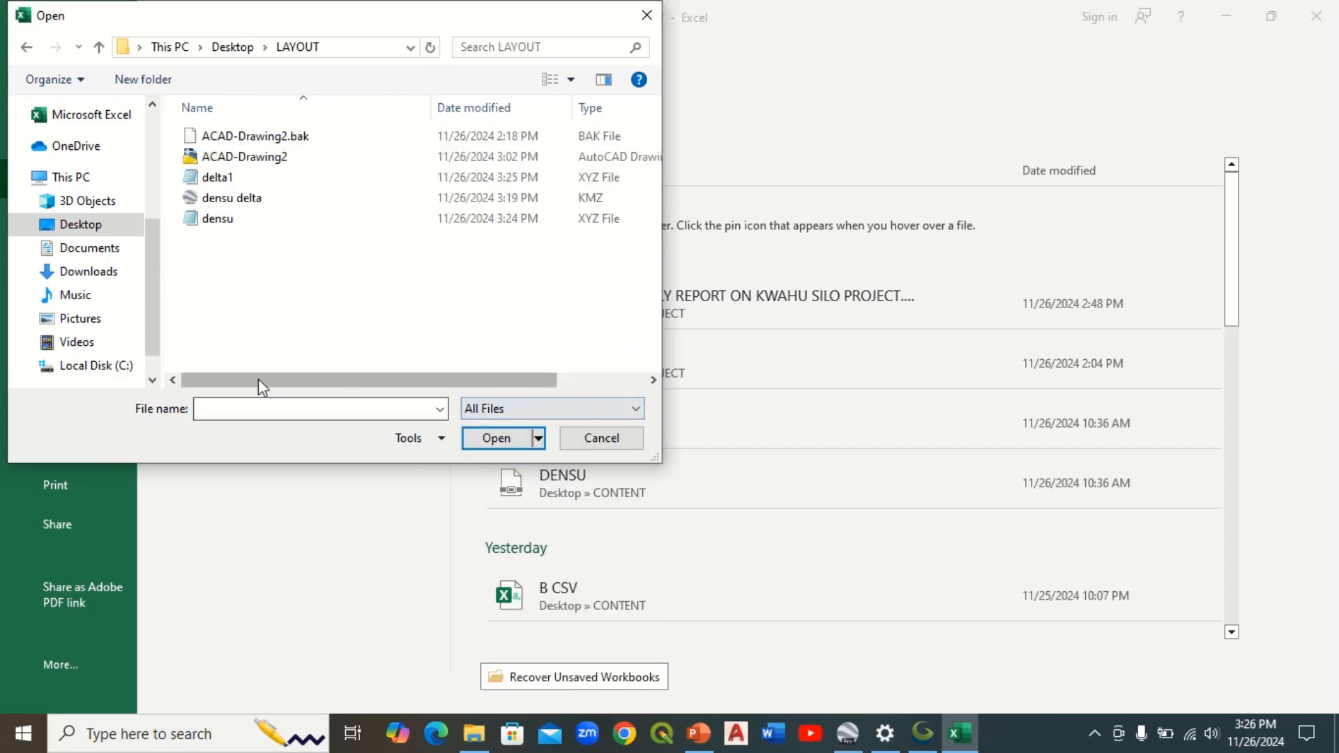
click(218, 177)
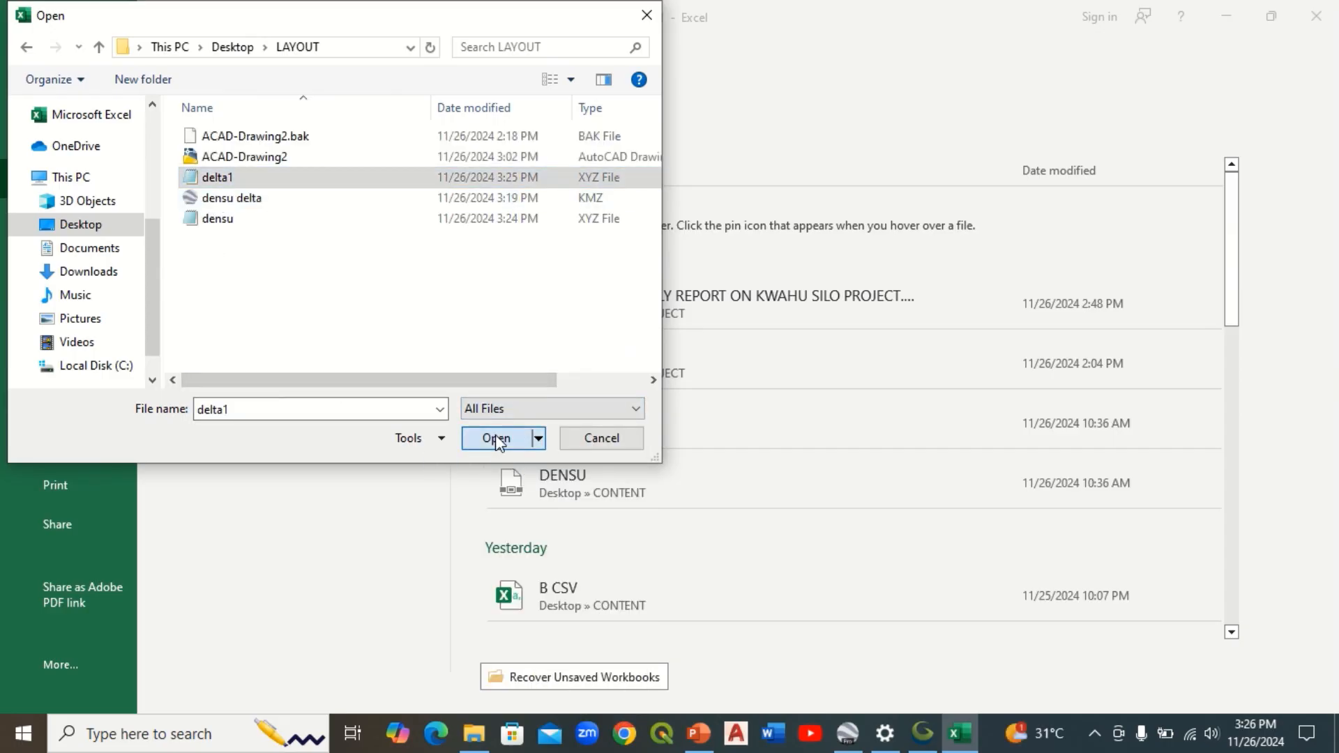
click(495, 438)
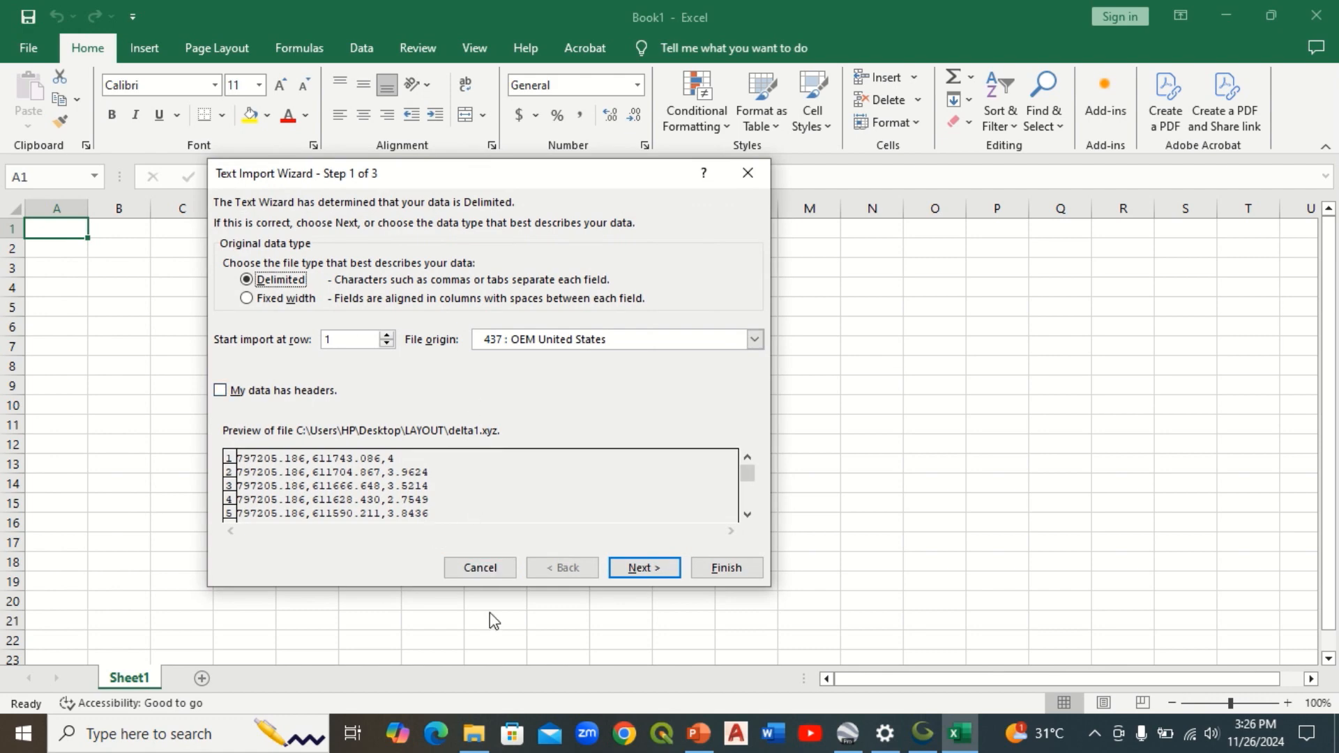
Step: Finish the Text Import Wizard with Comma delimiter so delta1 fills columns A–C
click(643, 567)
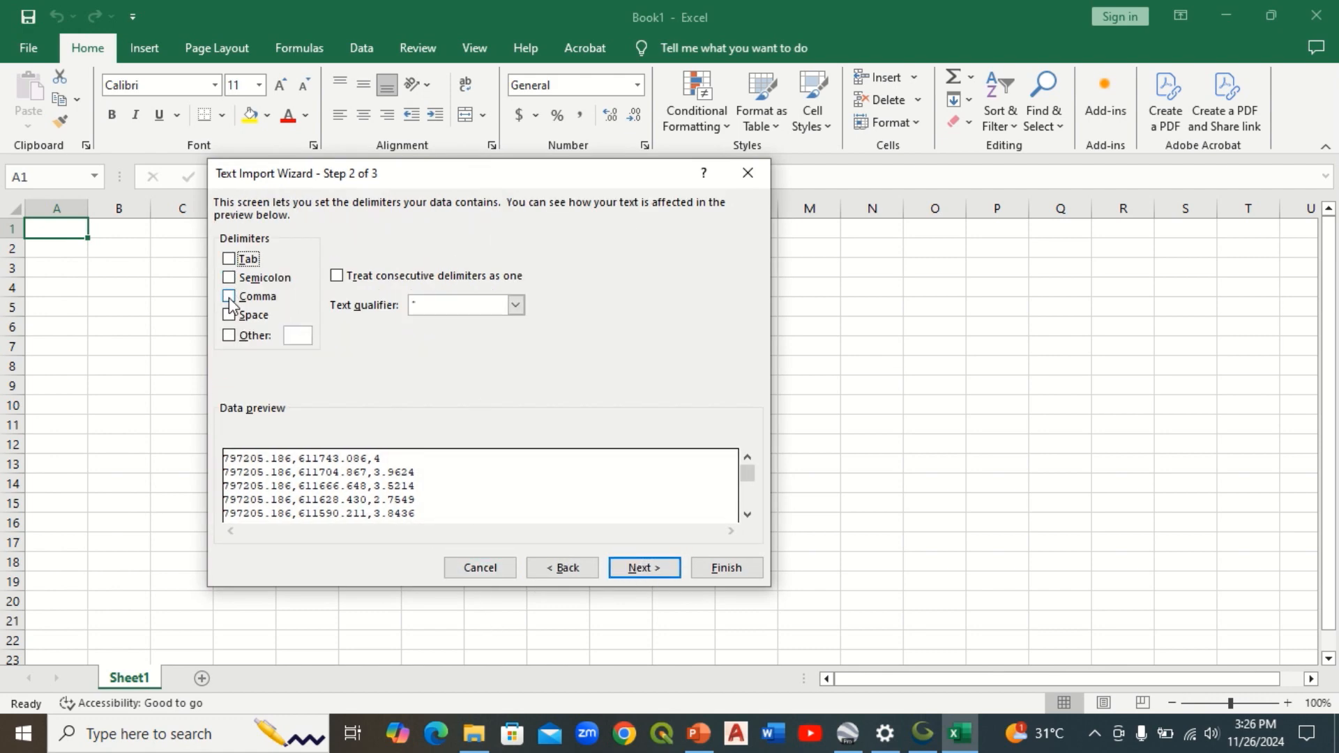
click(229, 296)
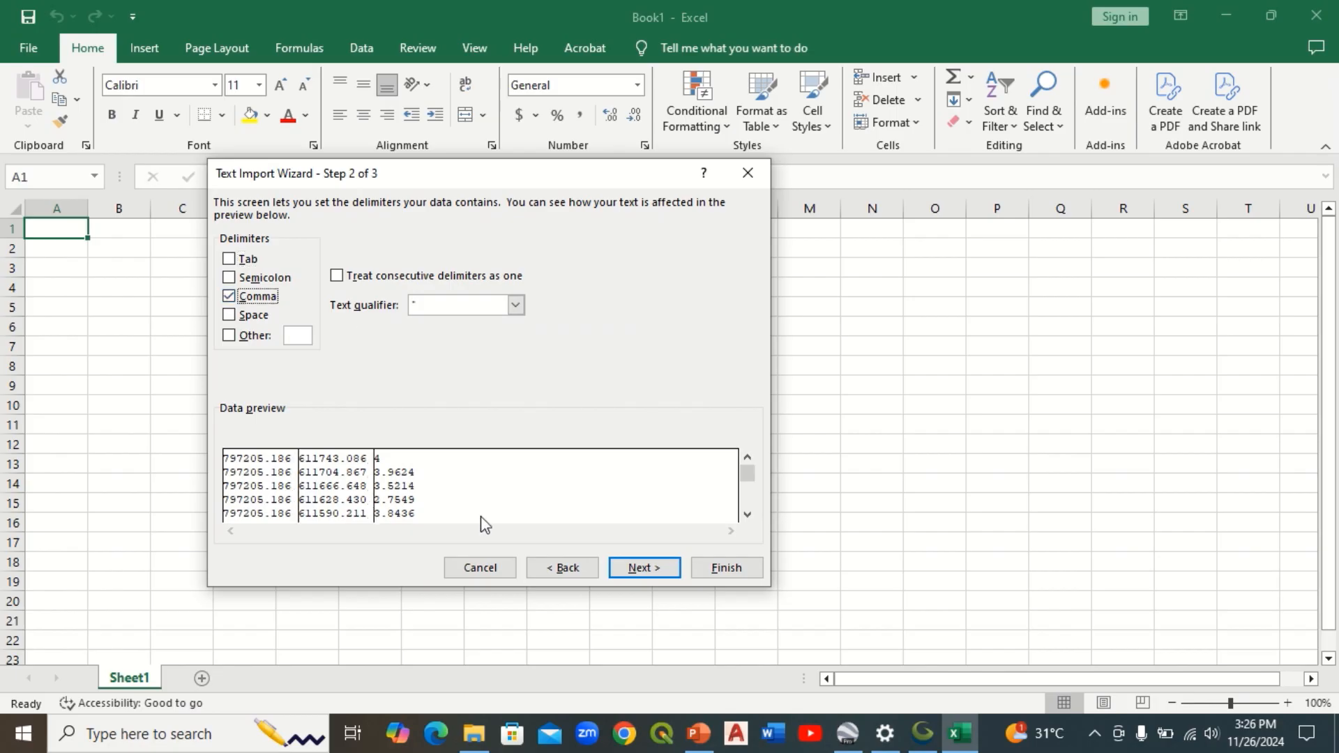
click(643, 567)
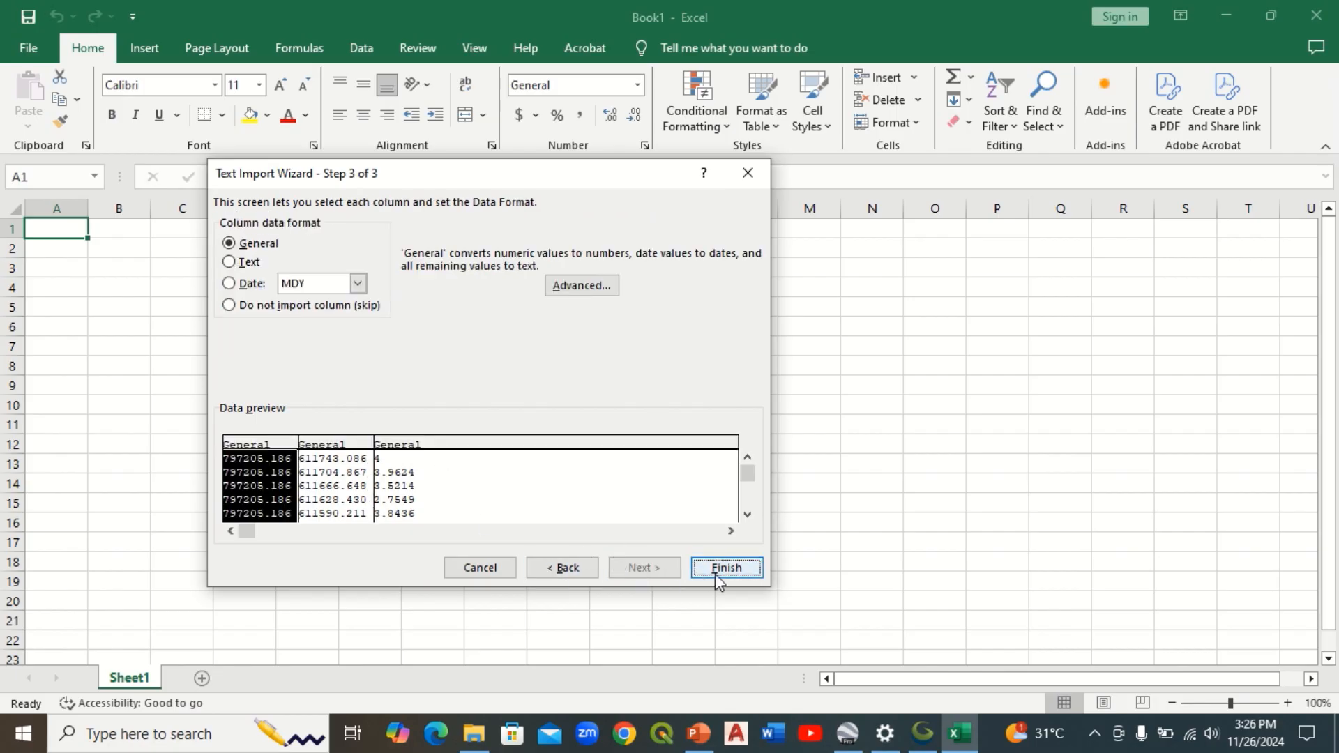
click(725, 568)
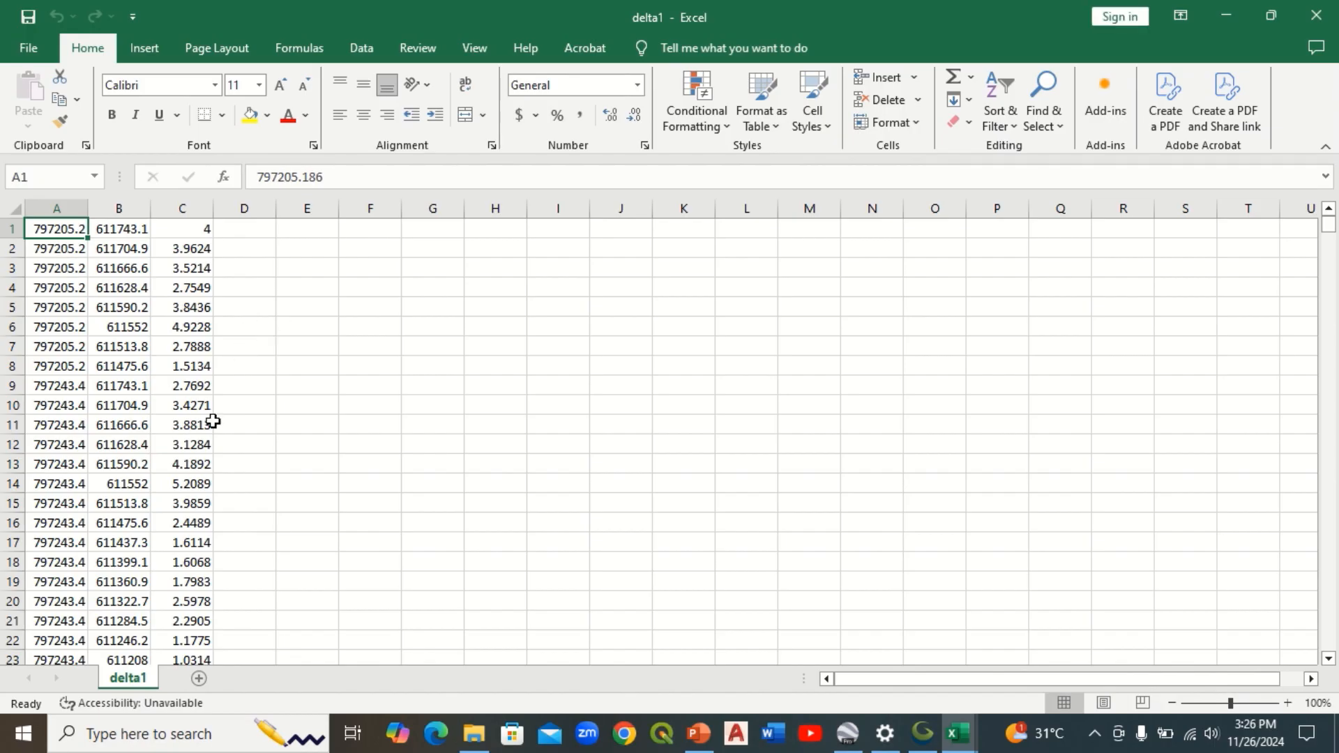
scroll(down, 3)
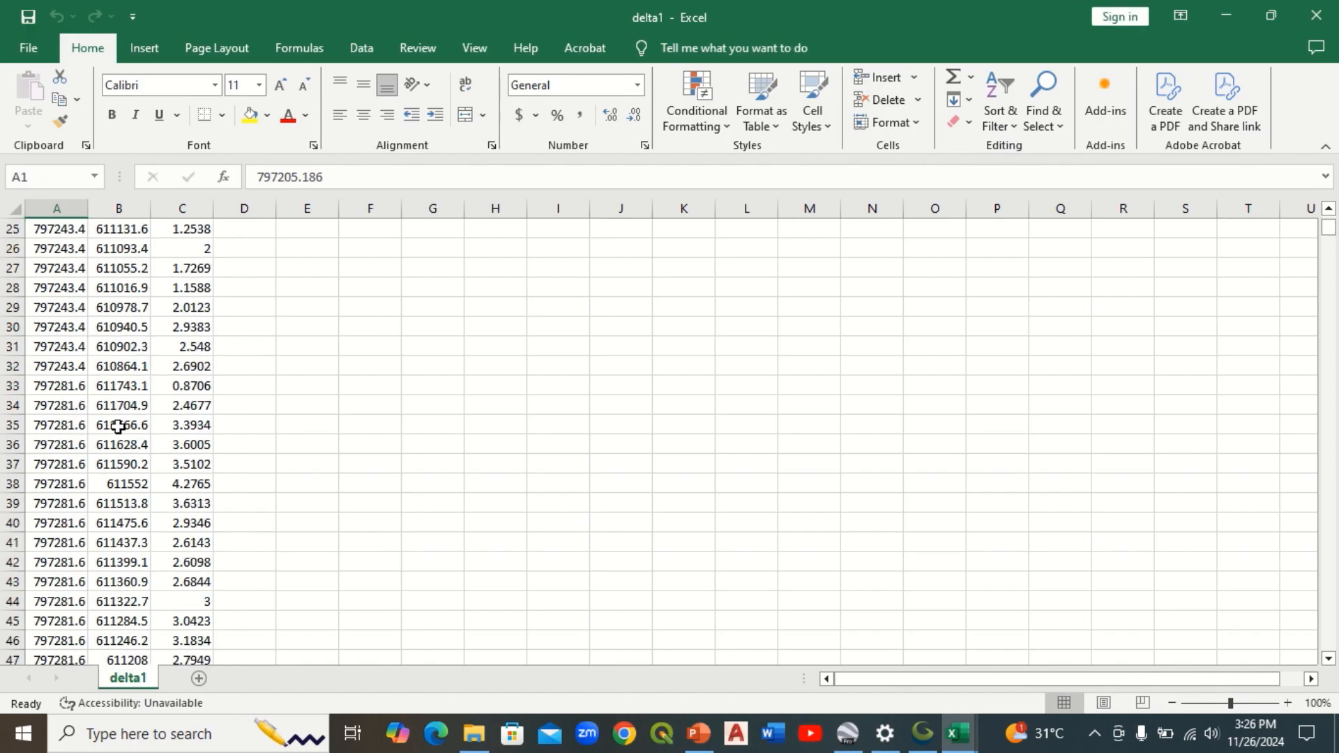
scroll(down, 3)
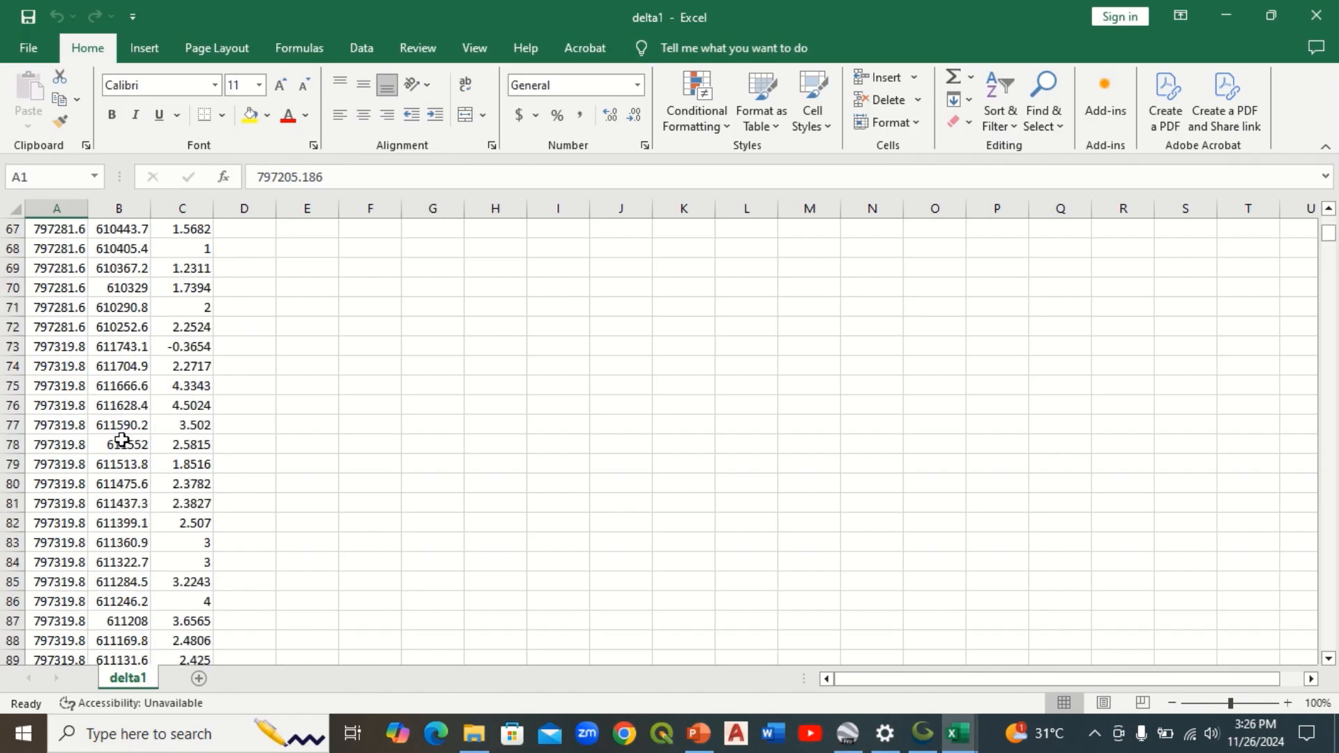
scroll(down, 3)
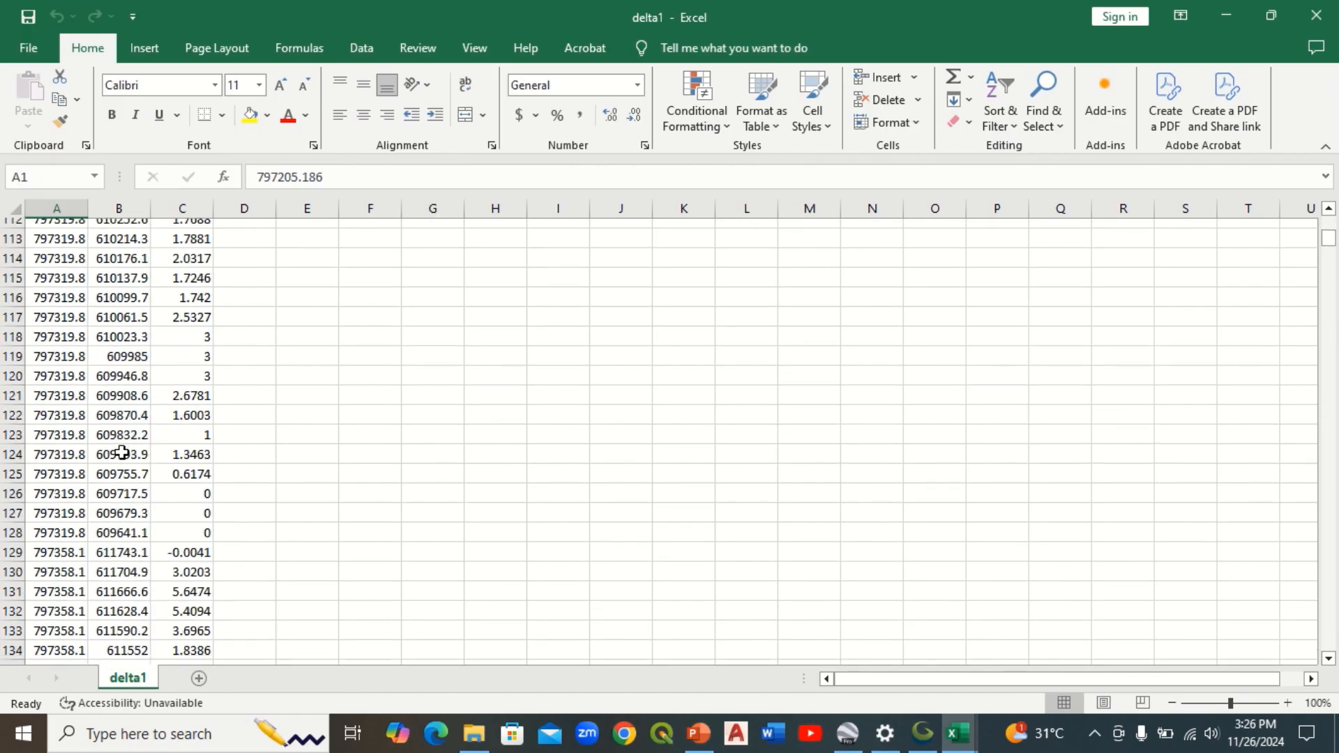
scroll(down, 3)
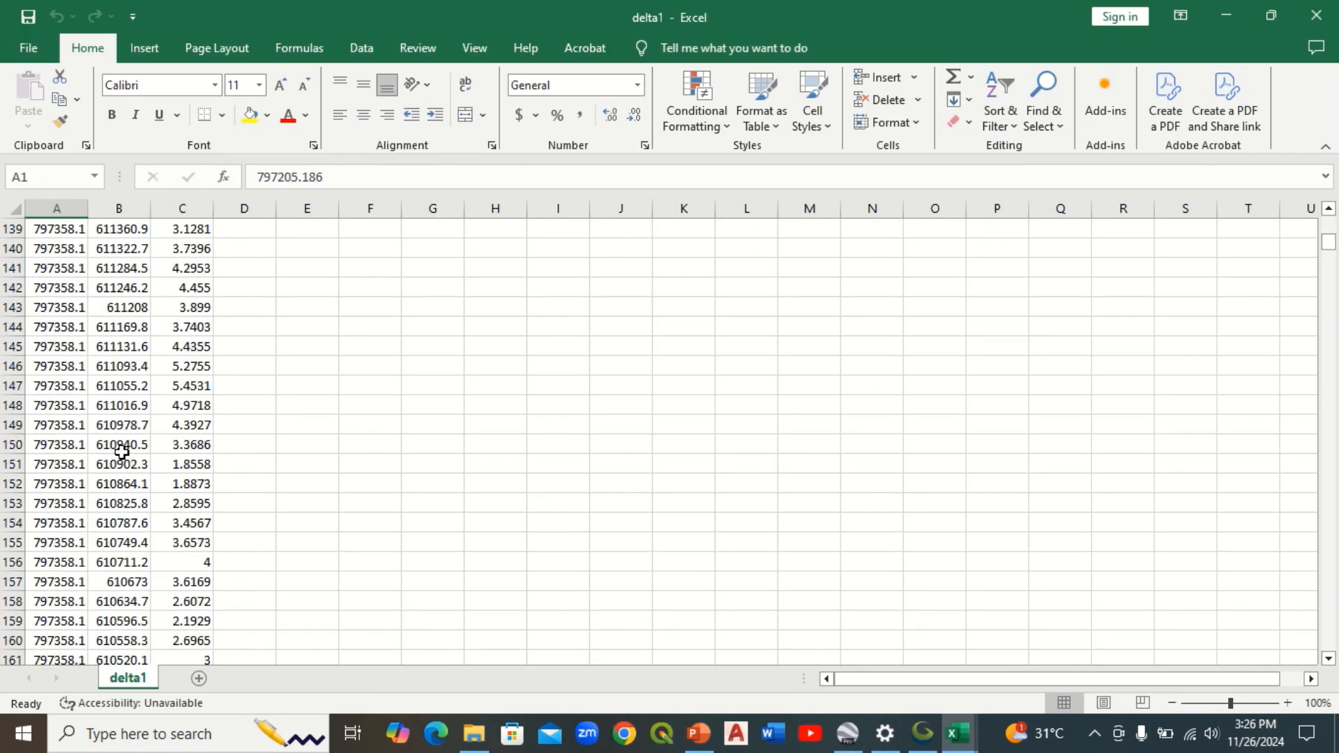